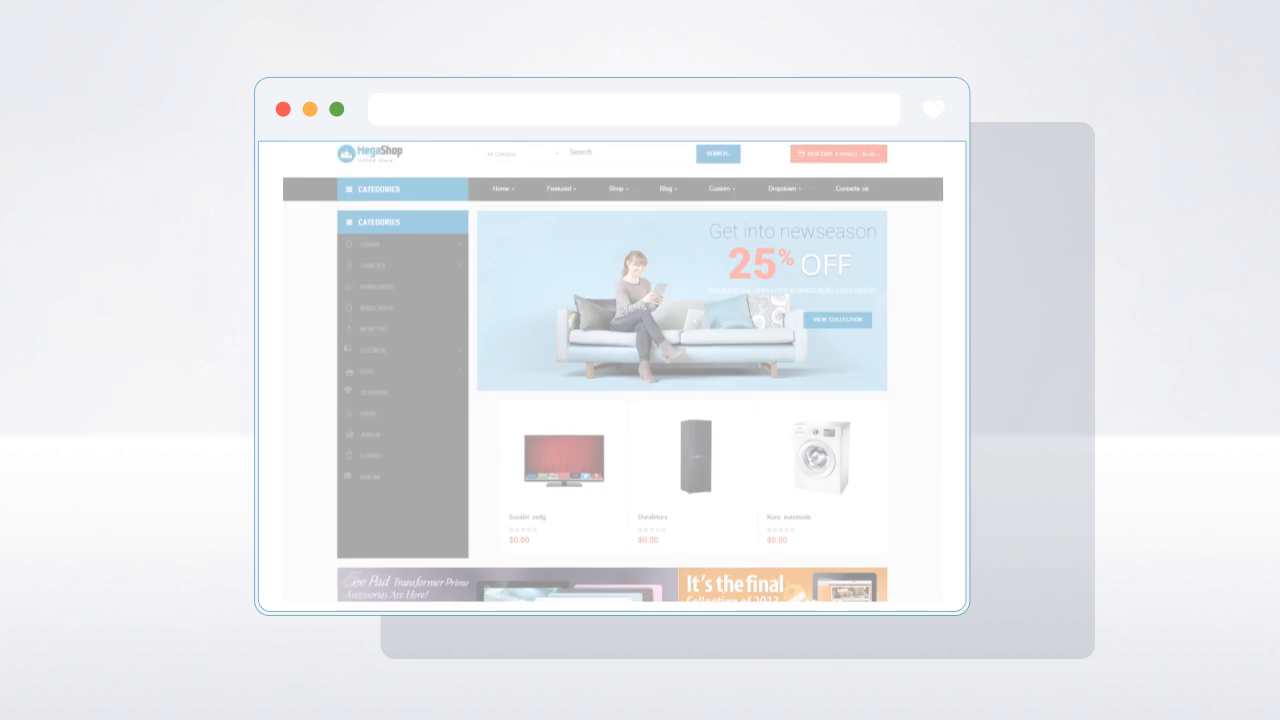
Step: Open the Pav Home Page Builder edit page from Extensions > Modules
scroll(down, 3)
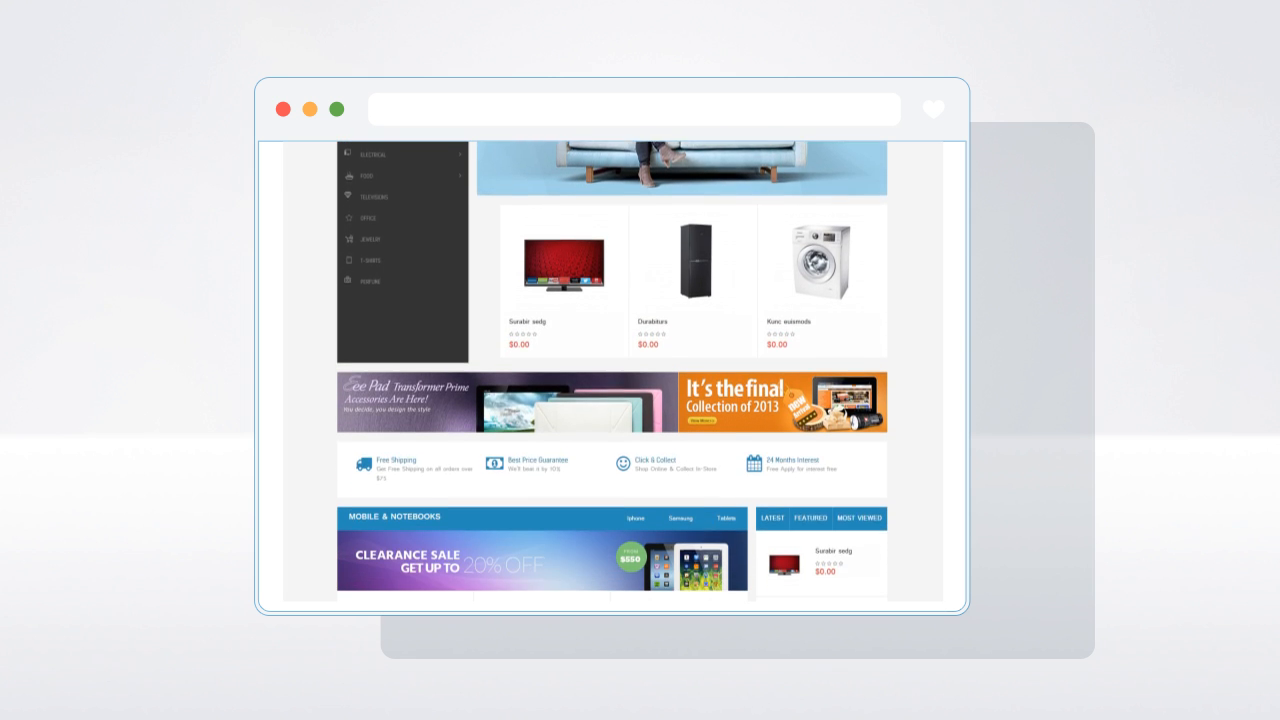
scroll(down, 3)
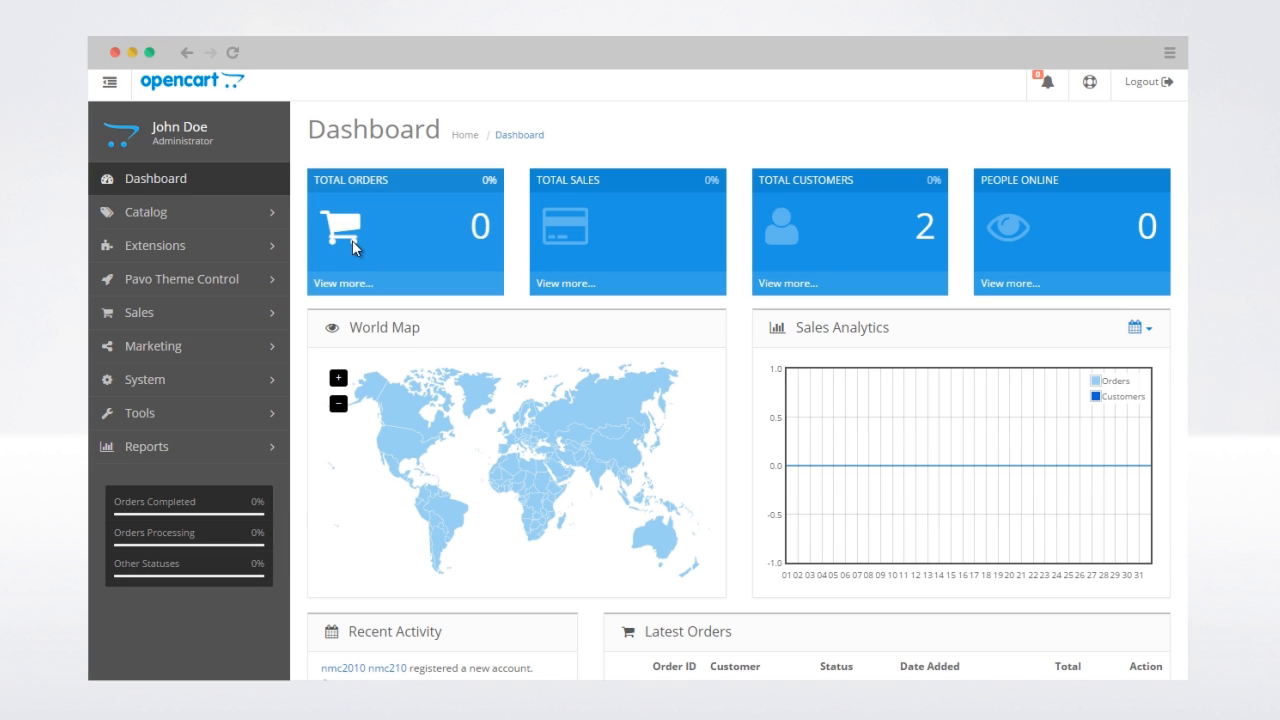
click(156, 245)
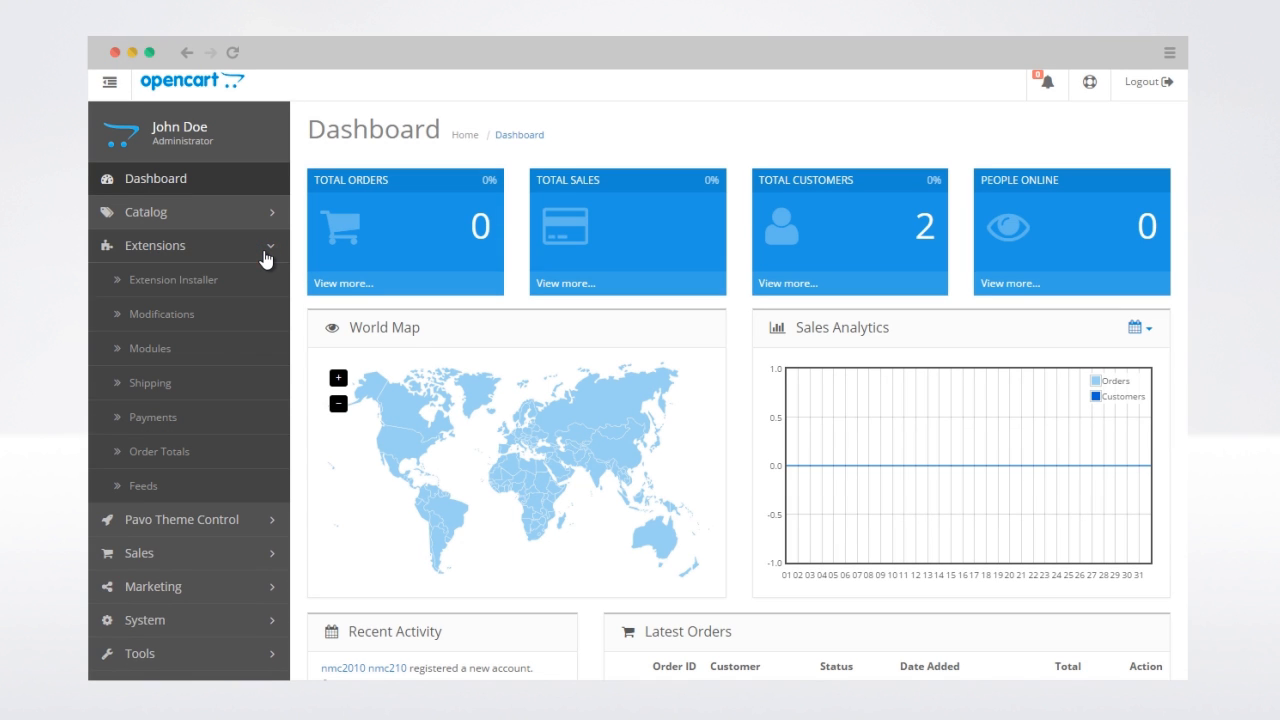
click(157, 348)
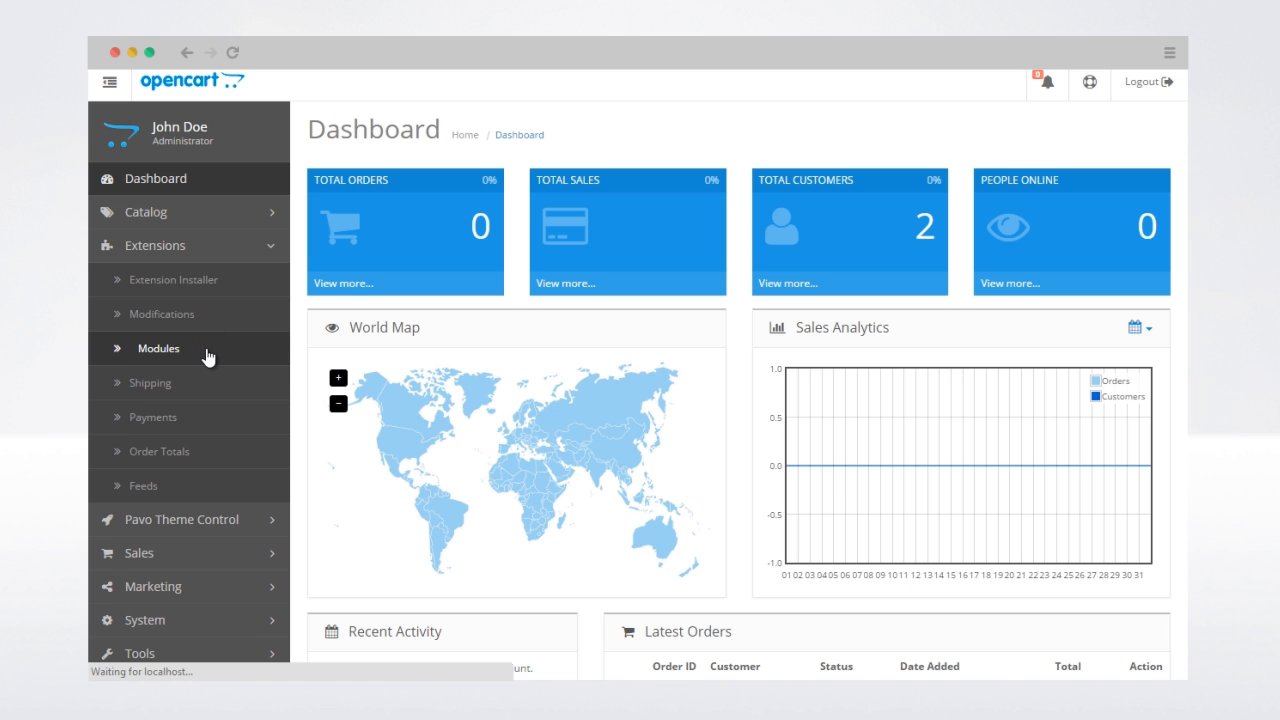
click(157, 348)
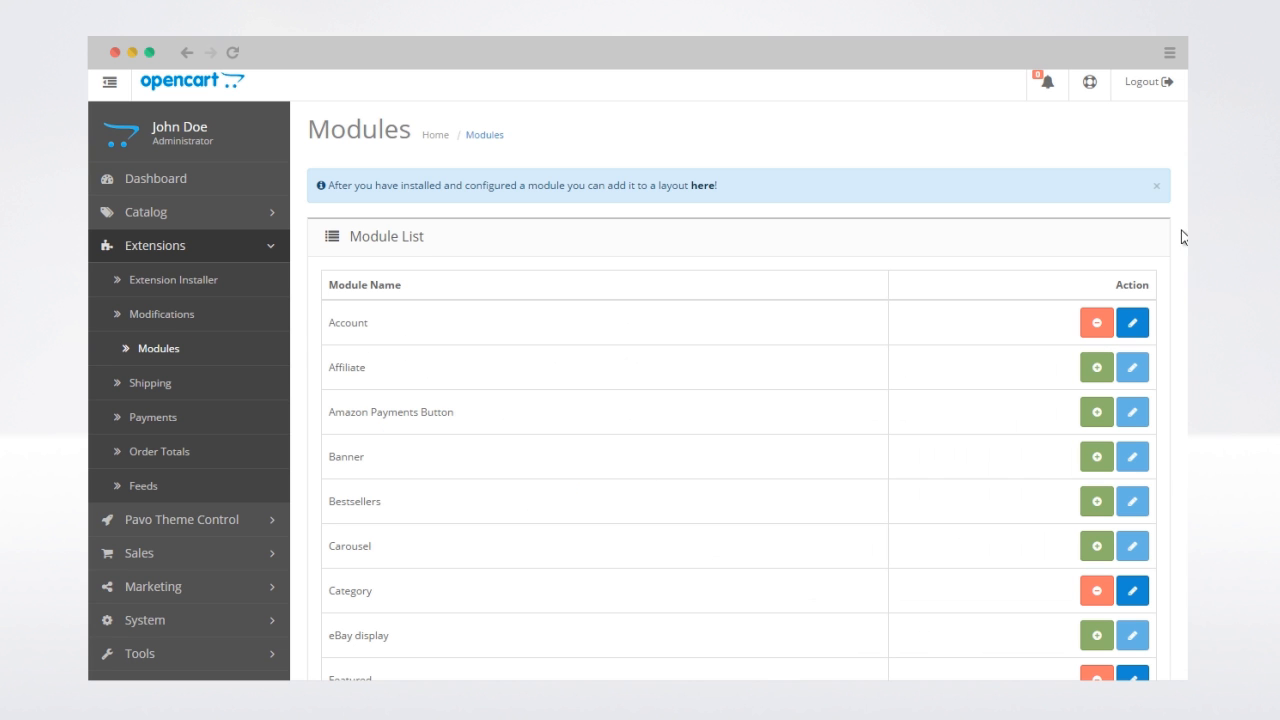
scroll(down, 3)
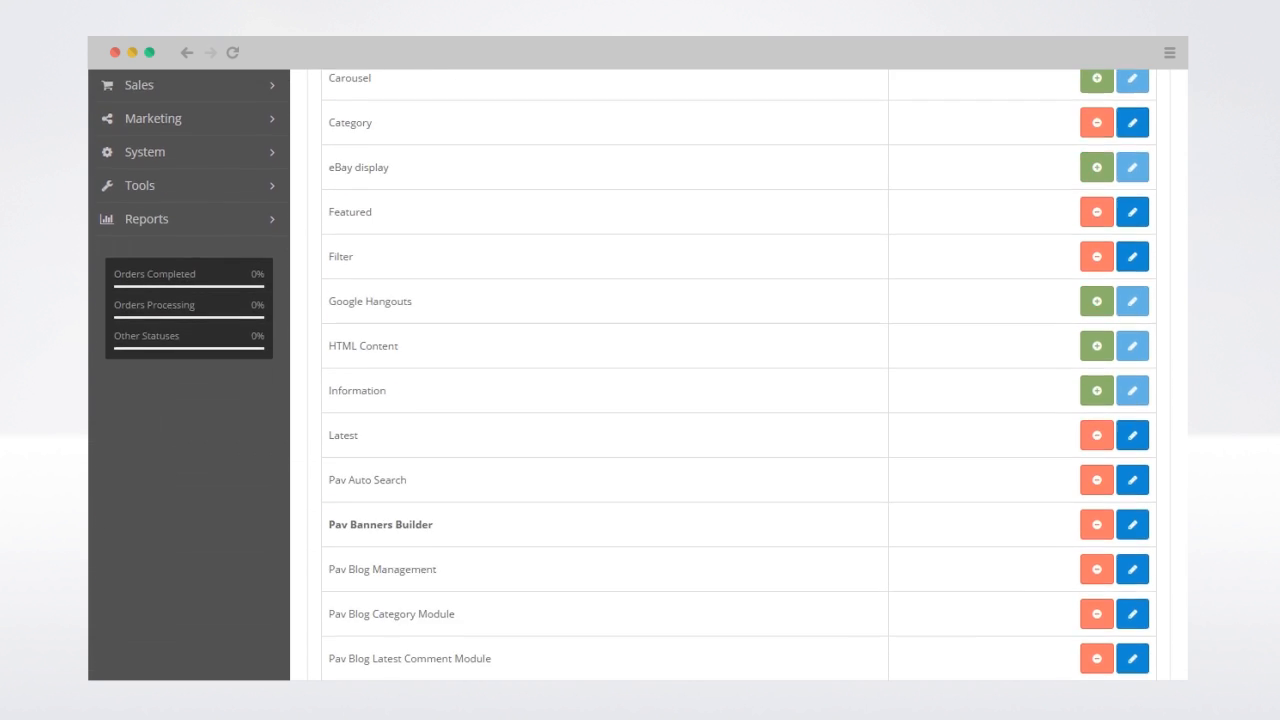
scroll(down, 3)
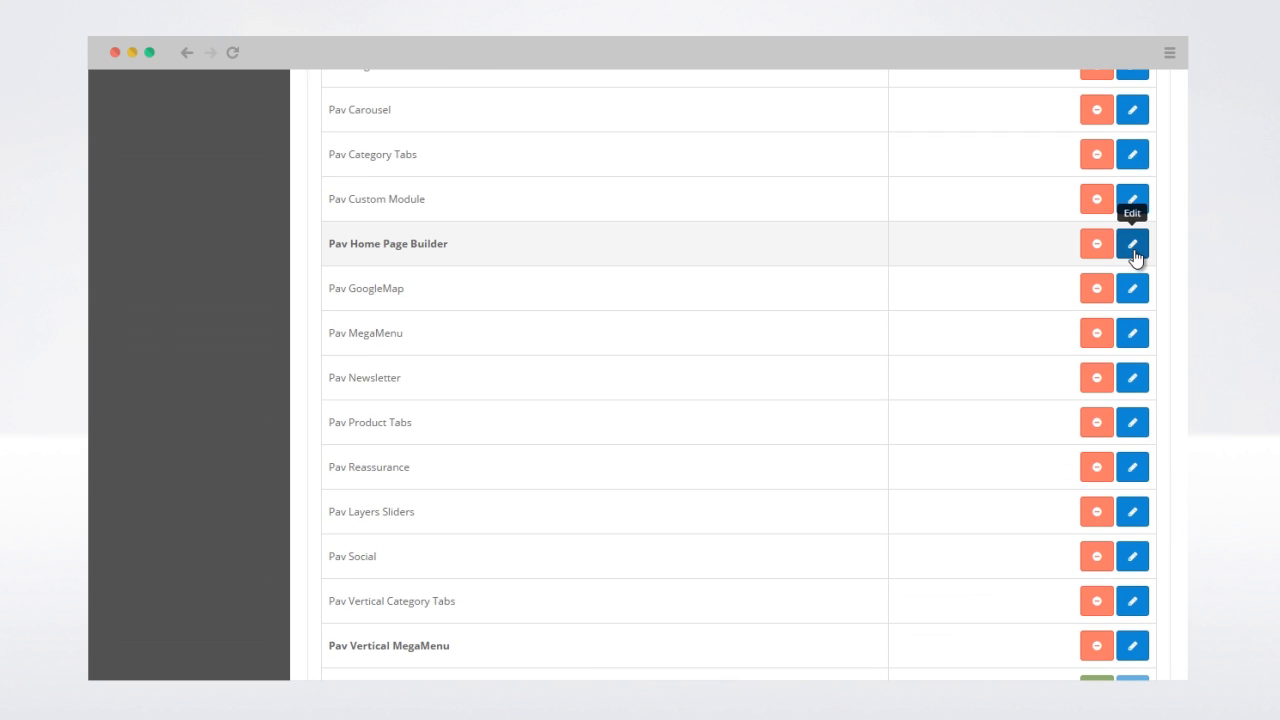
click(1132, 243)
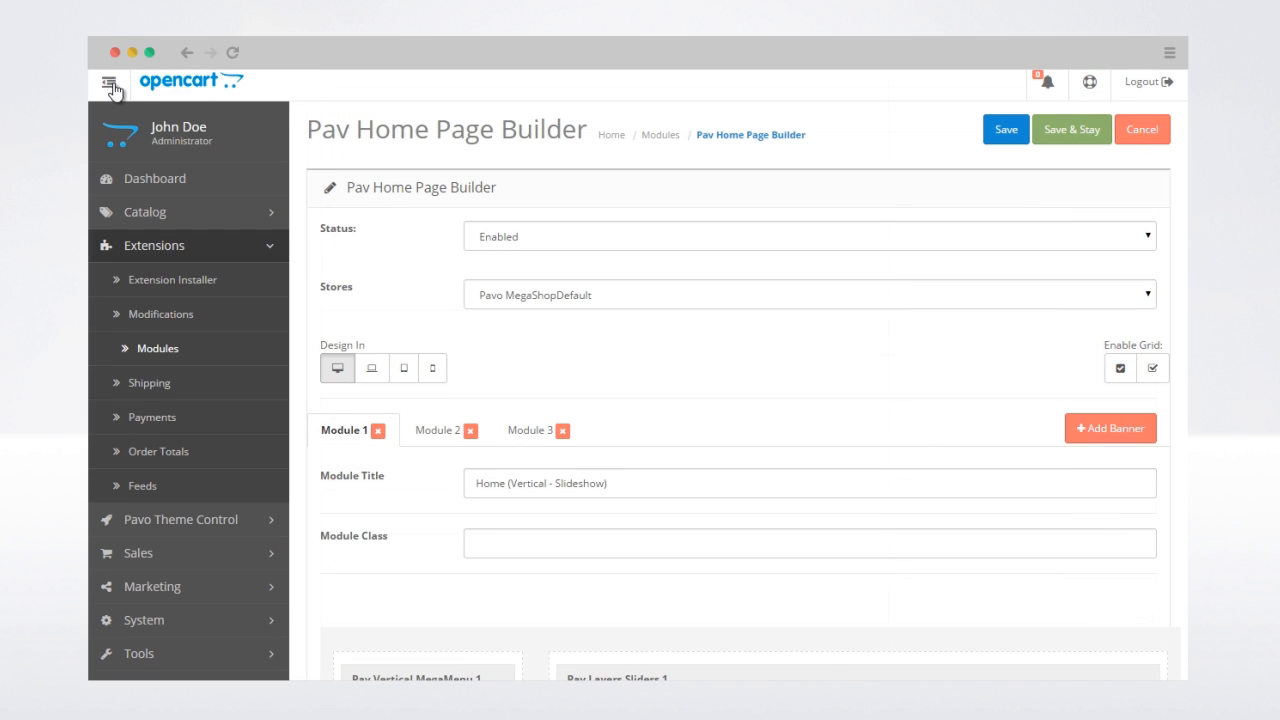
Step: Collapse the admin sidebar and use Add Banner to create Module 4
click(110, 82)
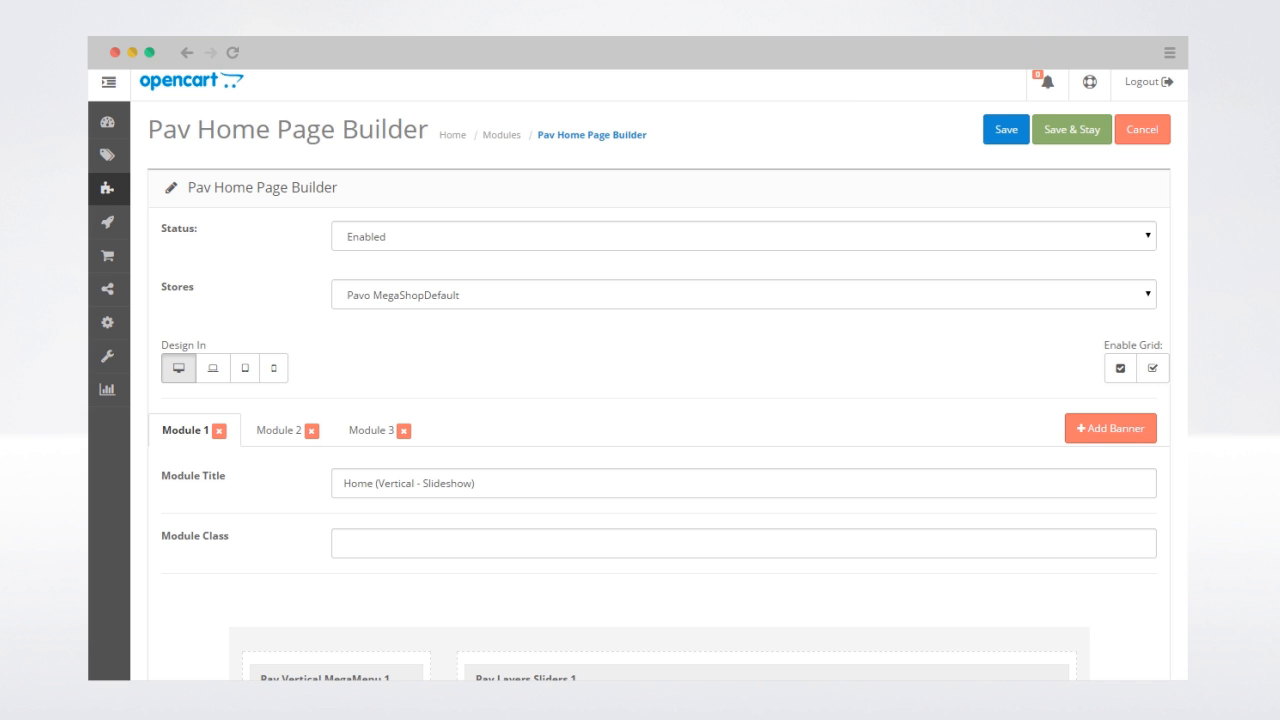
scroll(down, 3)
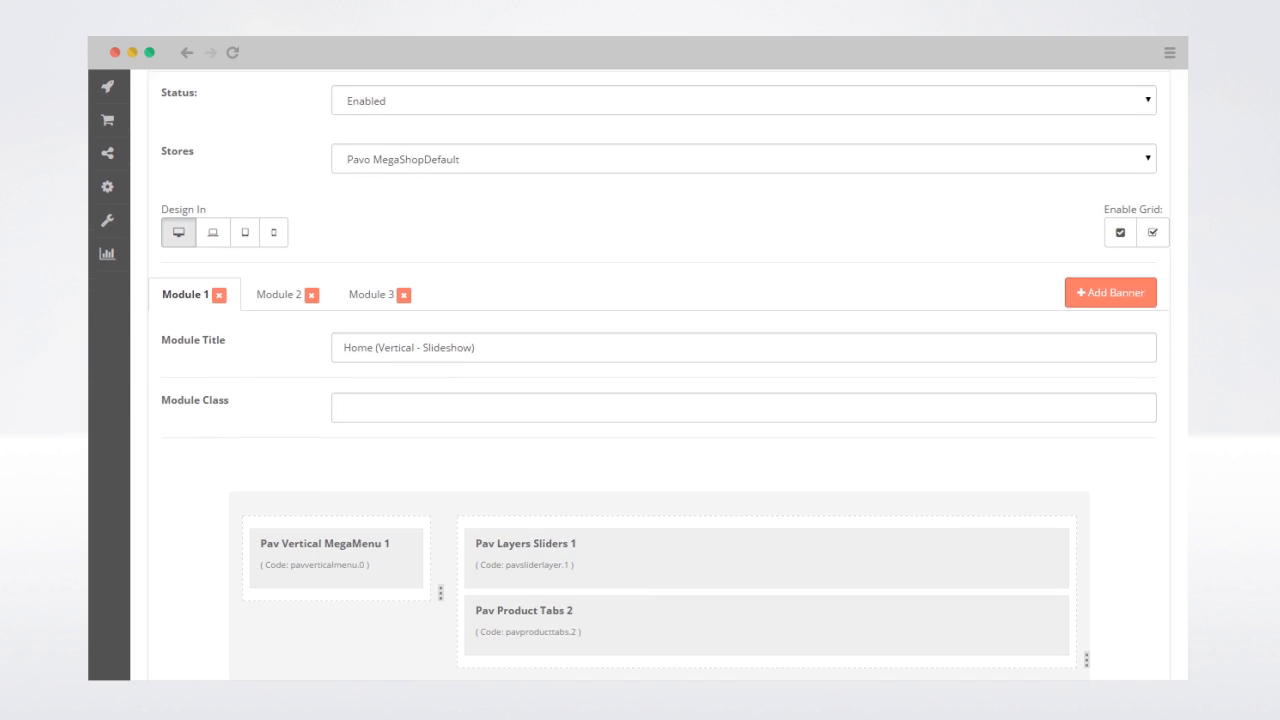
scroll(down, 3)
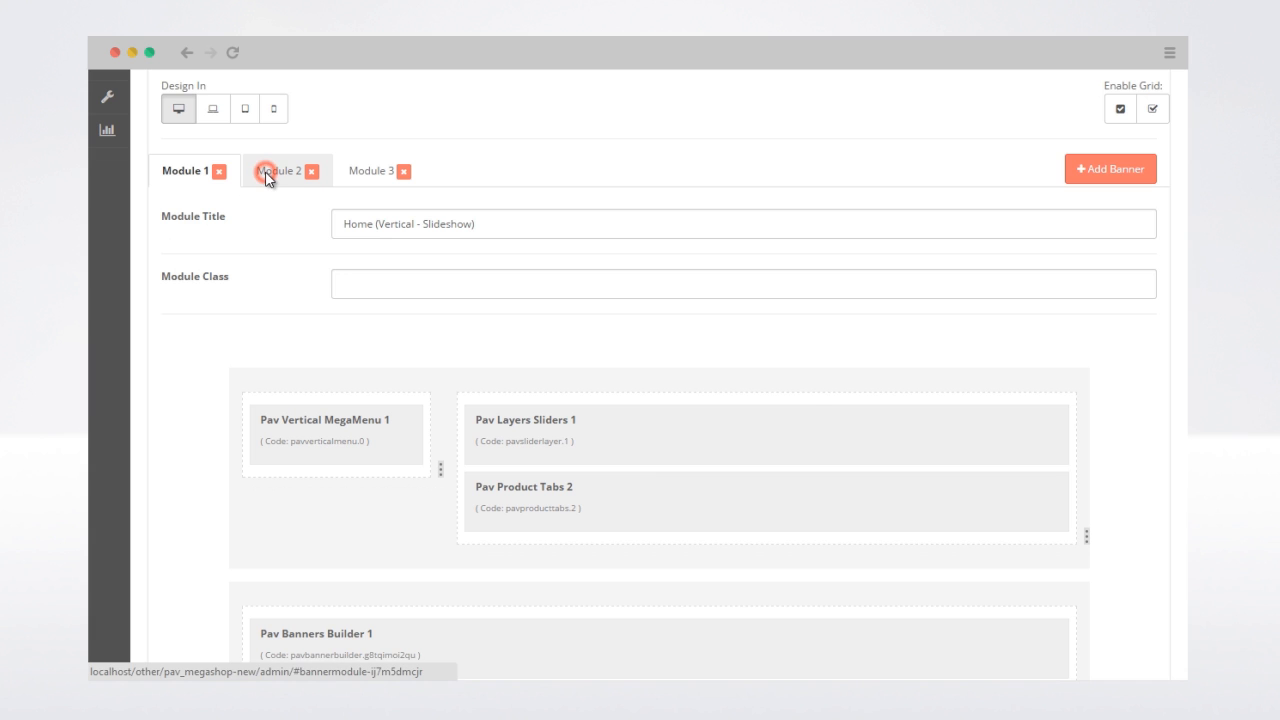
click(280, 170)
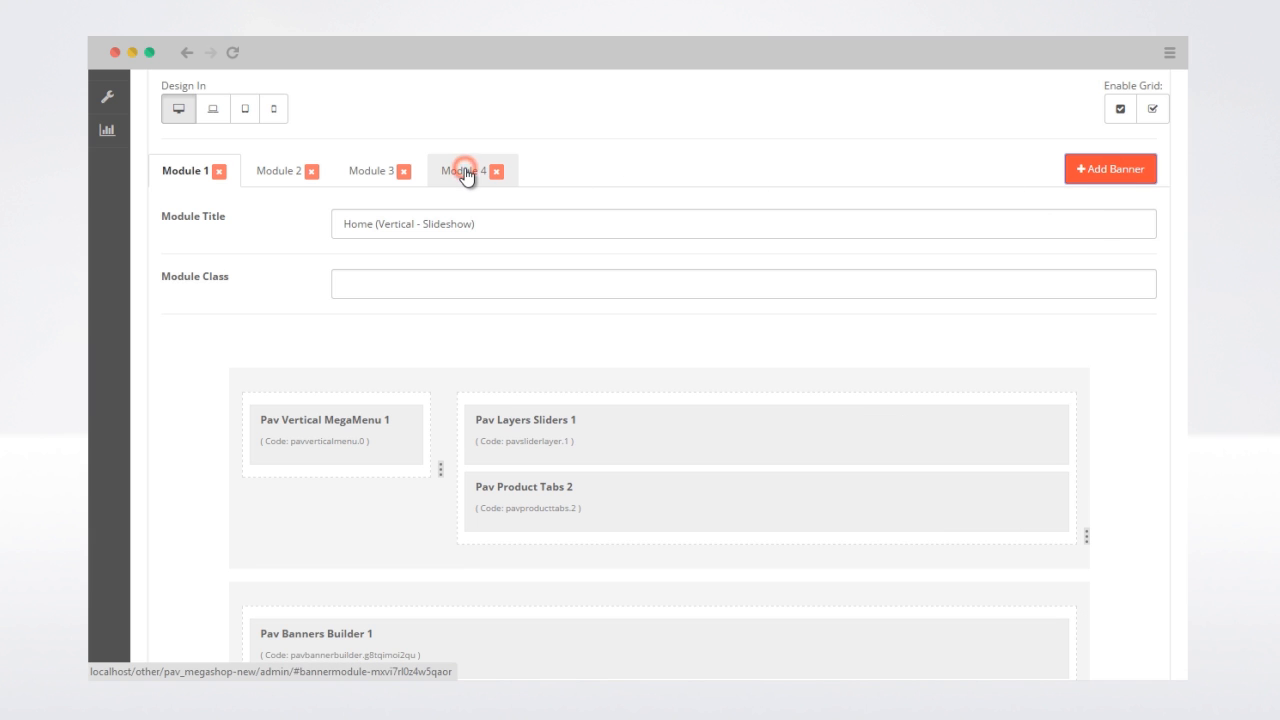
Step: Title Module 4 'Homepage', add an empty row, and open its row settings
click(463, 170)
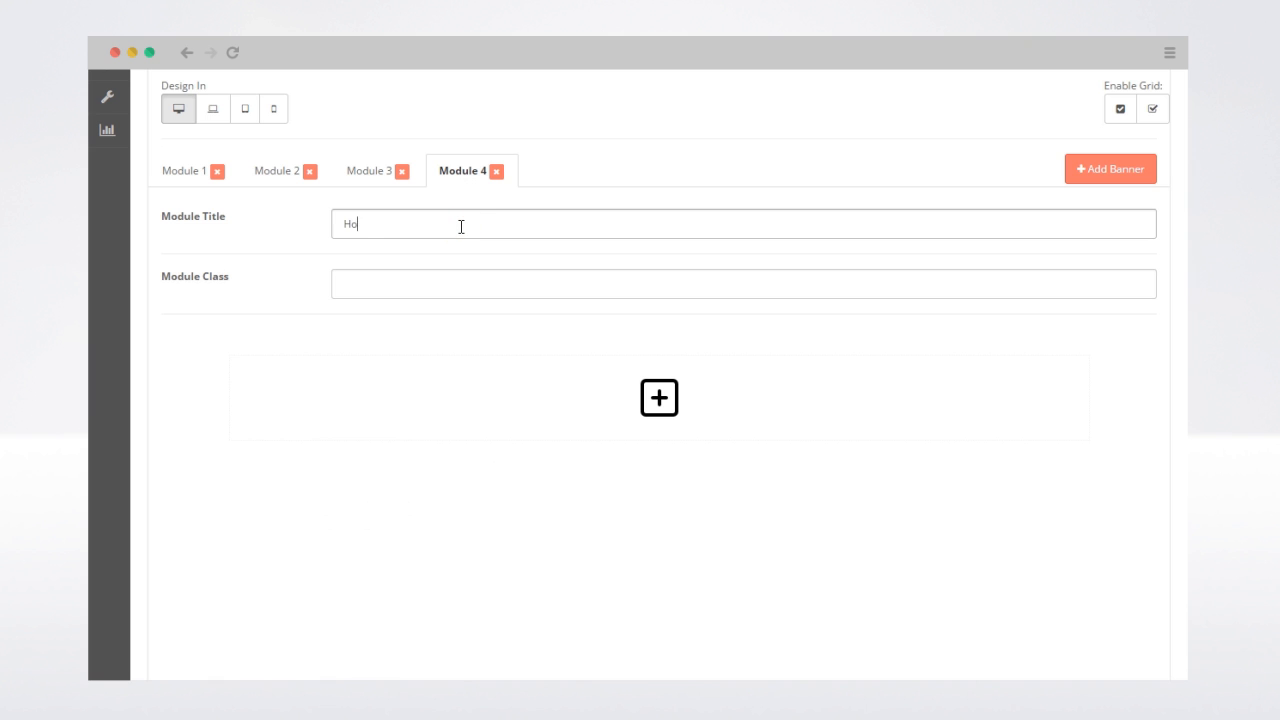
text(mepage)
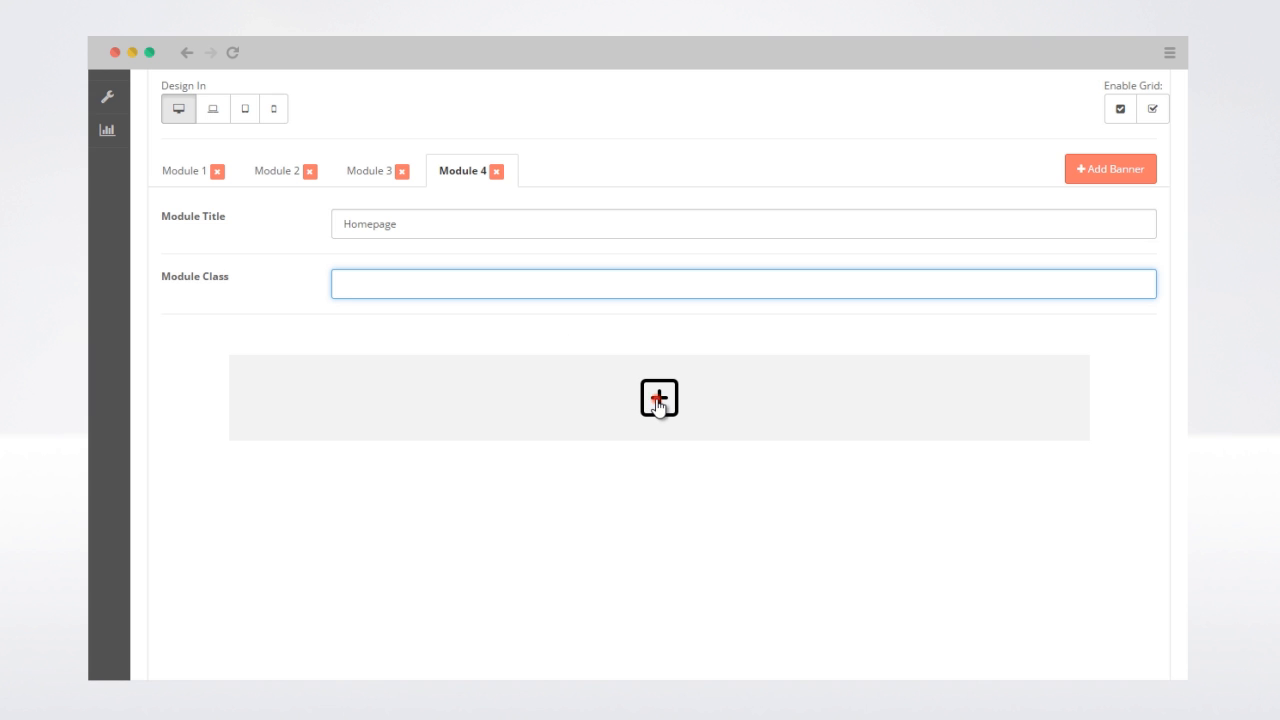
click(659, 398)
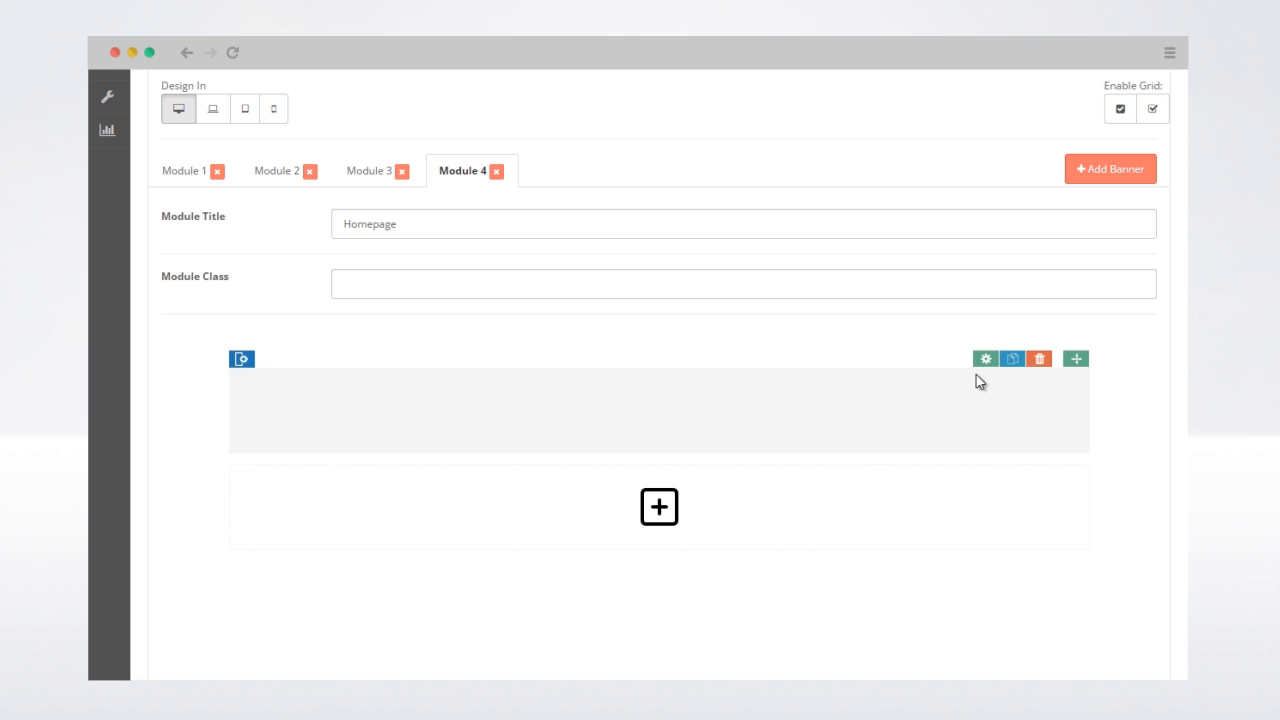
mouse_move(1068, 359)
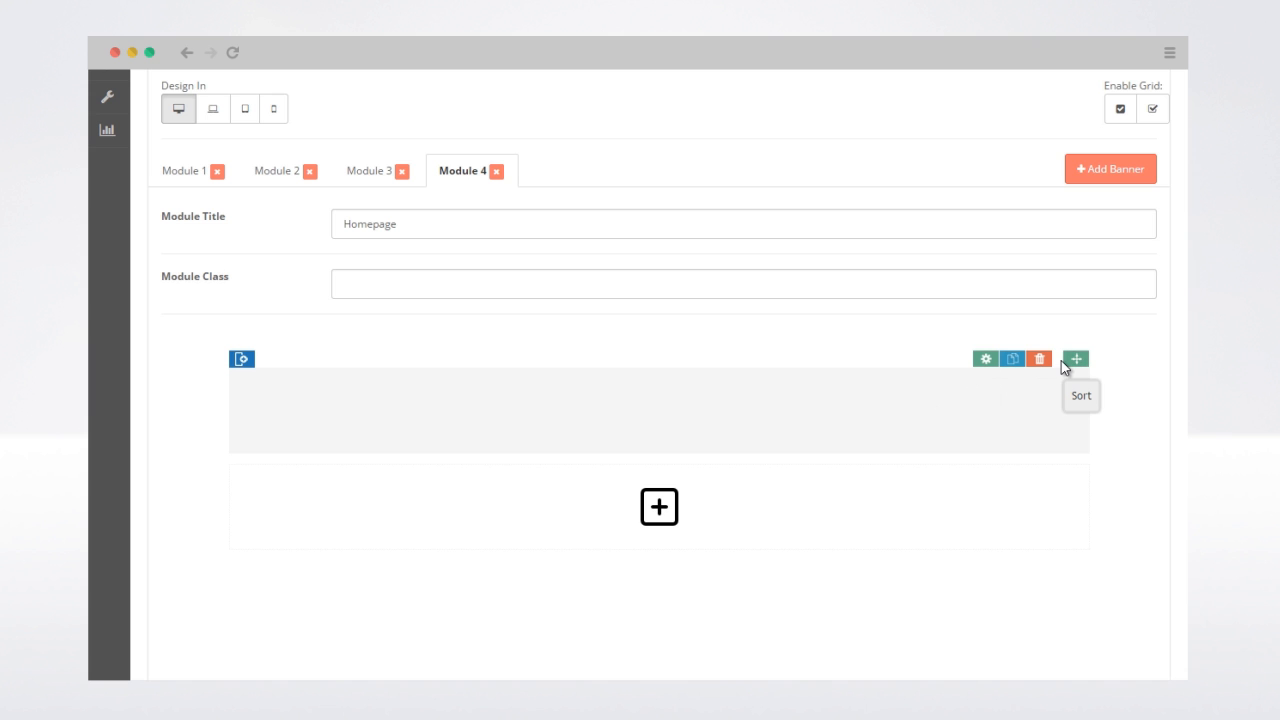
click(985, 358)
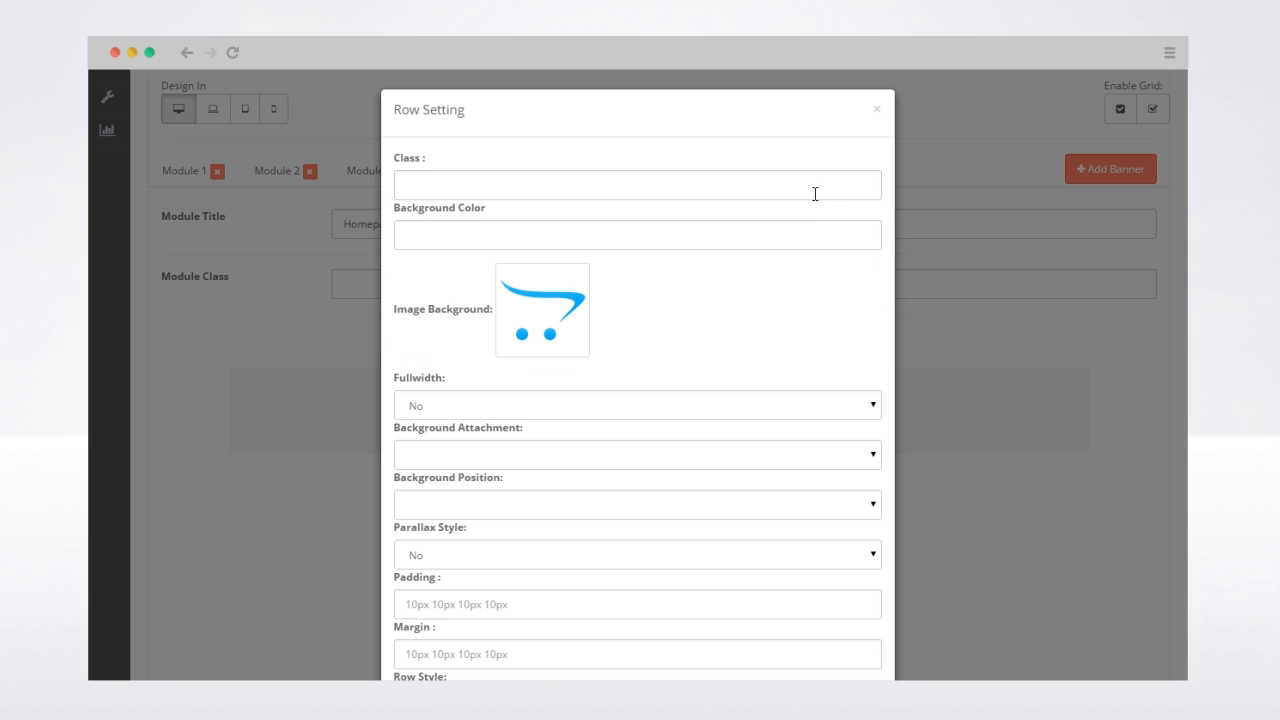
Step: Save the row with Inherit attachment, Center Center position and parallax Yes
click(637, 235)
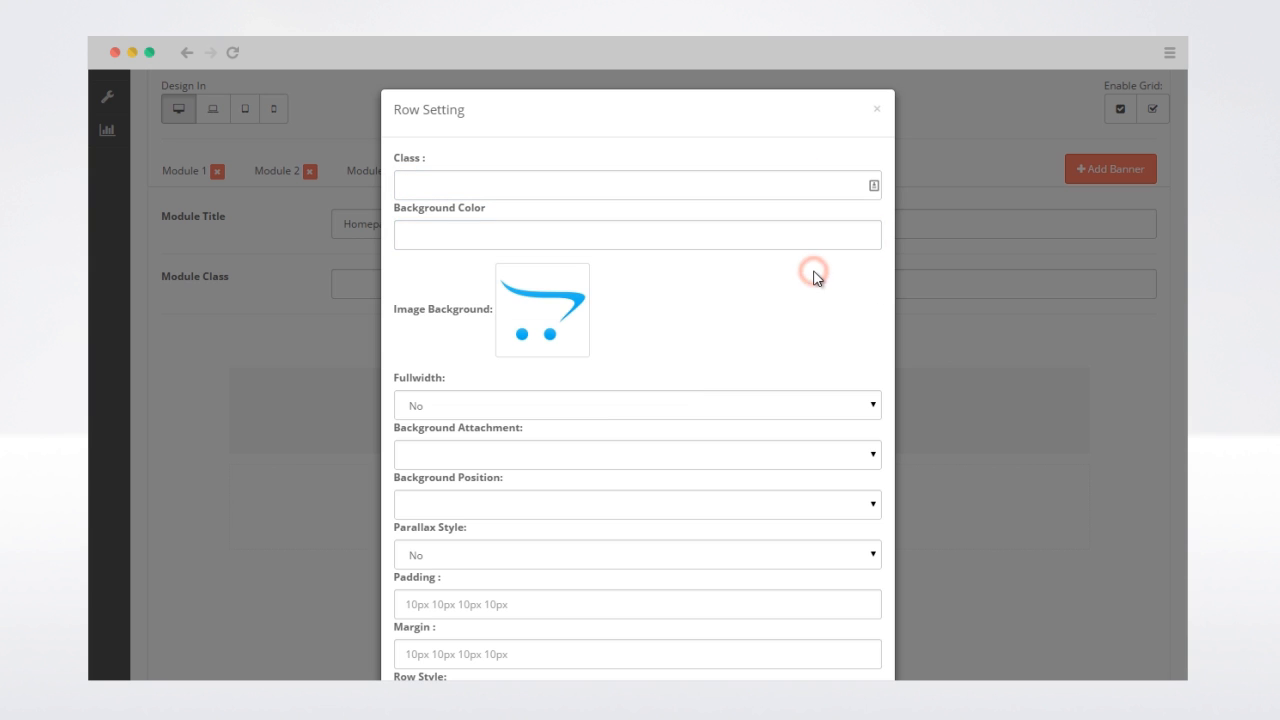
mouse_move(520, 312)
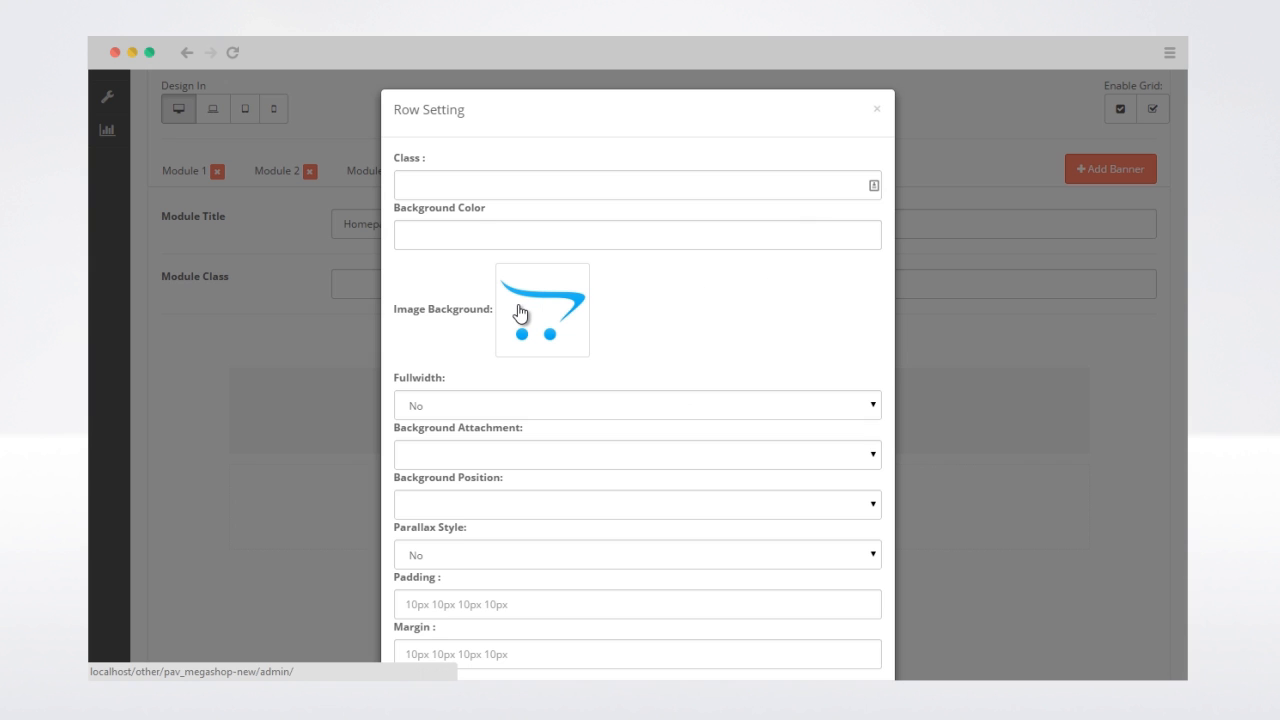
click(870, 405)
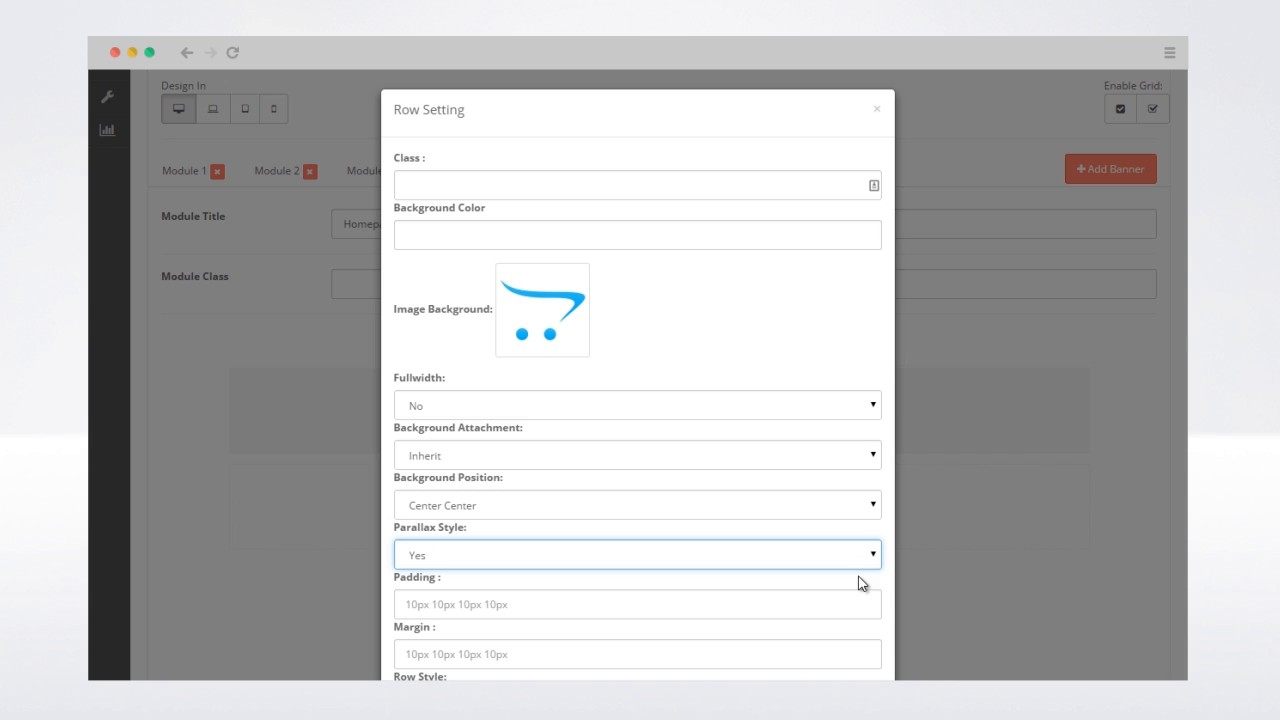
scroll(down, 3)
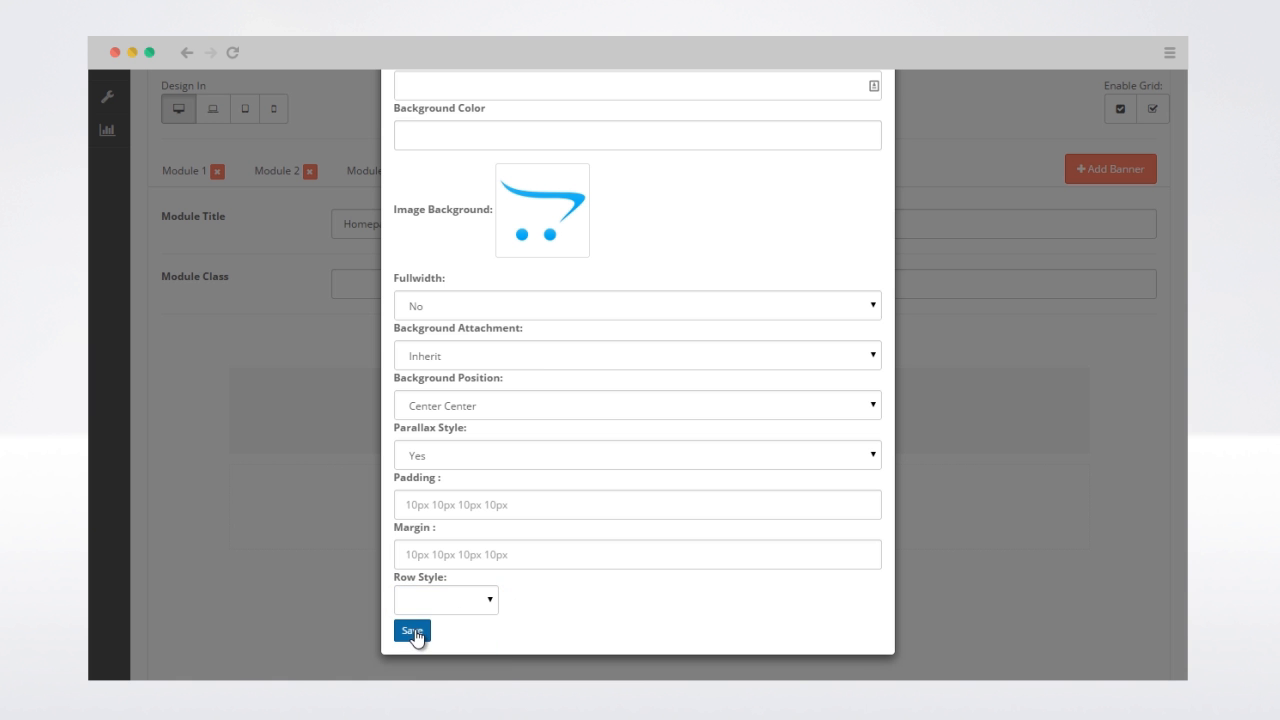
click(412, 631)
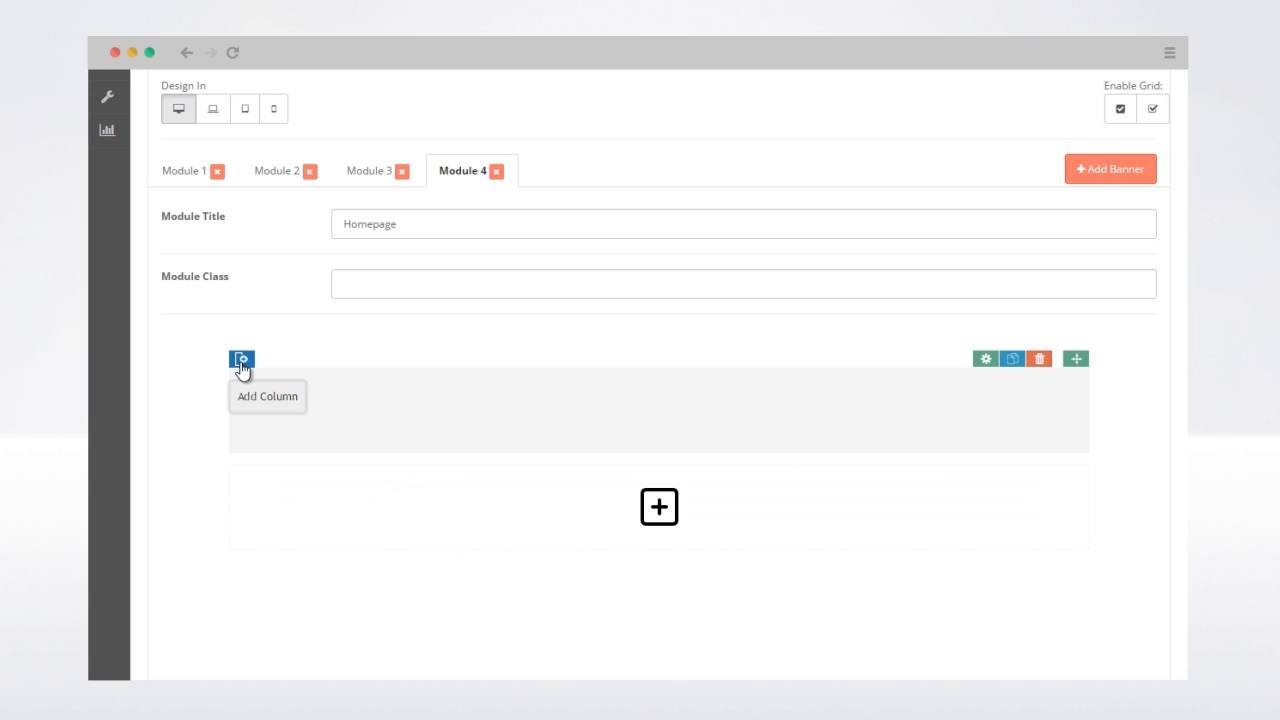
Step: Add two columns to the Homepage row and enable the layout grid
click(242, 359)
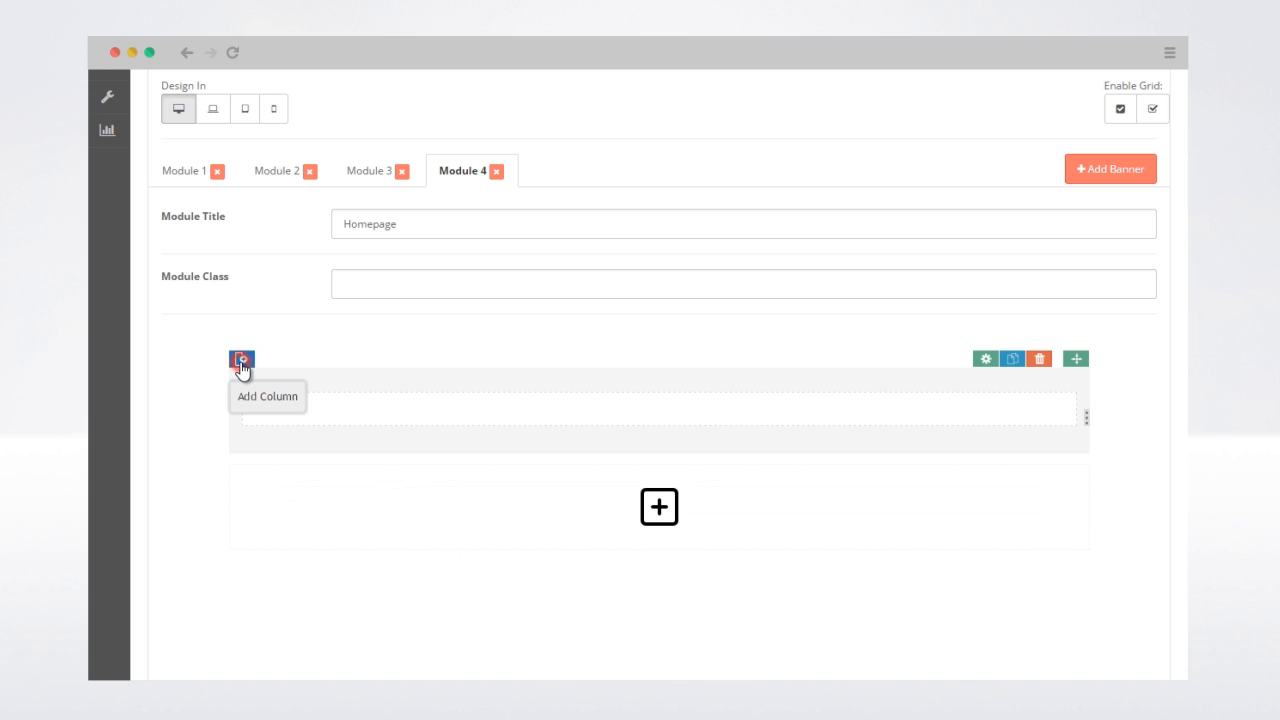
click(242, 359)
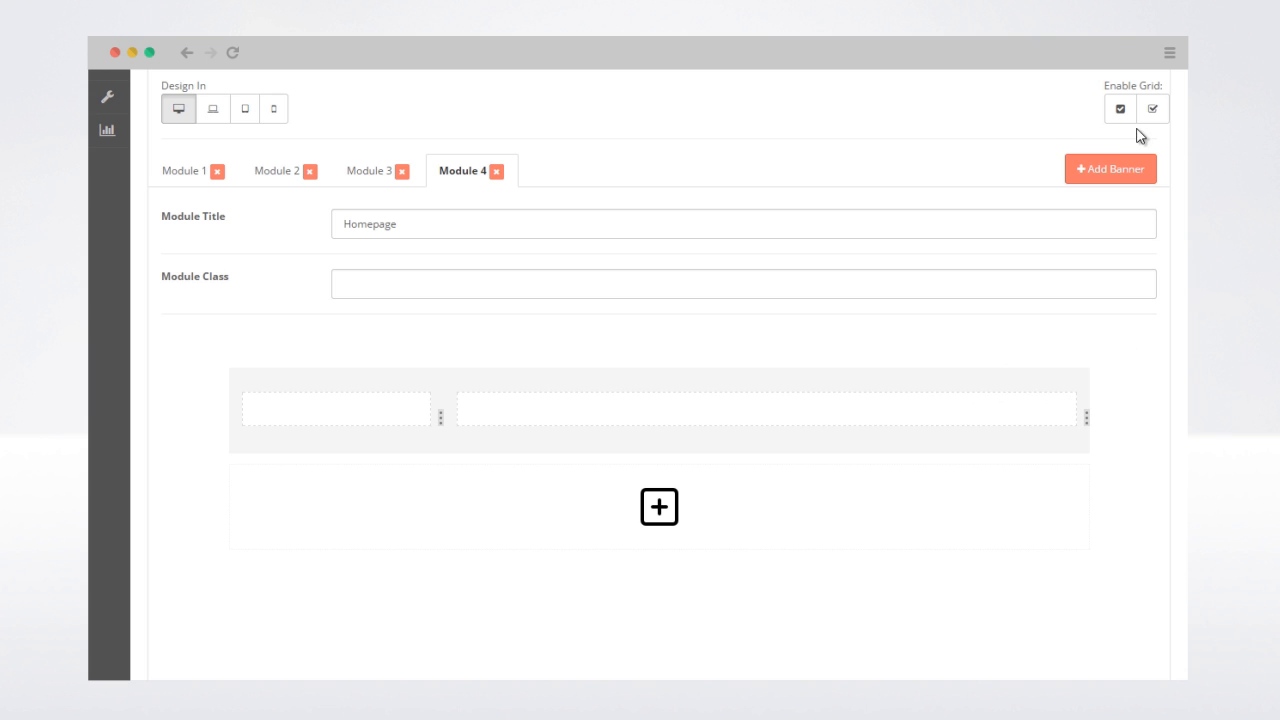
click(1120, 108)
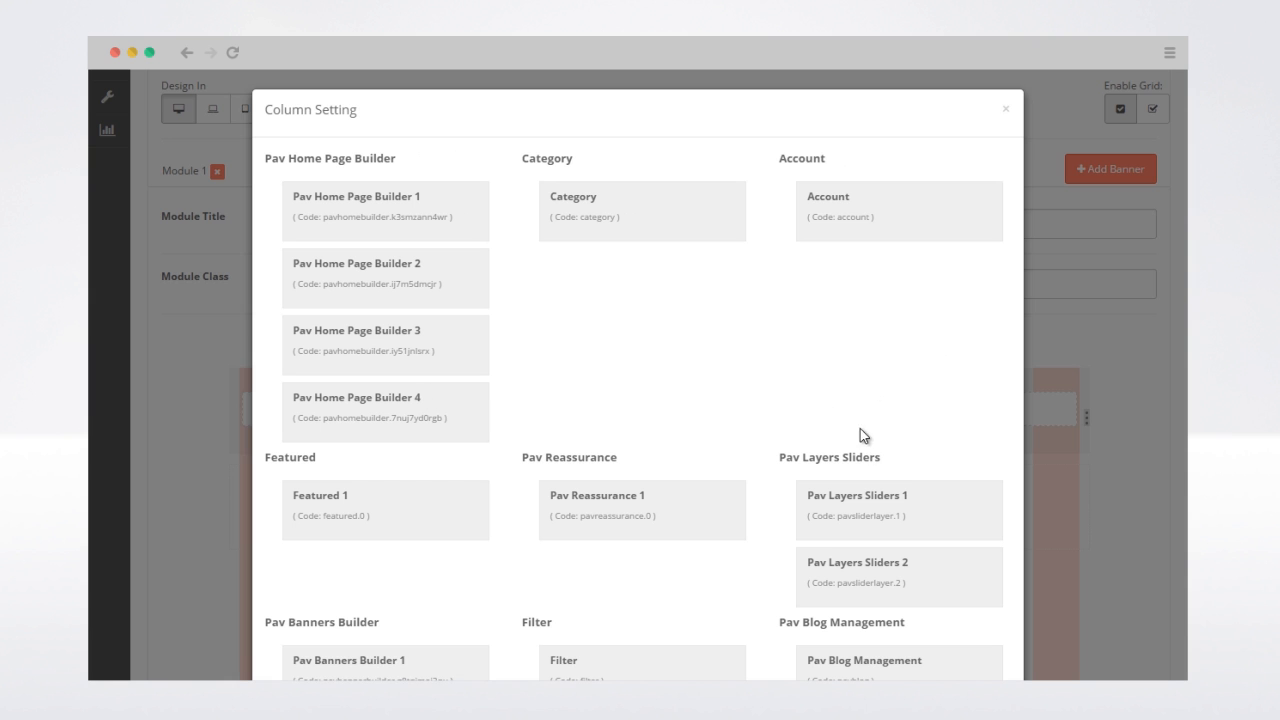
Step: Place Pav Vertical MegaMenu 1 in the left column
scroll(down, 3)
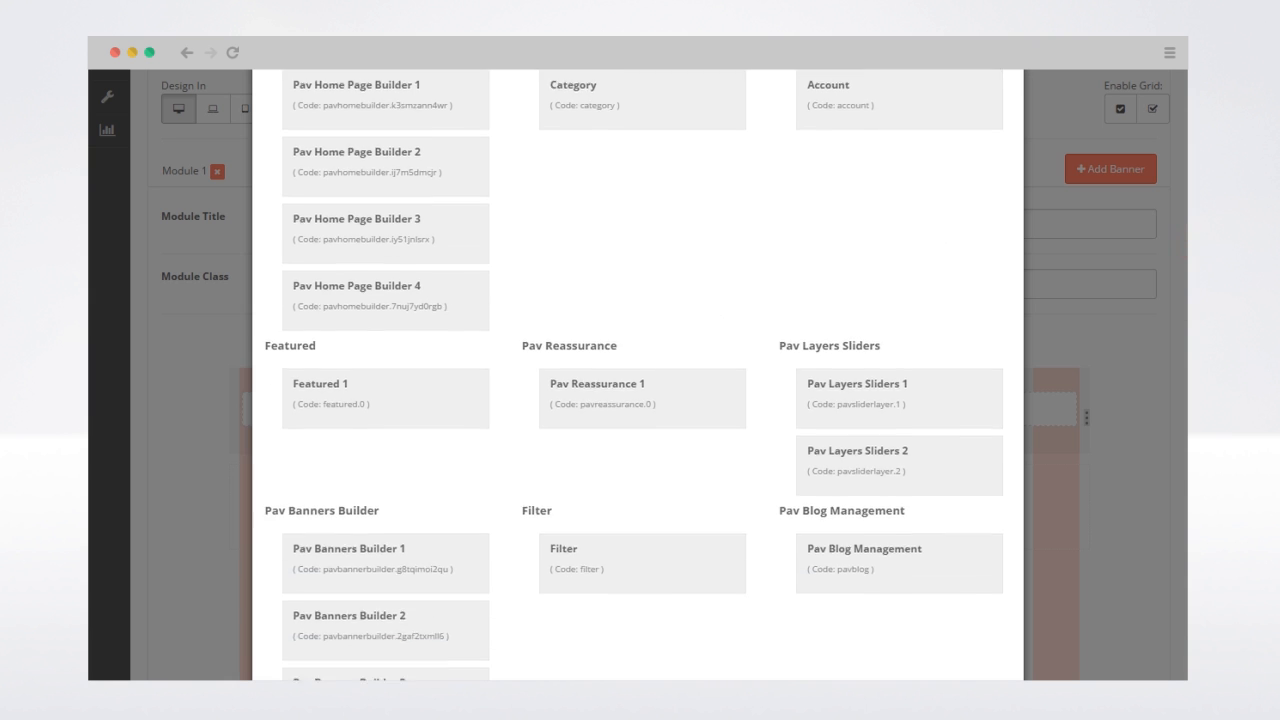
scroll(down, 3)
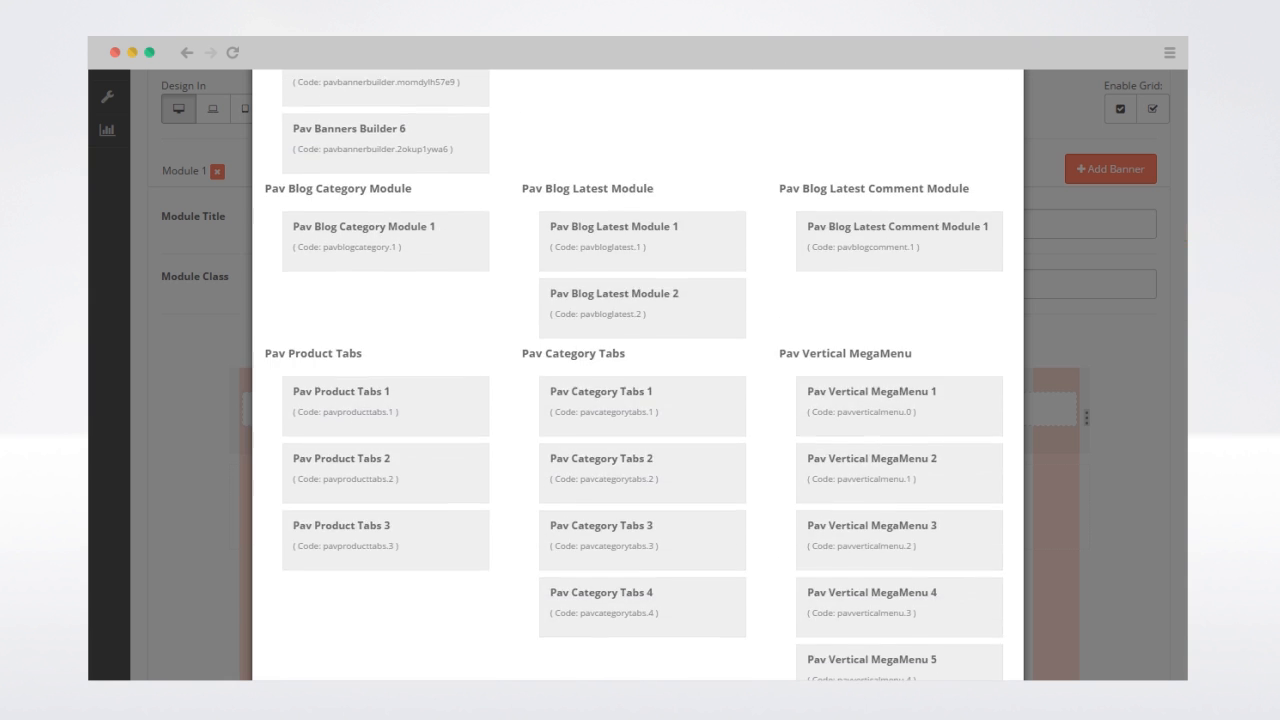
click(899, 406)
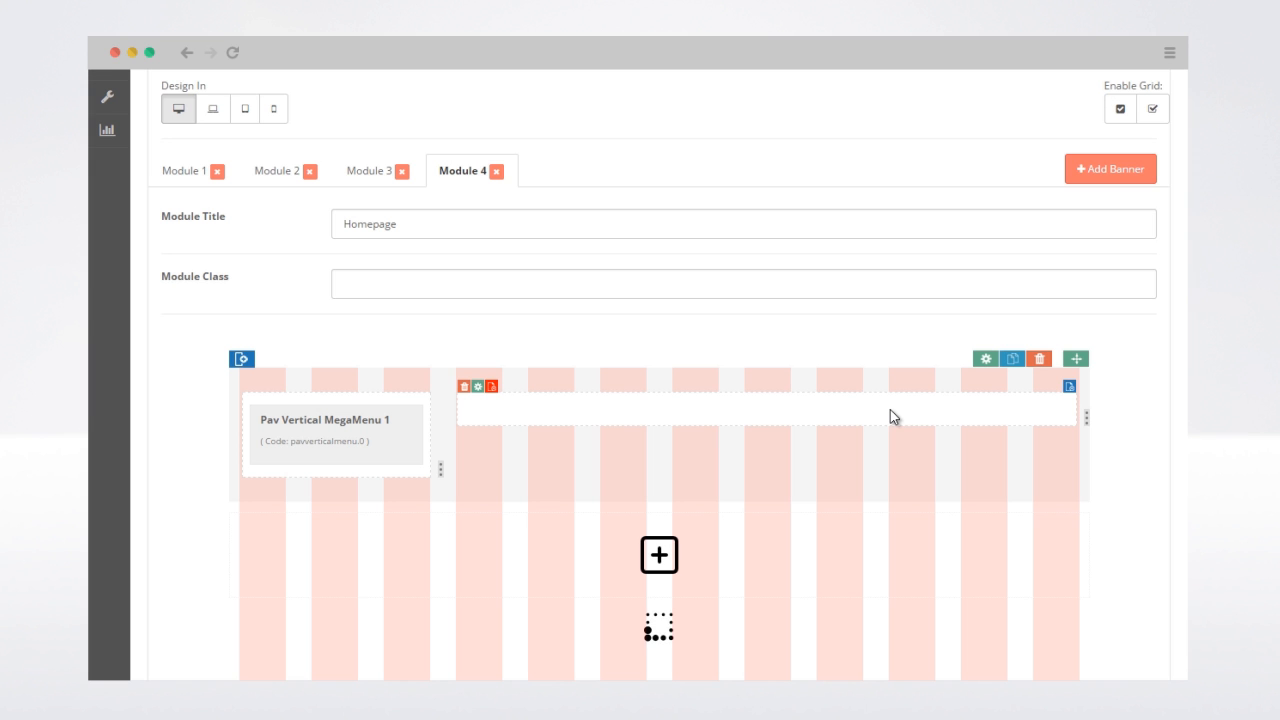
mouse_move(1068, 387)
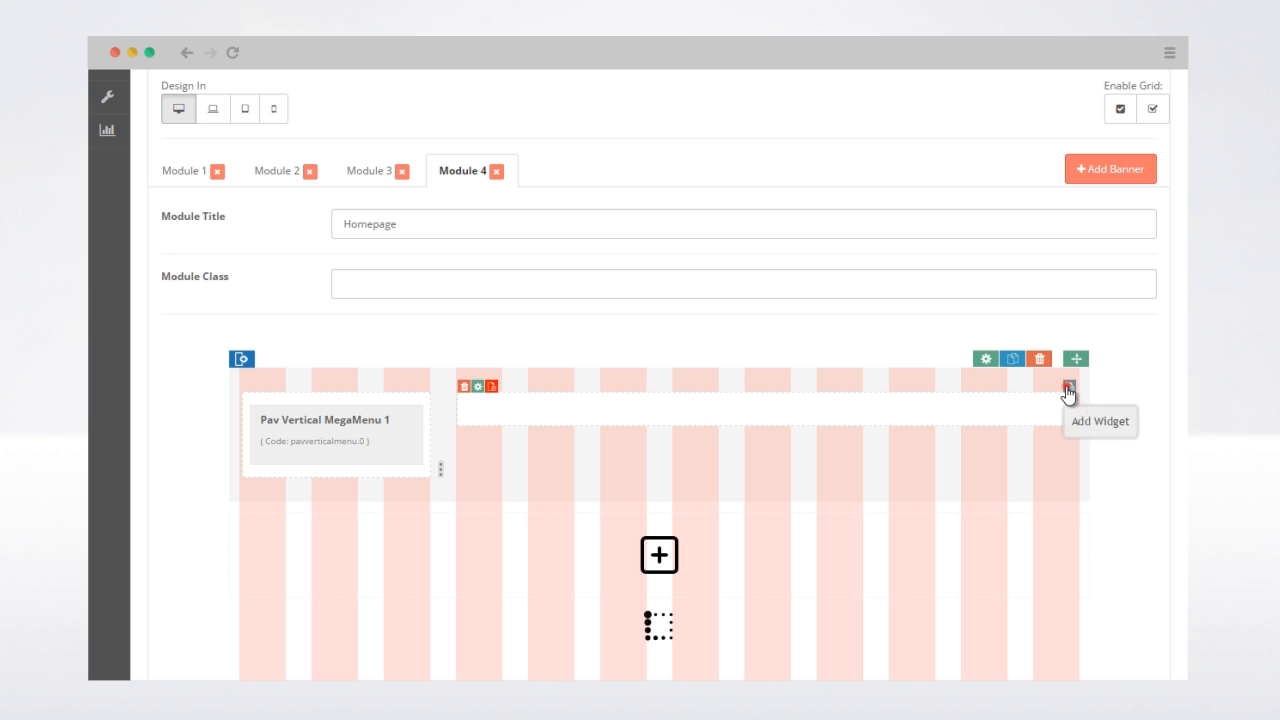
Step: Add Pav Layers Sliders 1 and Pav Product Tabs 2 to the right column
click(1067, 391)
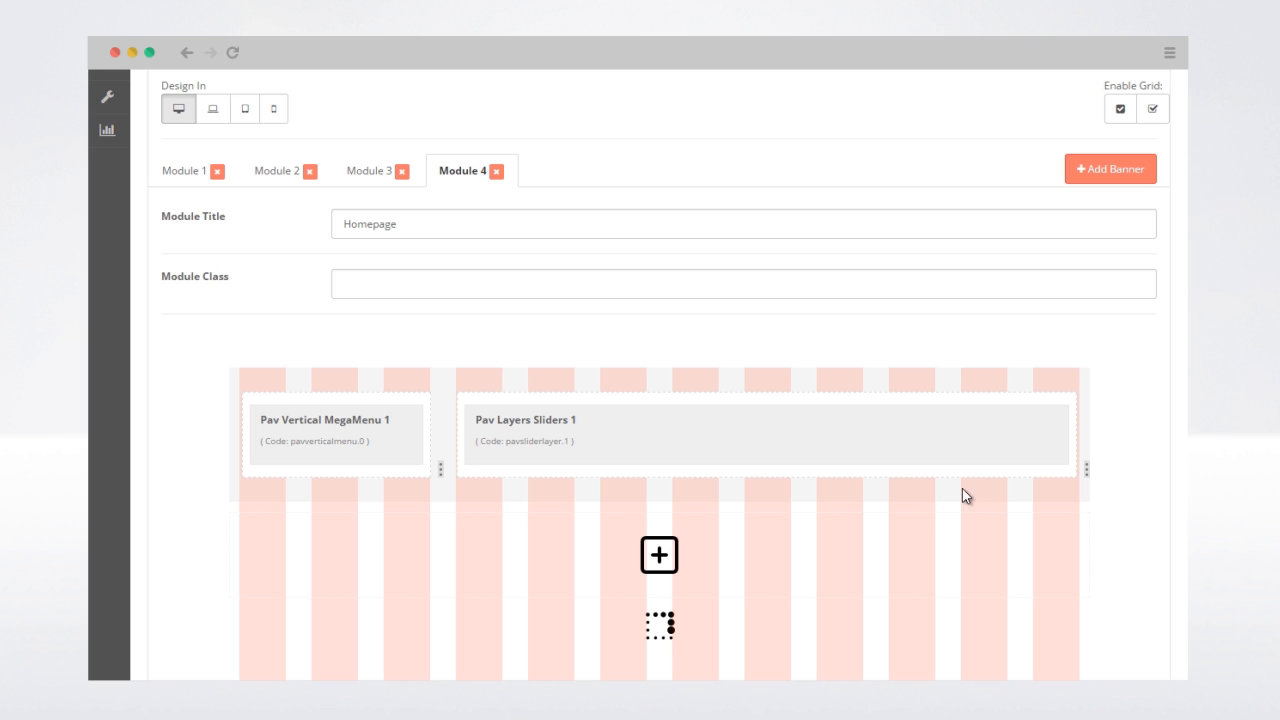
click(659, 555)
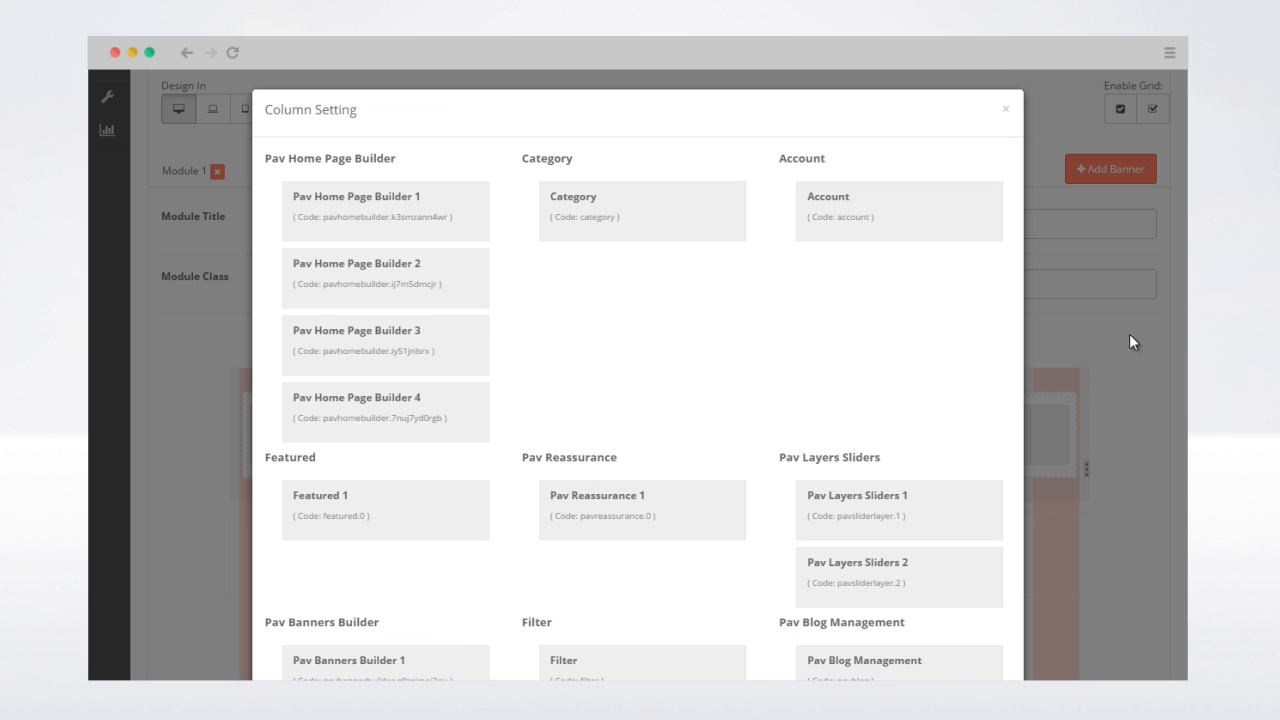
scroll(down, 3)
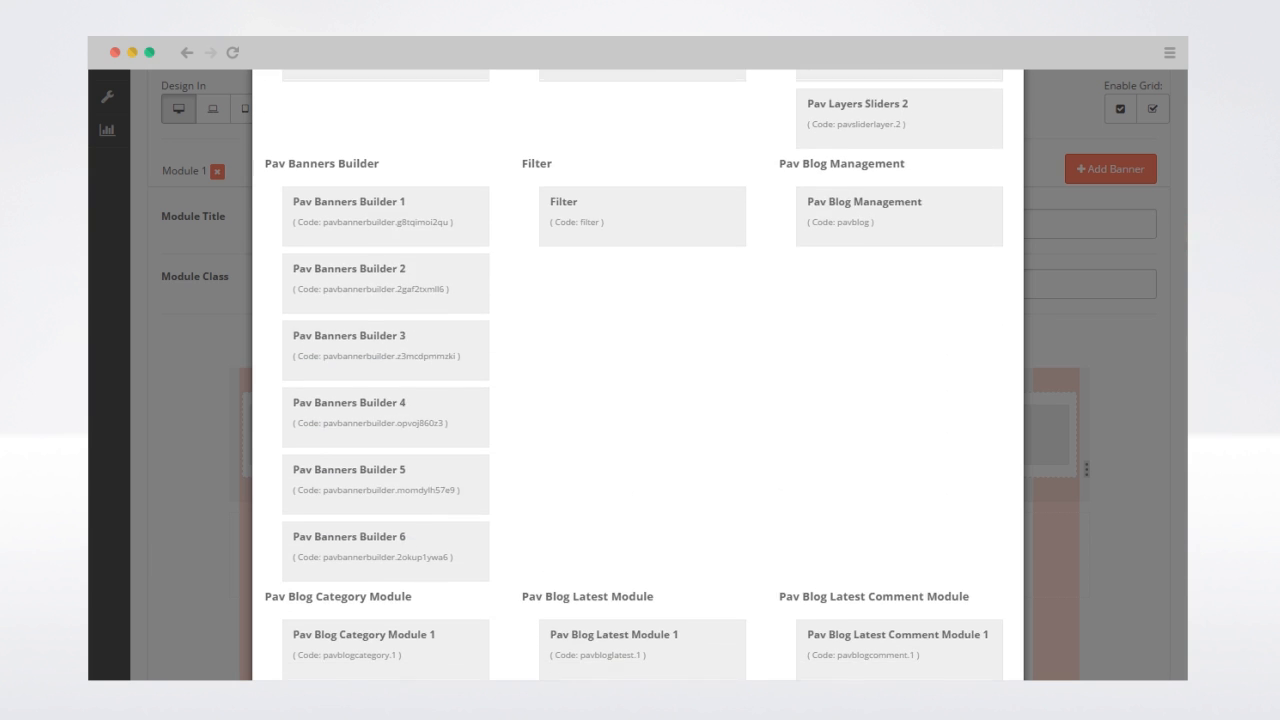
scroll(down, 3)
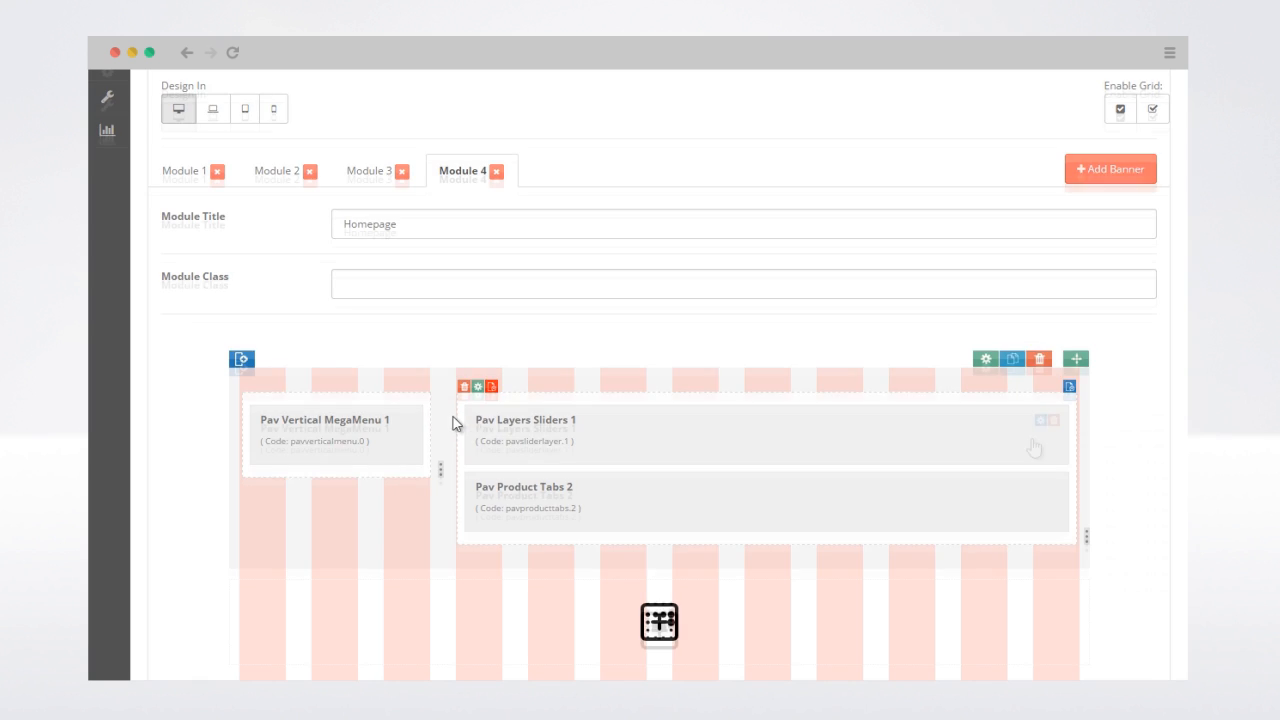
Step: Set Pav Layers Sliders 1 to Fullwidth mode, save only the module, and close the popup
click(1040, 420)
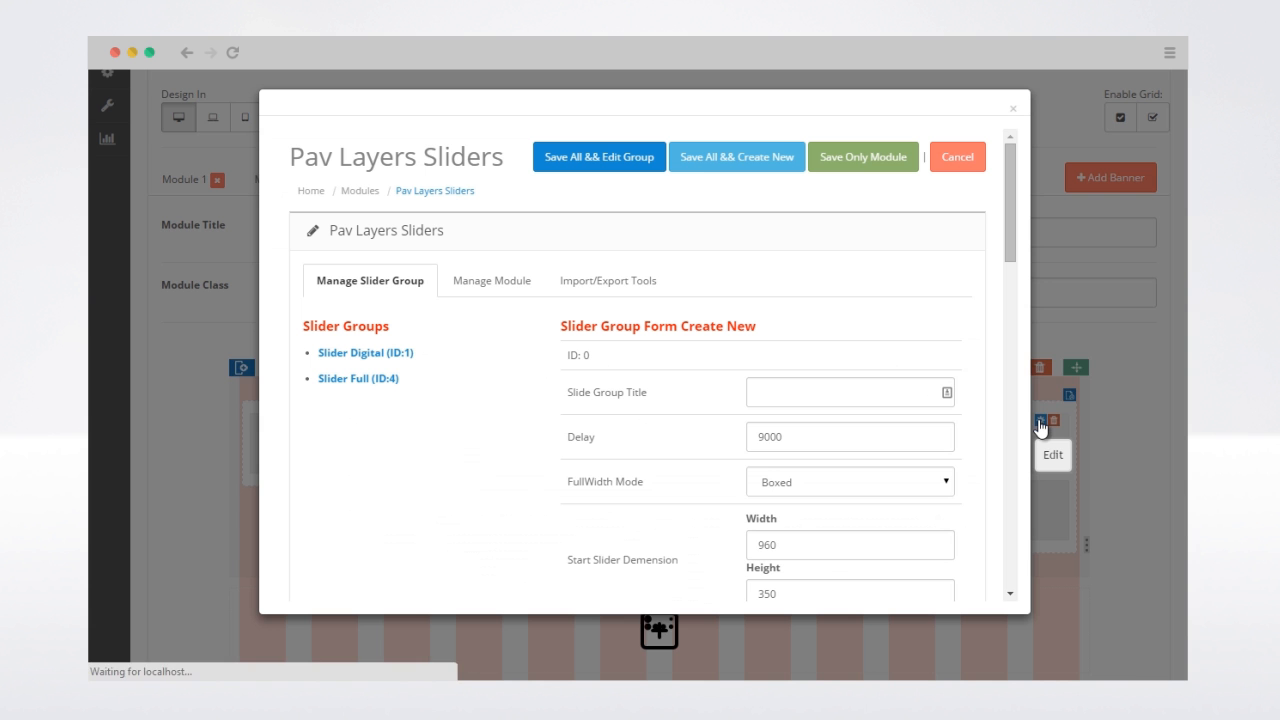
click(850, 436)
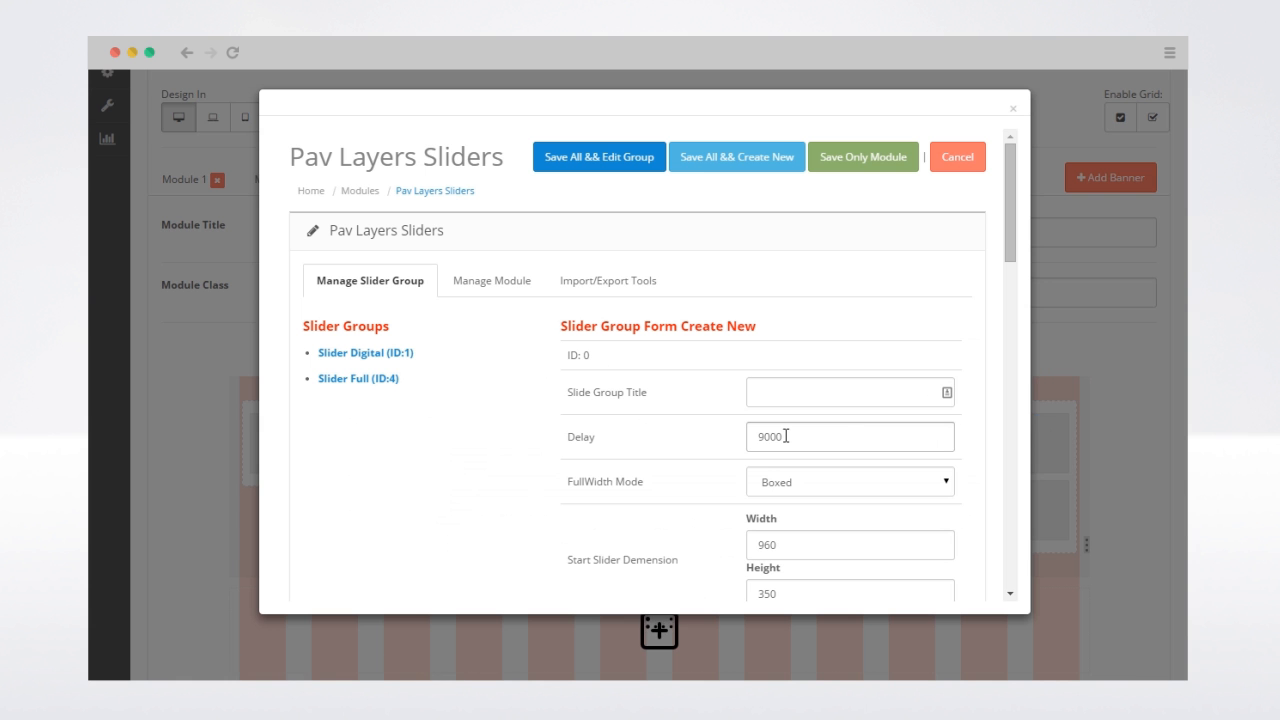
click(849, 481)
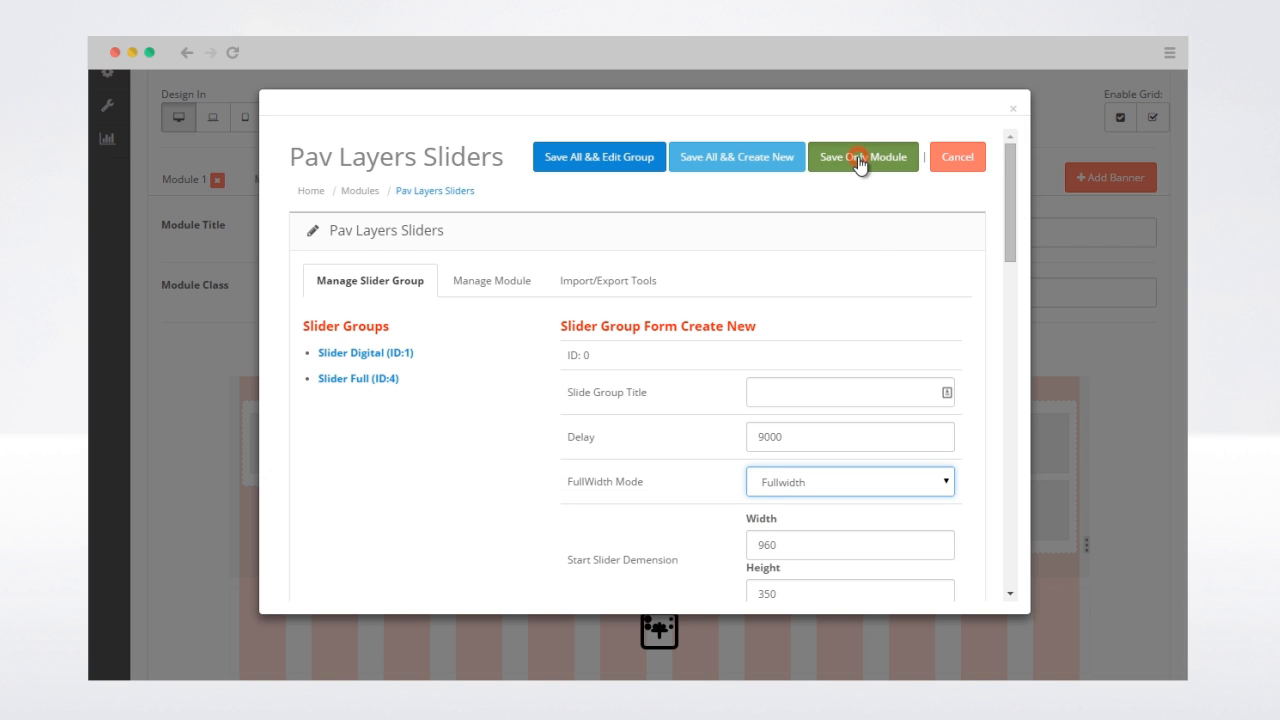
click(862, 156)
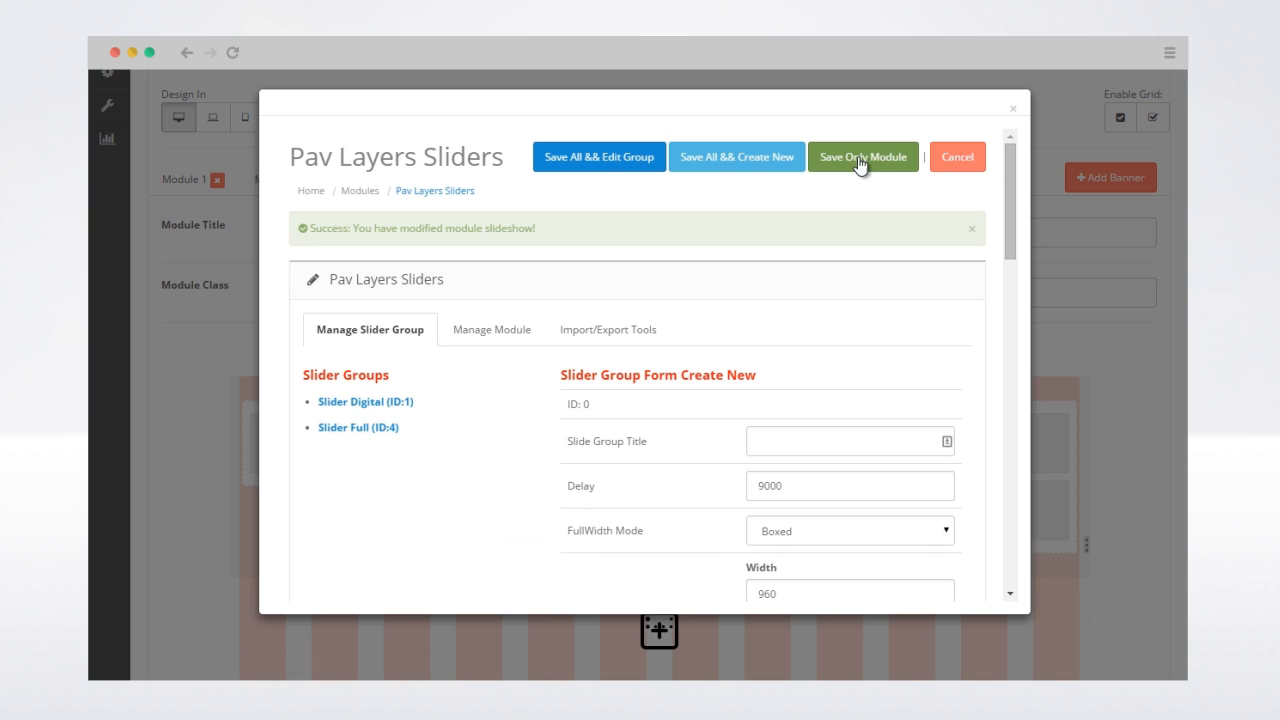
click(862, 156)
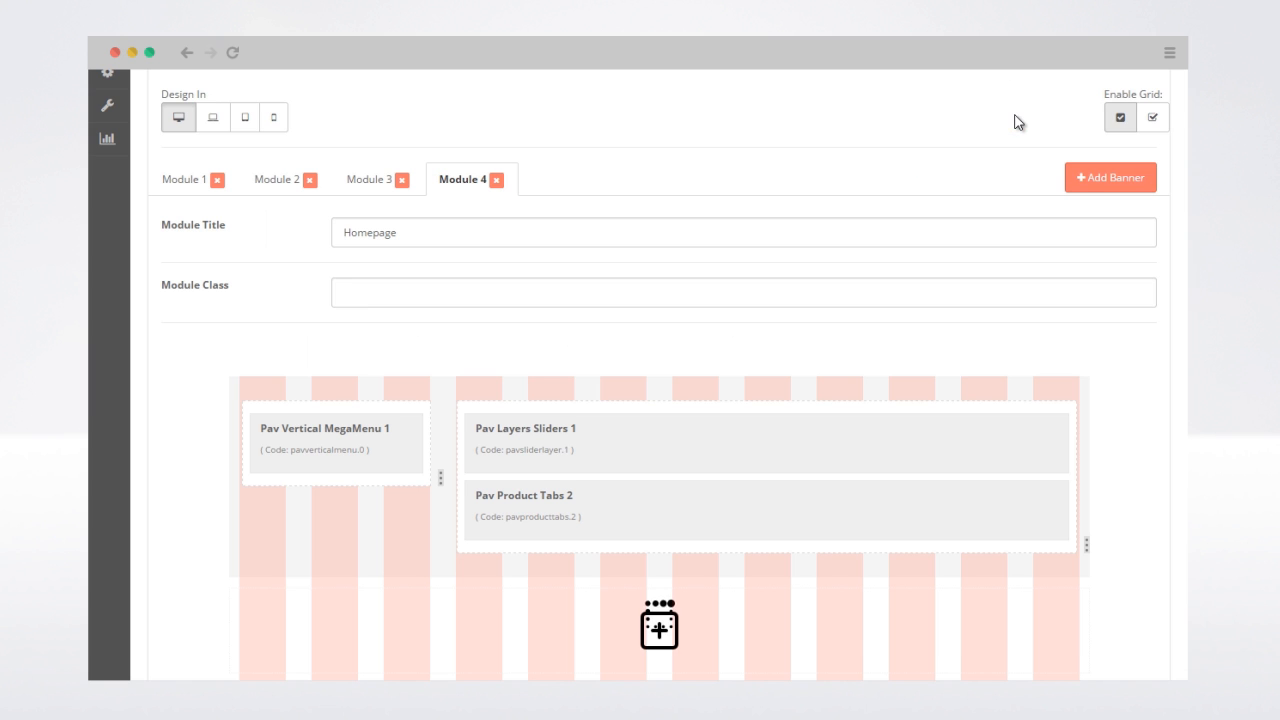
Step: Drag Pav Layers Sliders 1 into row two, between Banners Builder 1 and Reassurance 1
click(1152, 117)
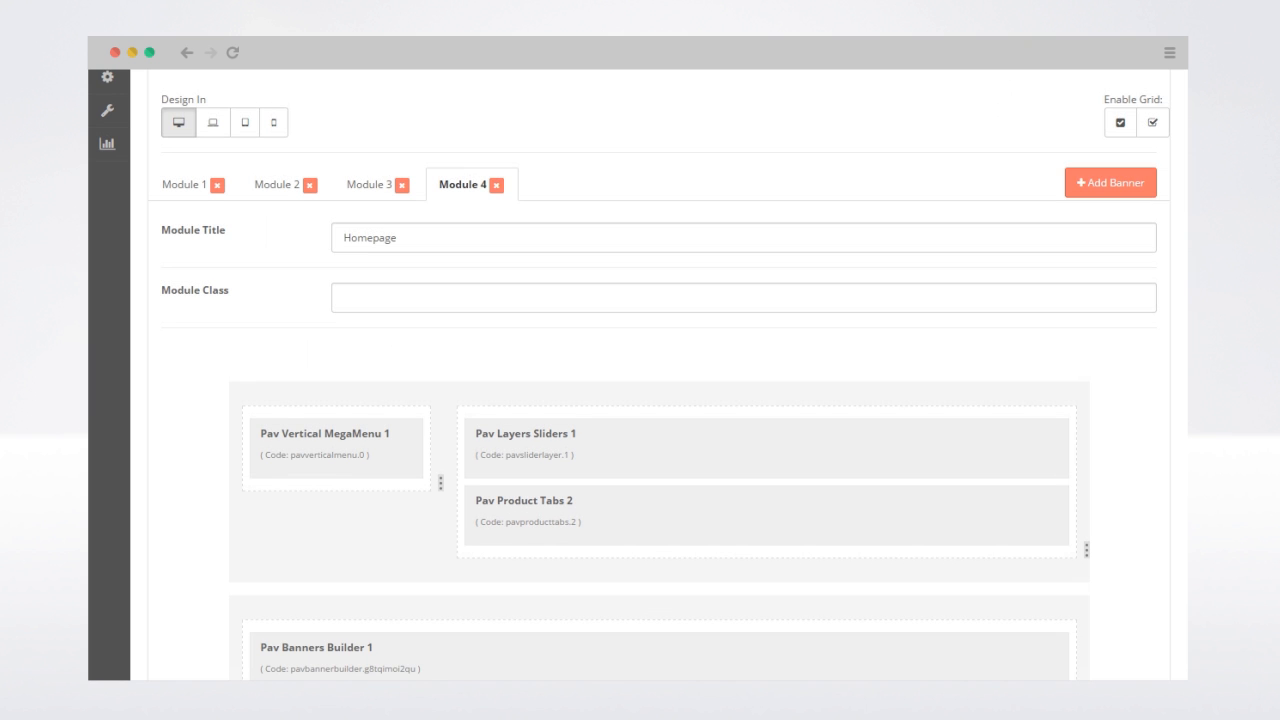
scroll(down, 3)
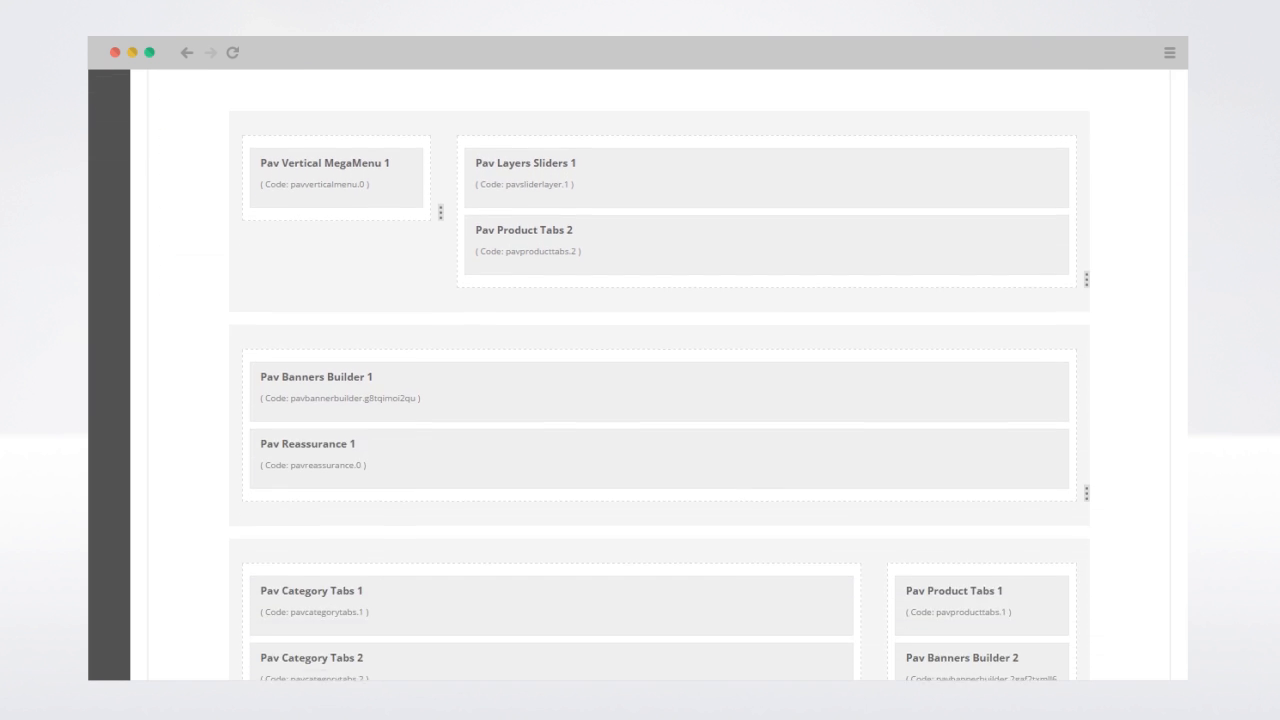
scroll(down, 3)
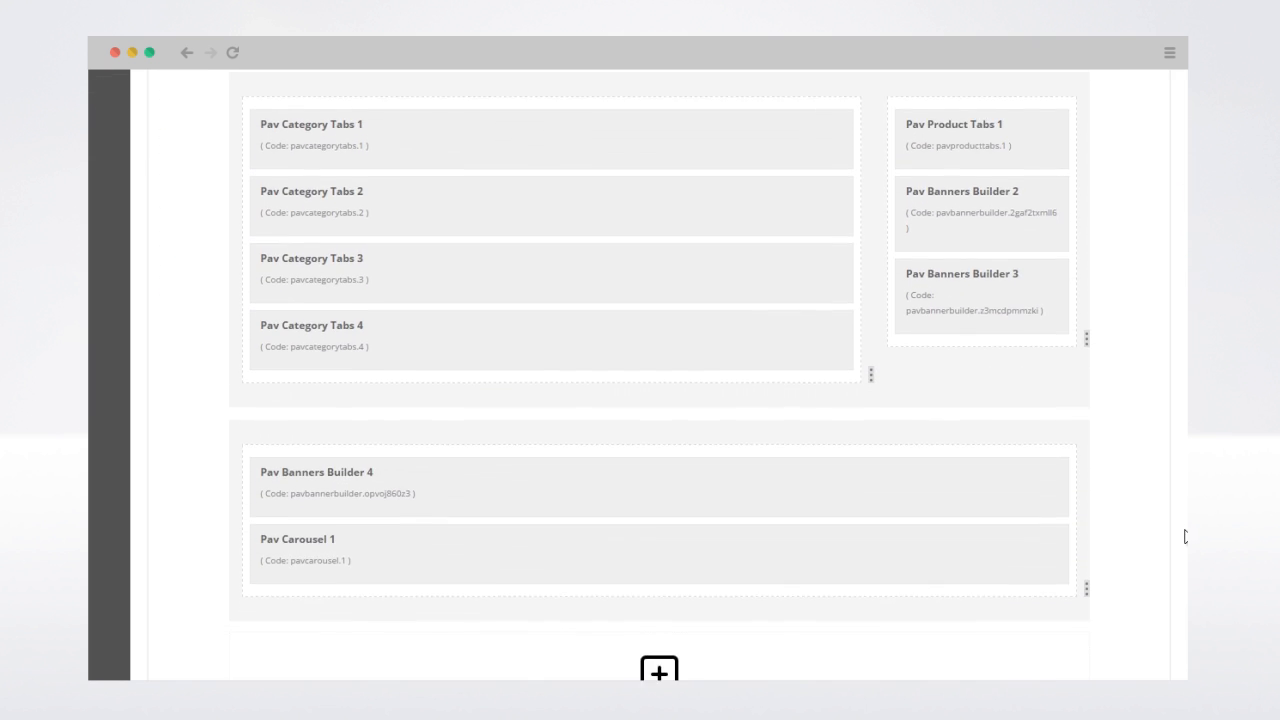
scroll(up, 3)
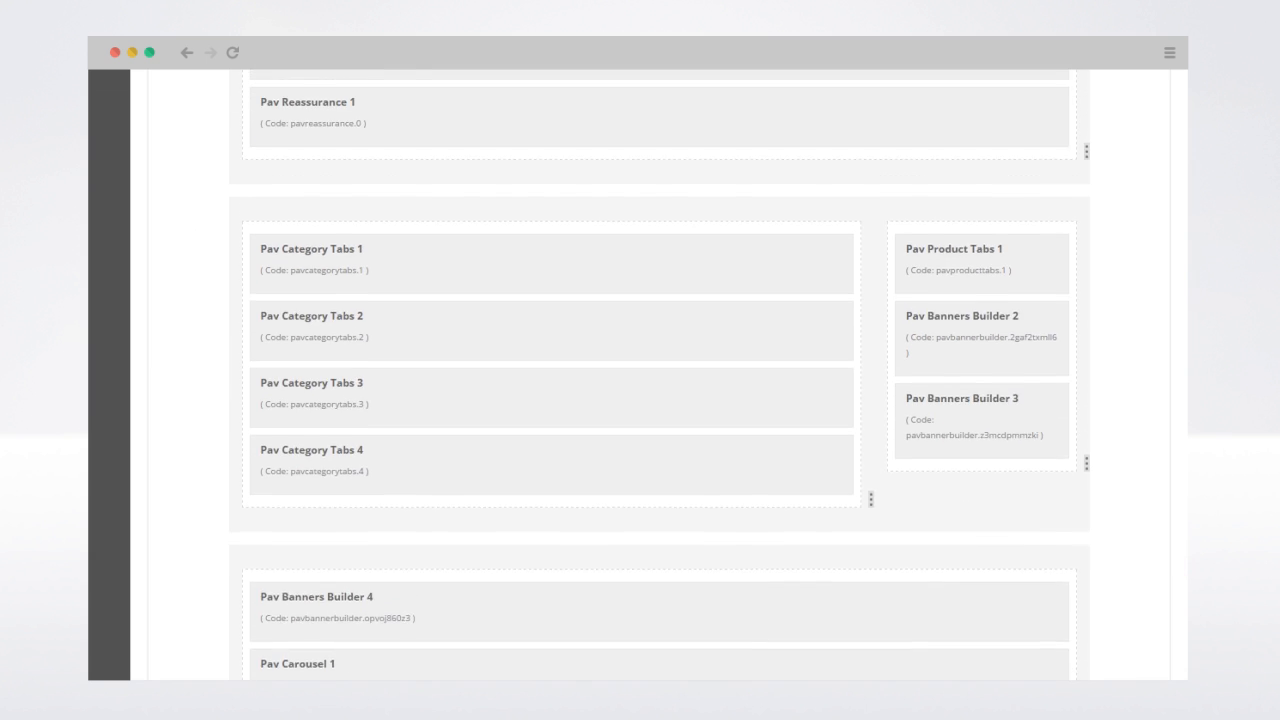
scroll(up, 3)
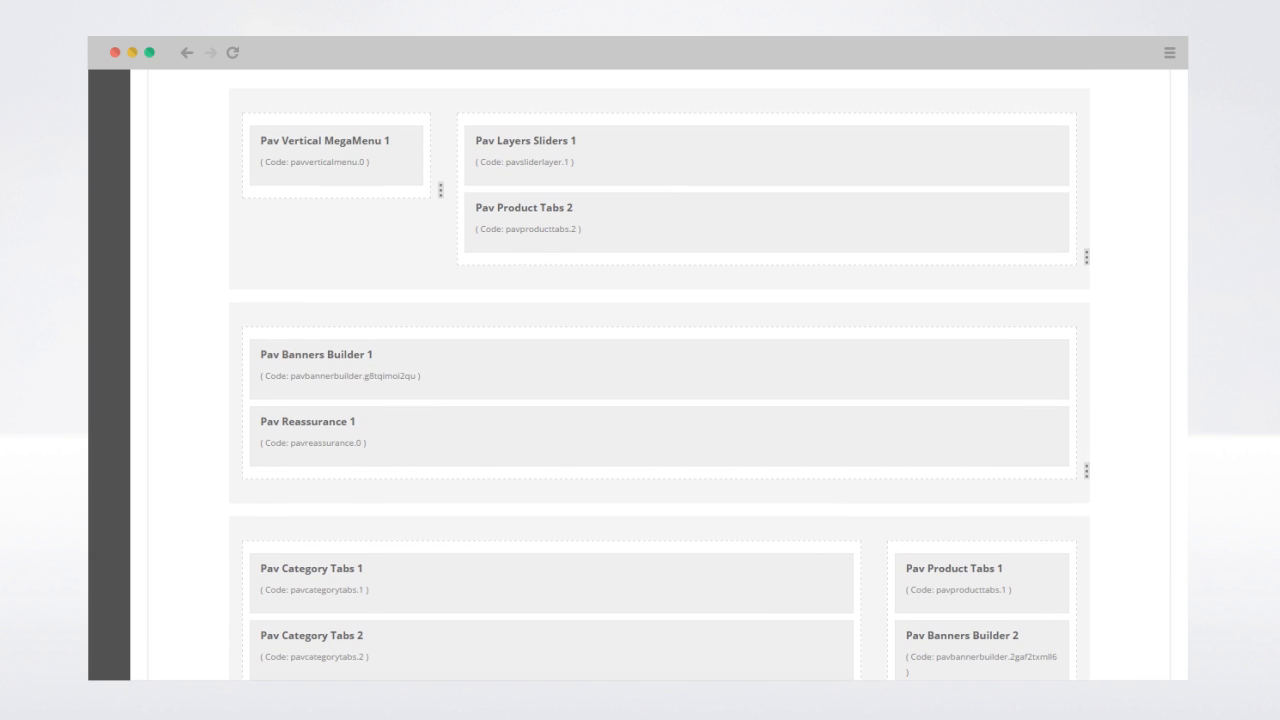
click(880, 162)
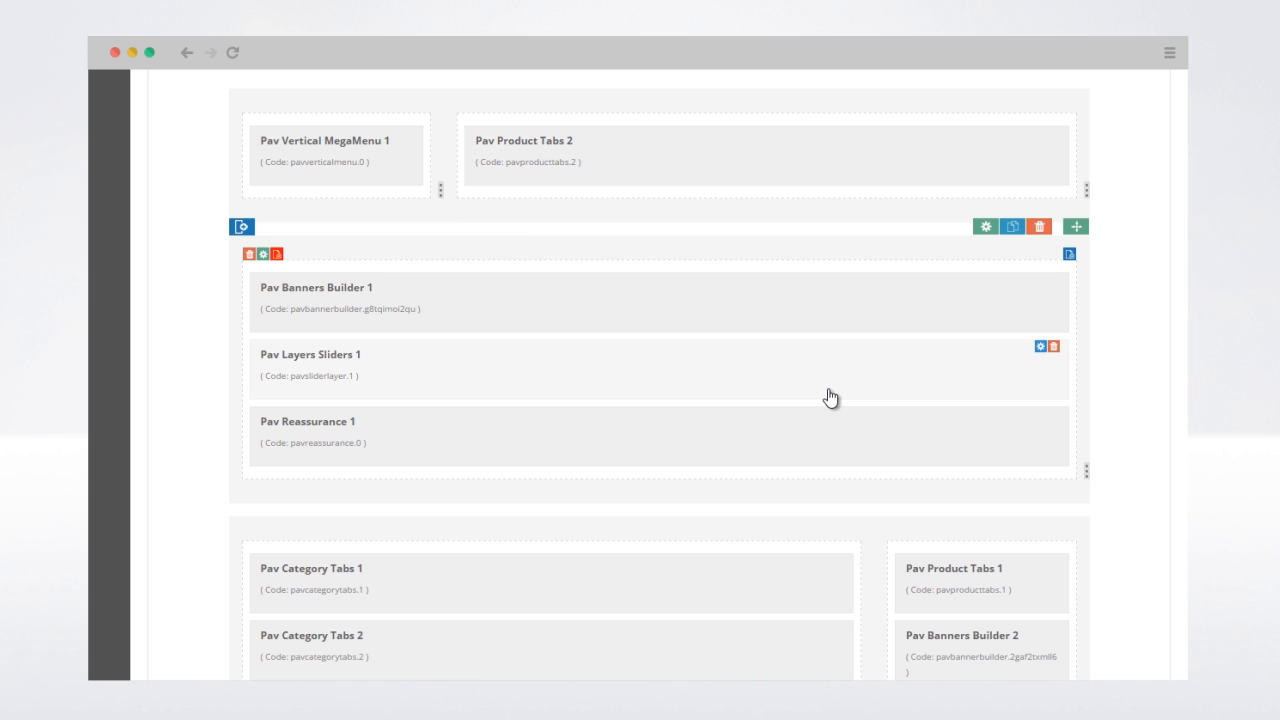
scroll(up, 3)
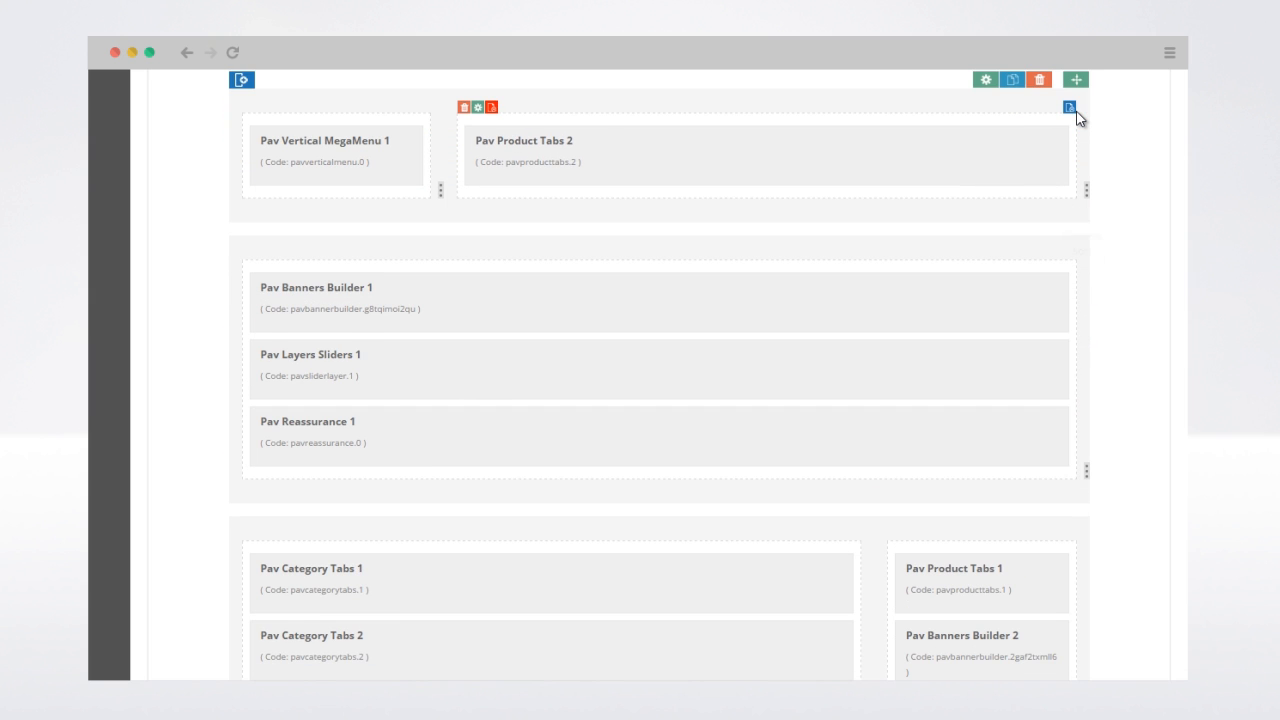
mouse_move(1083, 122)
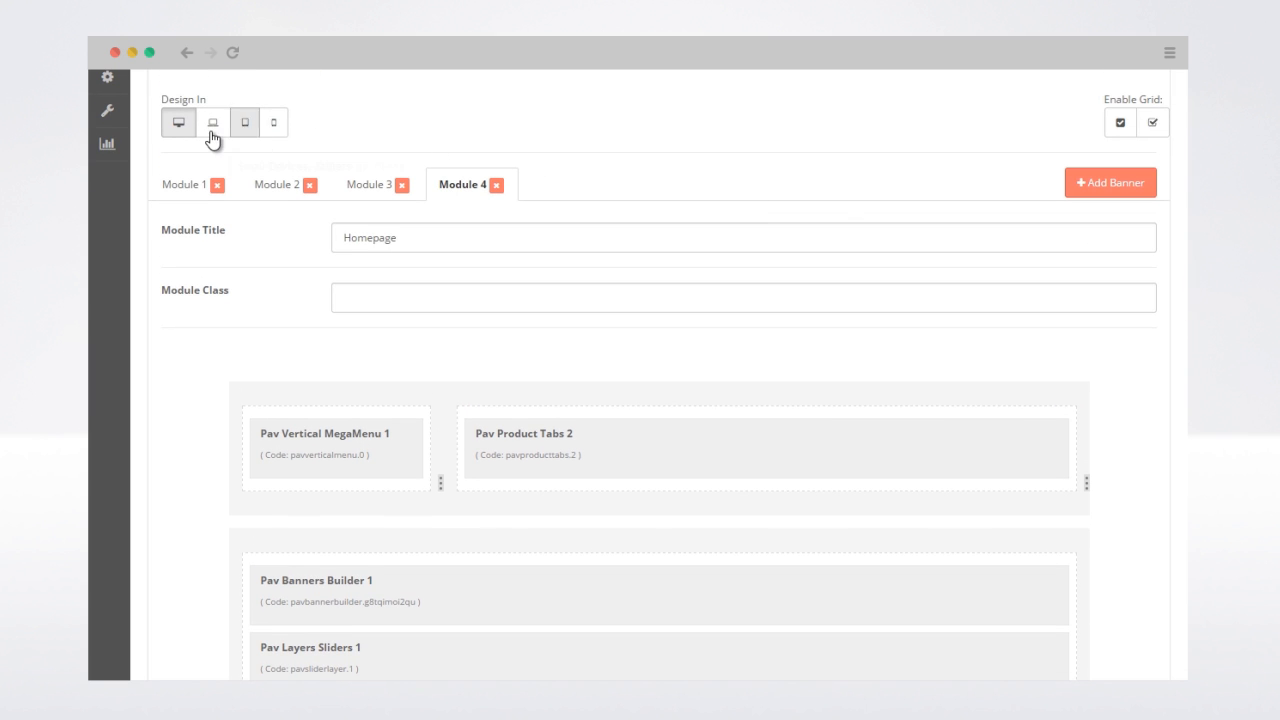
mouse_move(212, 122)
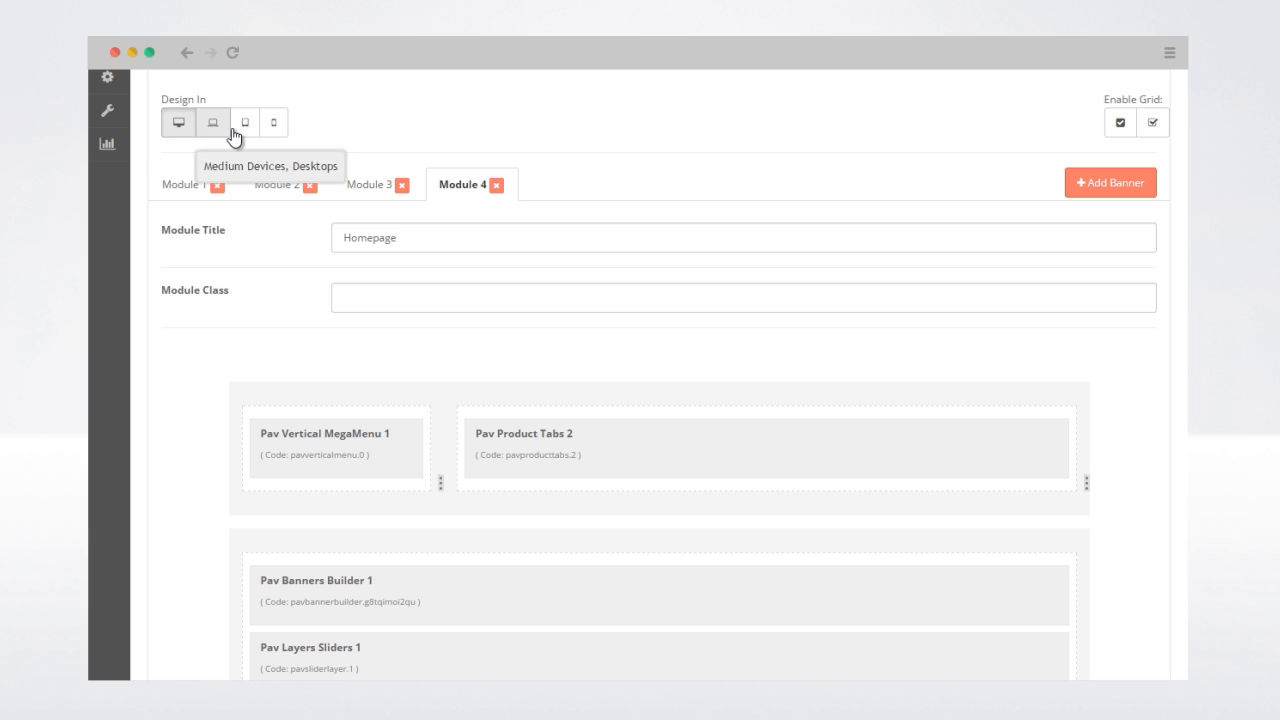
Step: In the tablet layout, stretch MegaMenu 1 and Product Tabs 2 columns to full width
click(245, 122)
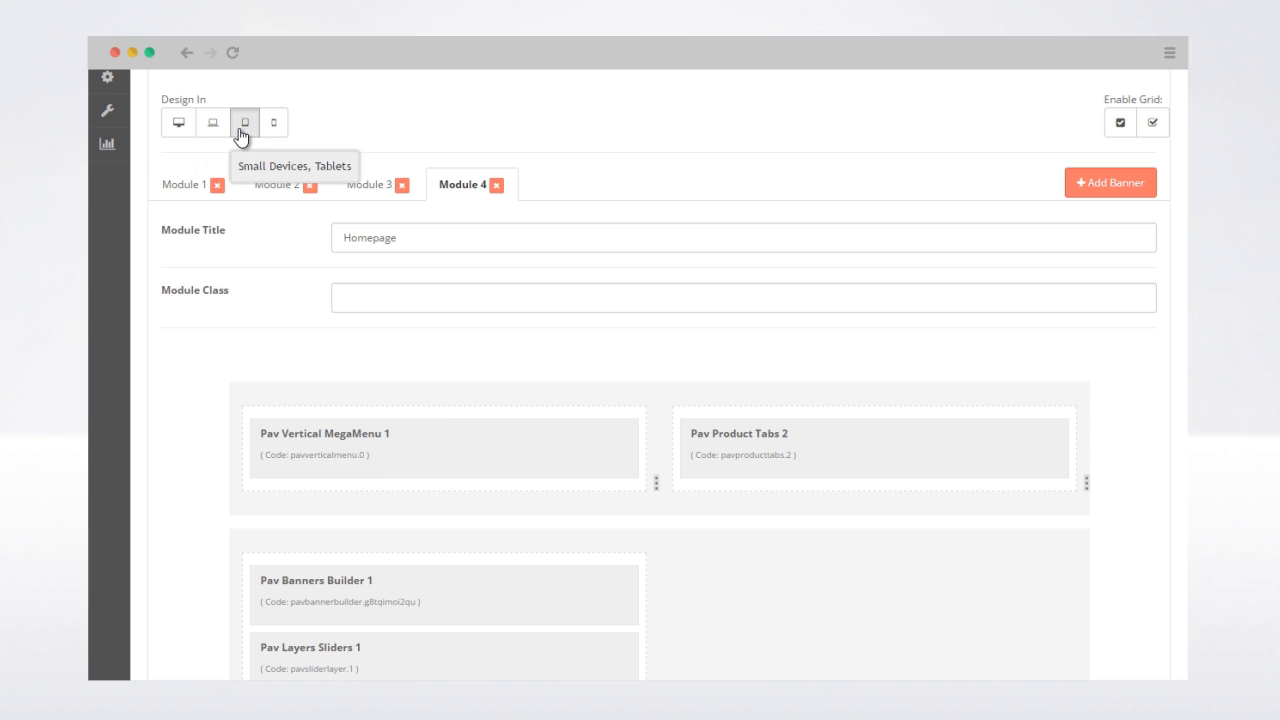
mouse_move(663, 482)
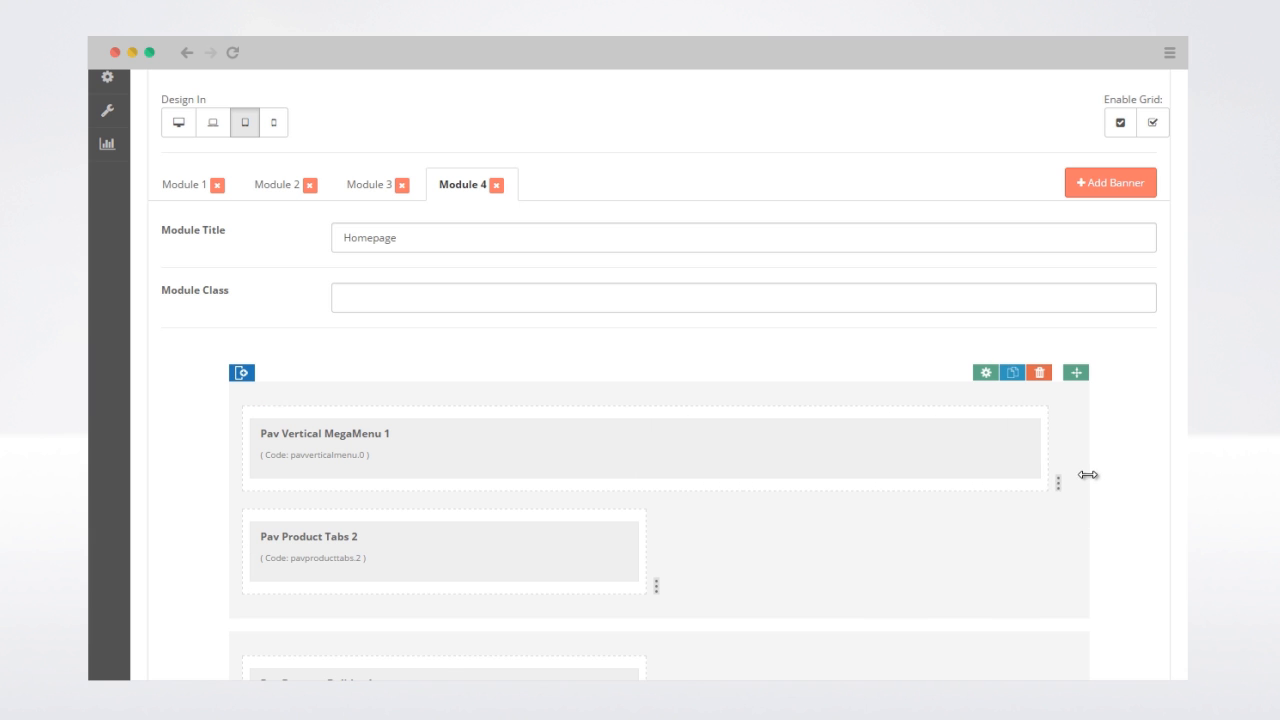
mouse_move(660, 587)
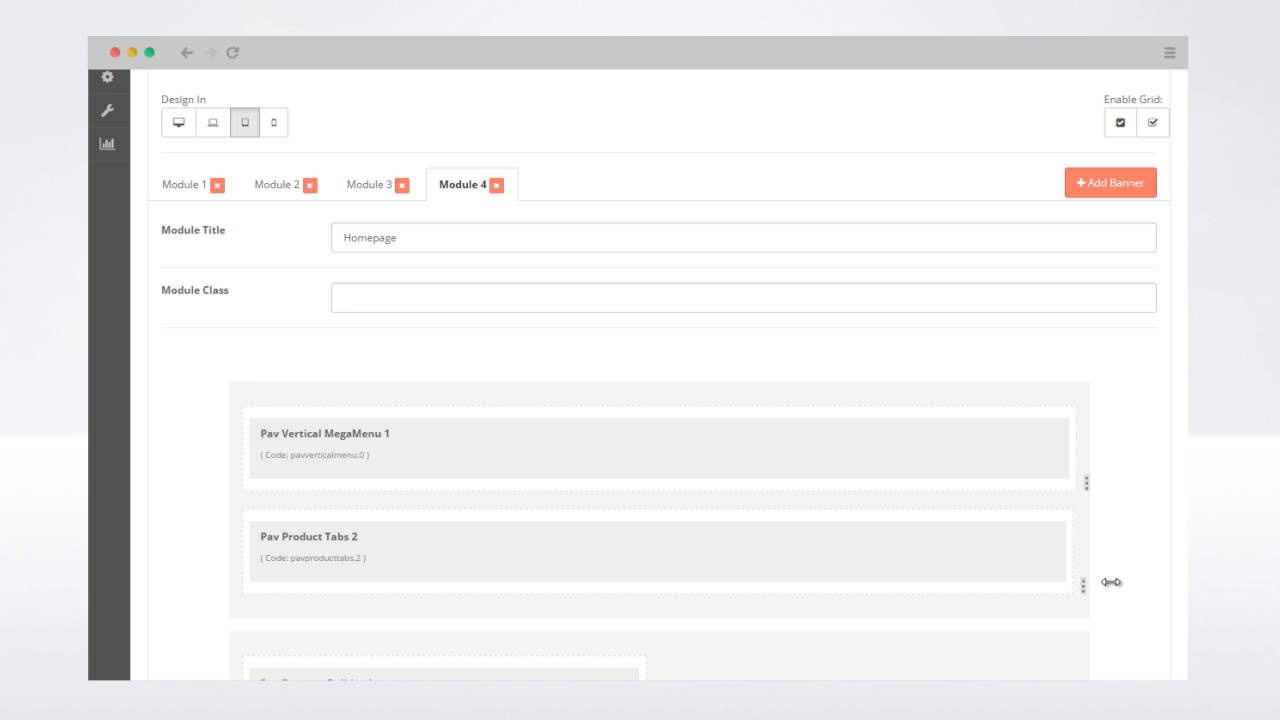
scroll(up, 3)
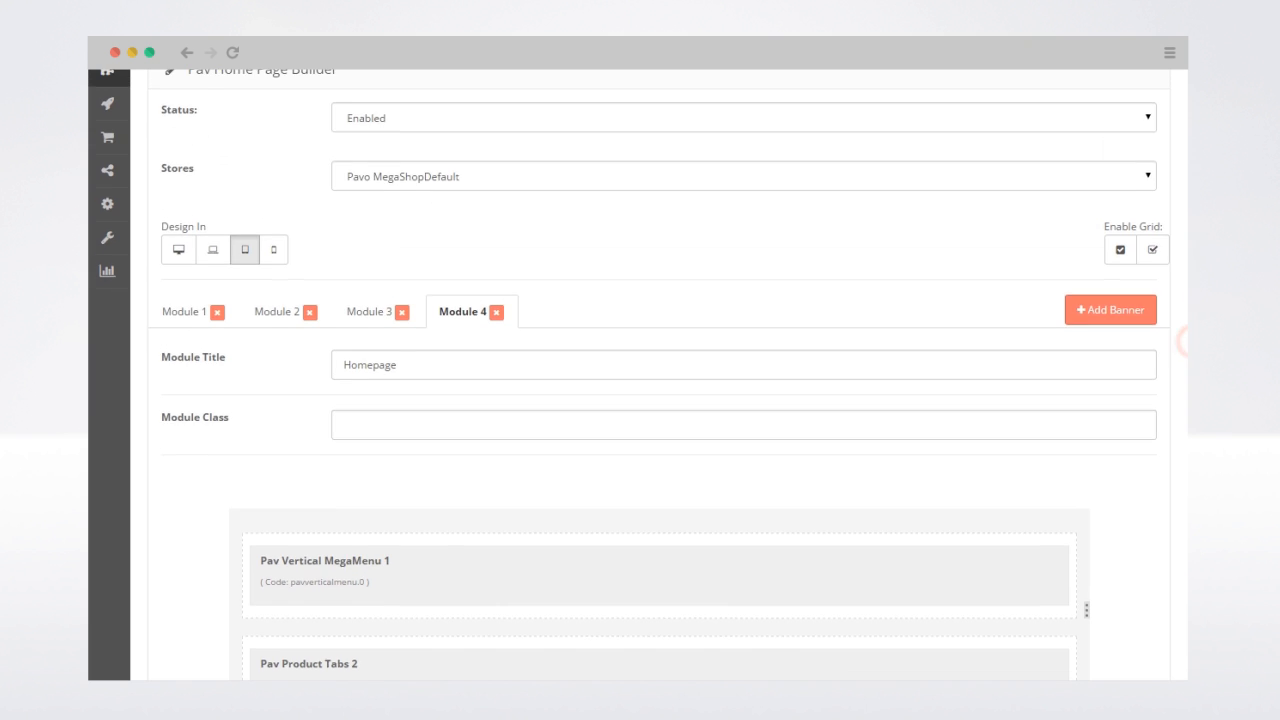
scroll(up, 3)
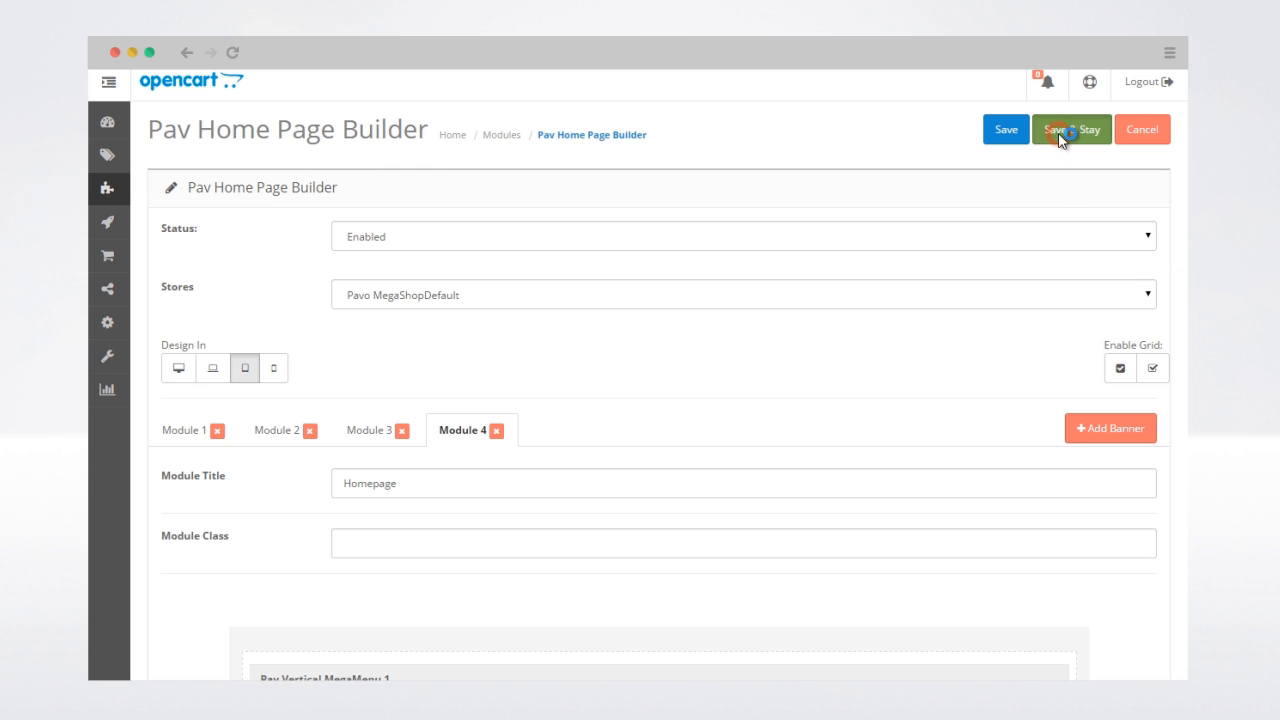
Step: Save the builder with Save & Stay, then go to System > Design > Layouts
click(1071, 129)
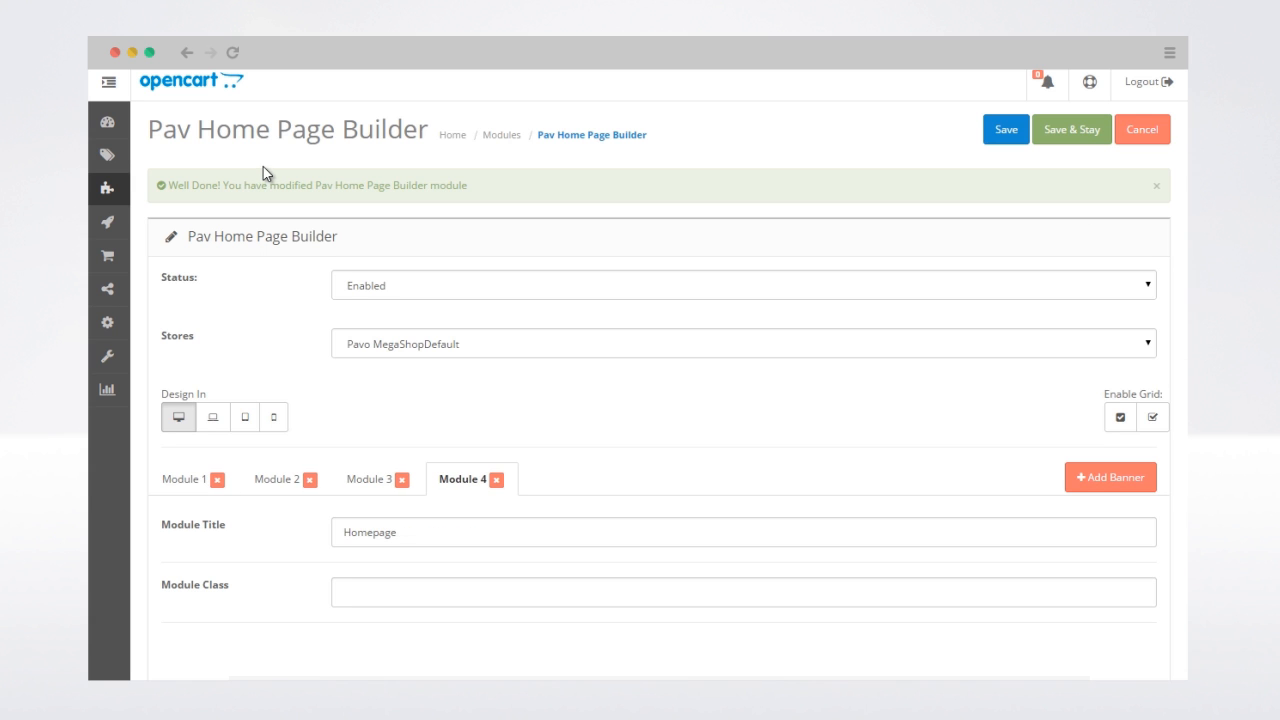
mouse_move(258, 171)
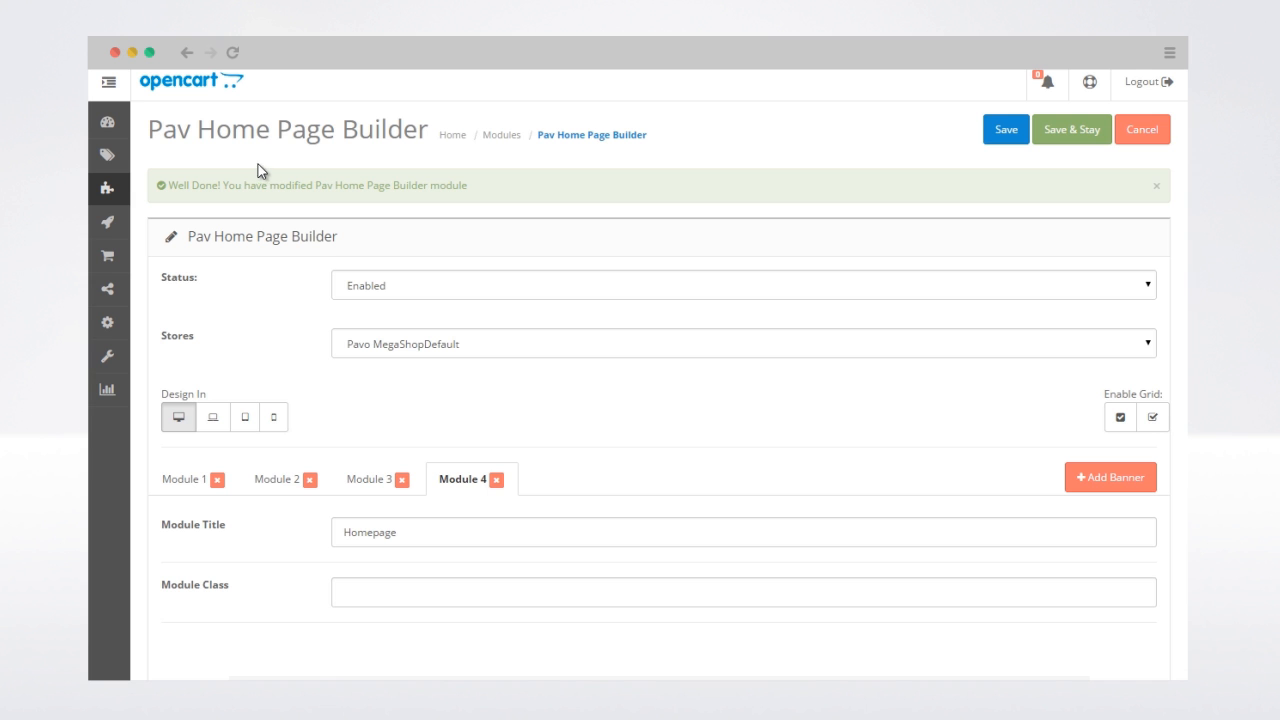
click(108, 82)
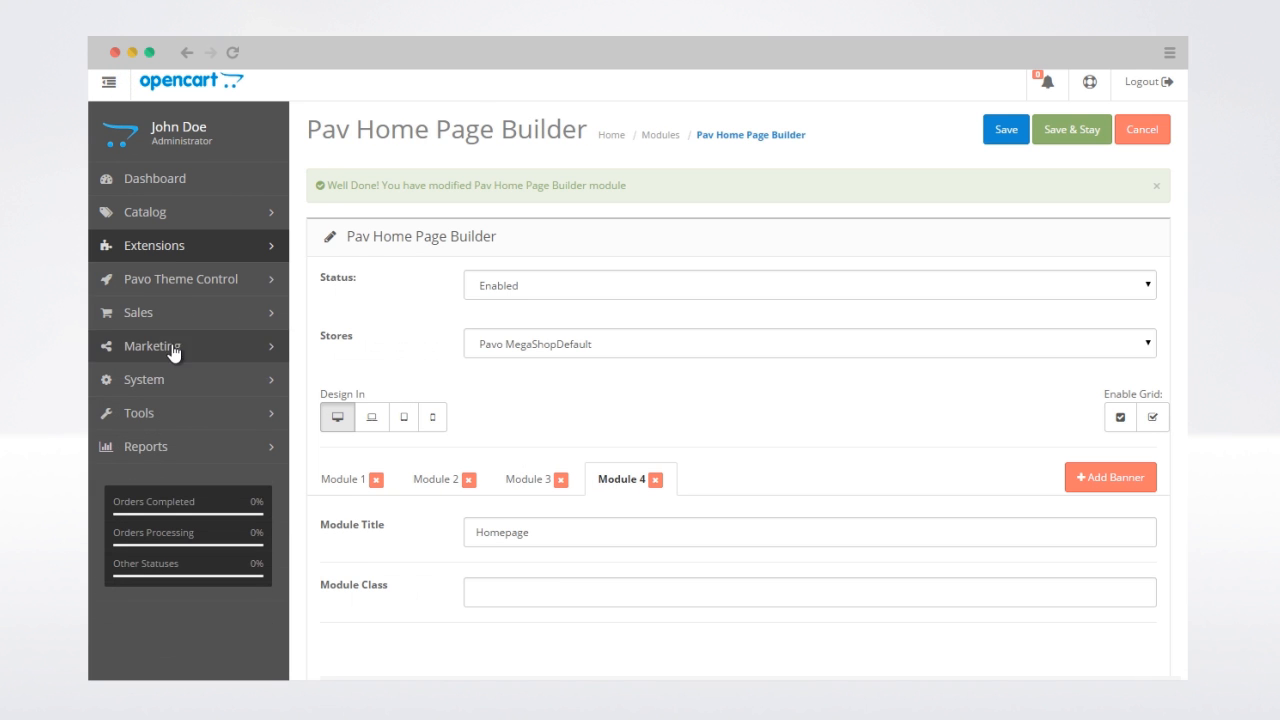
click(144, 379)
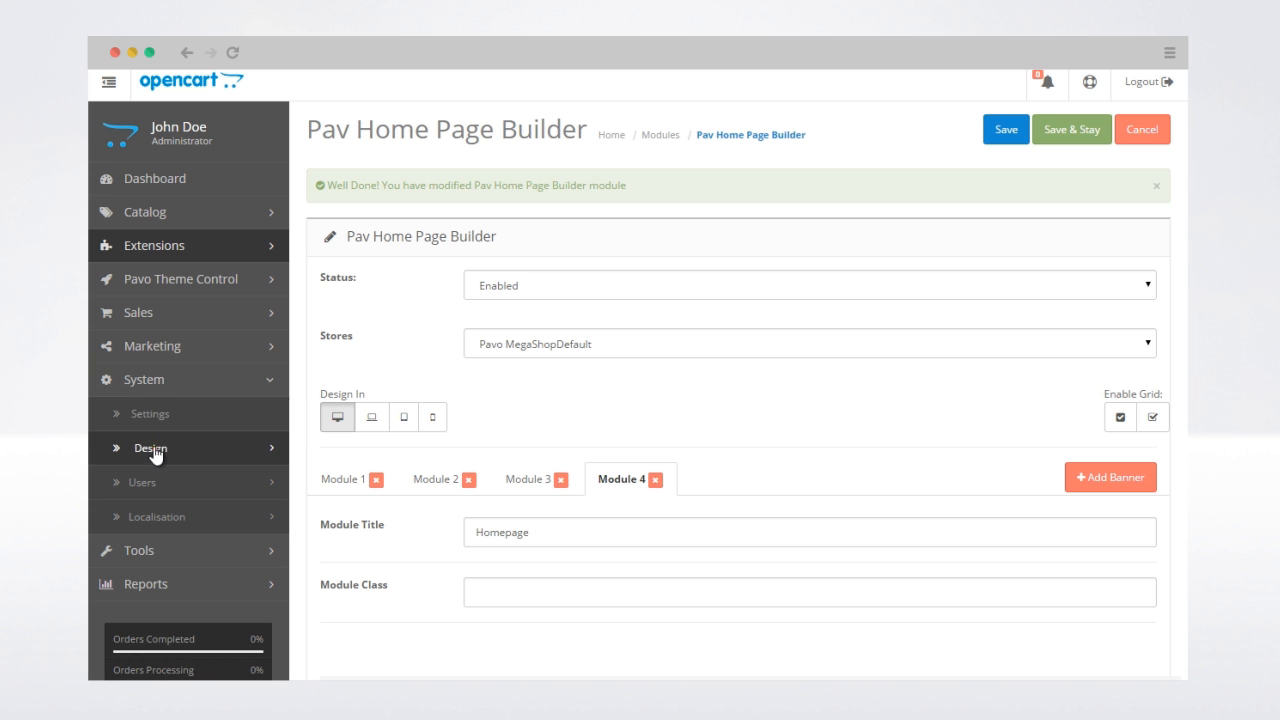
click(150, 448)
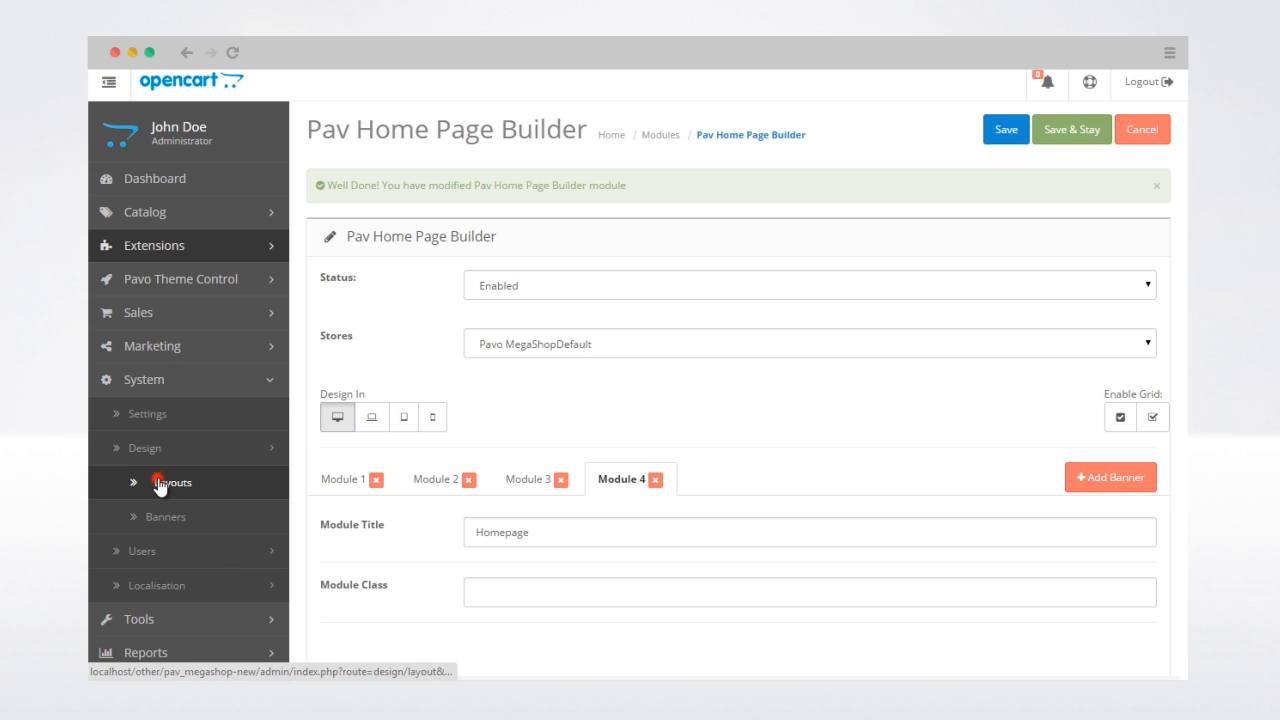
click(172, 482)
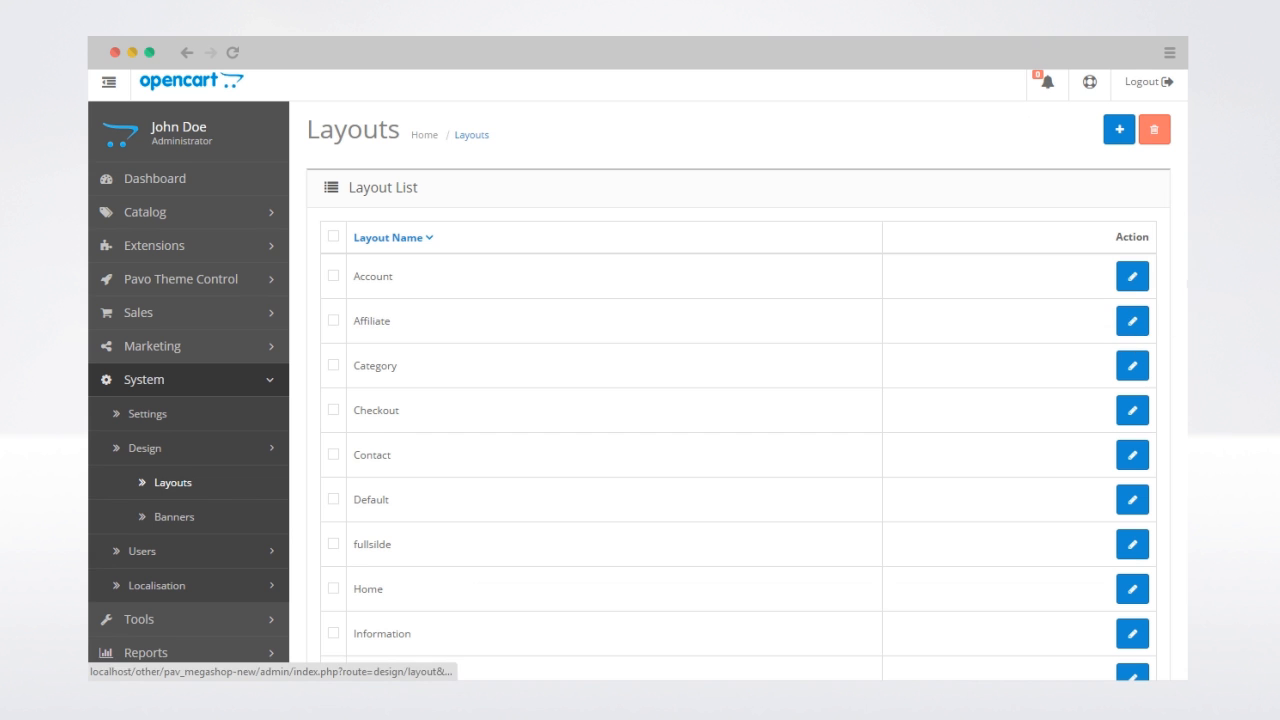
Step: Place Pav Home Page Builder 4 in the Home layout's Content Top and save
scroll(down, 3)
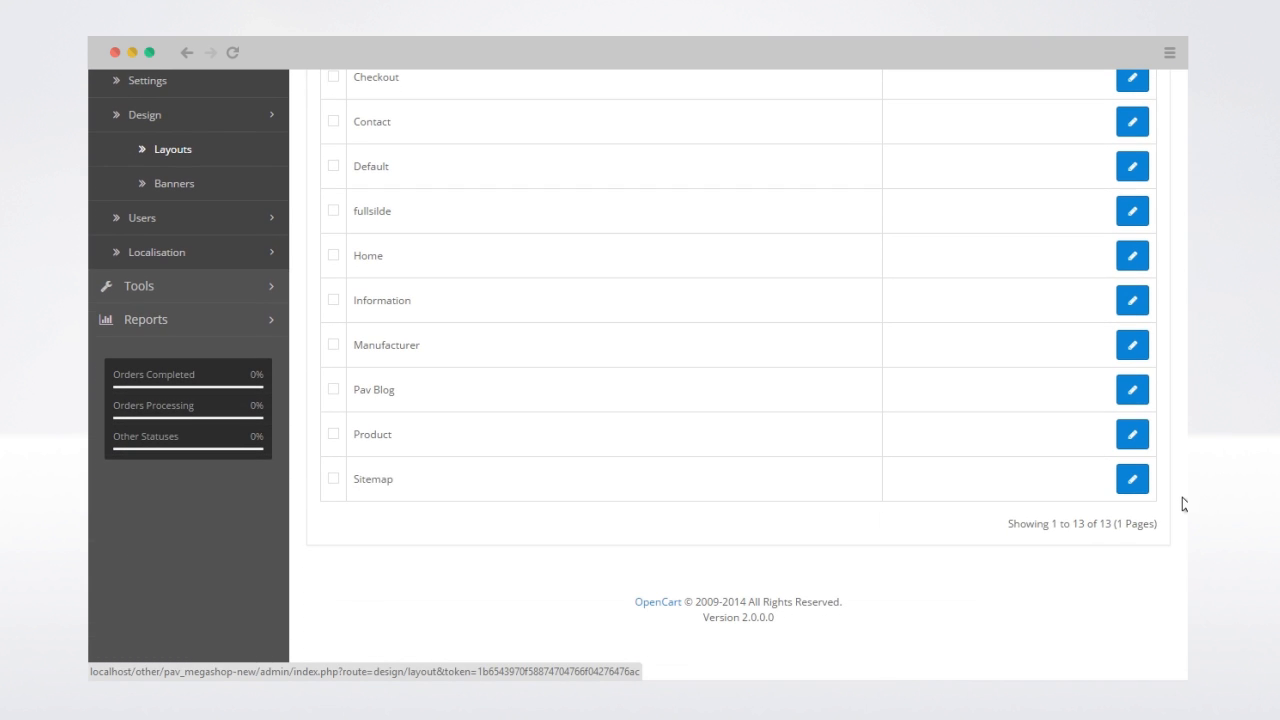
mouse_move(1131, 255)
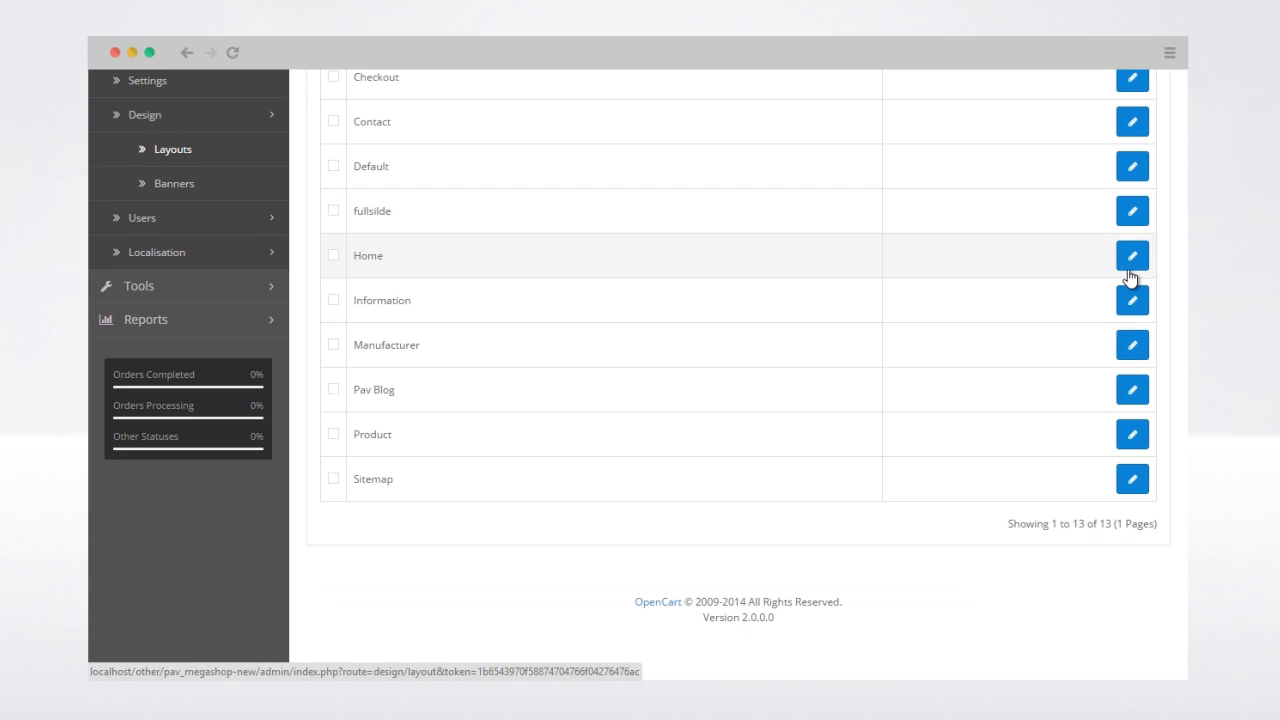
click(1131, 255)
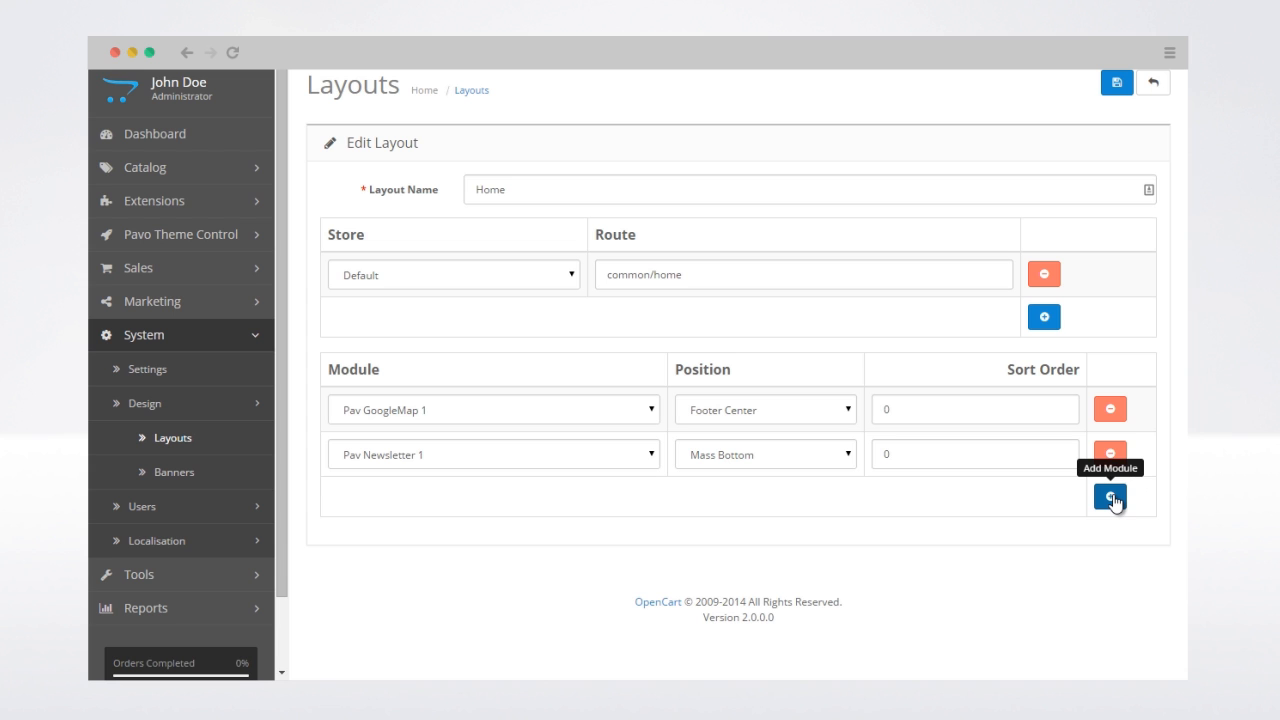
click(1110, 498)
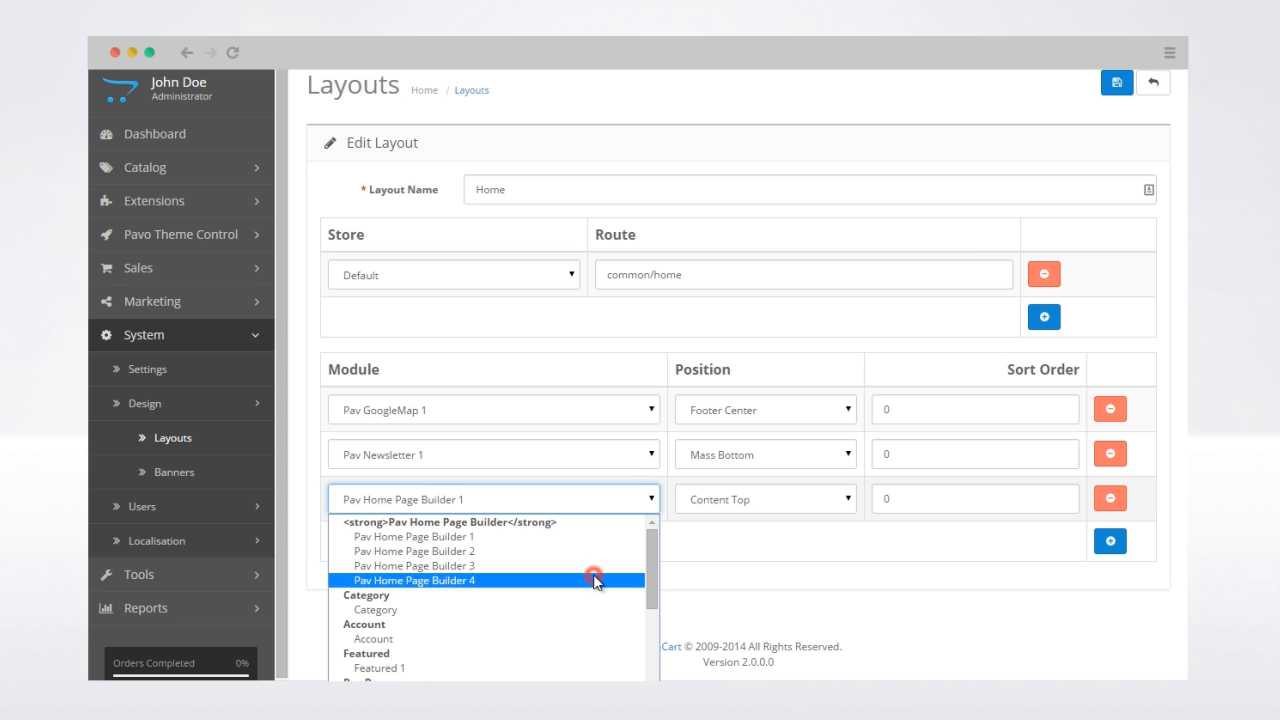
click(412, 580)
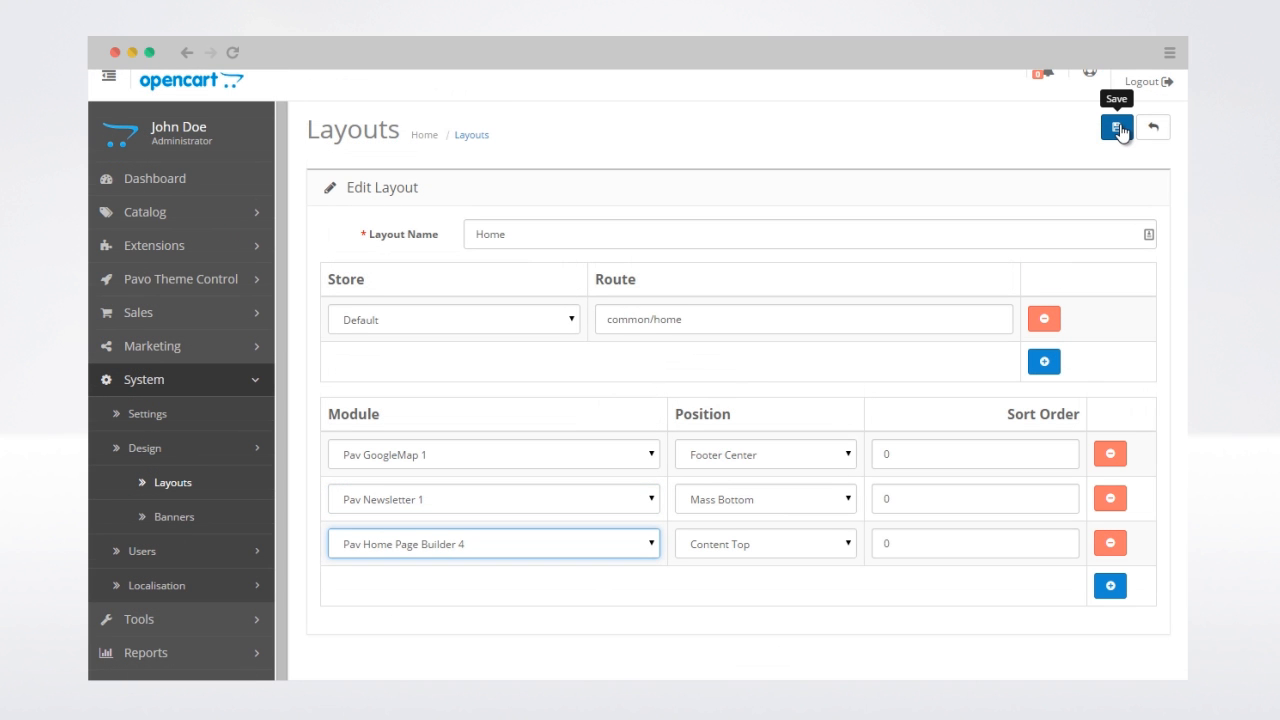
click(1117, 126)
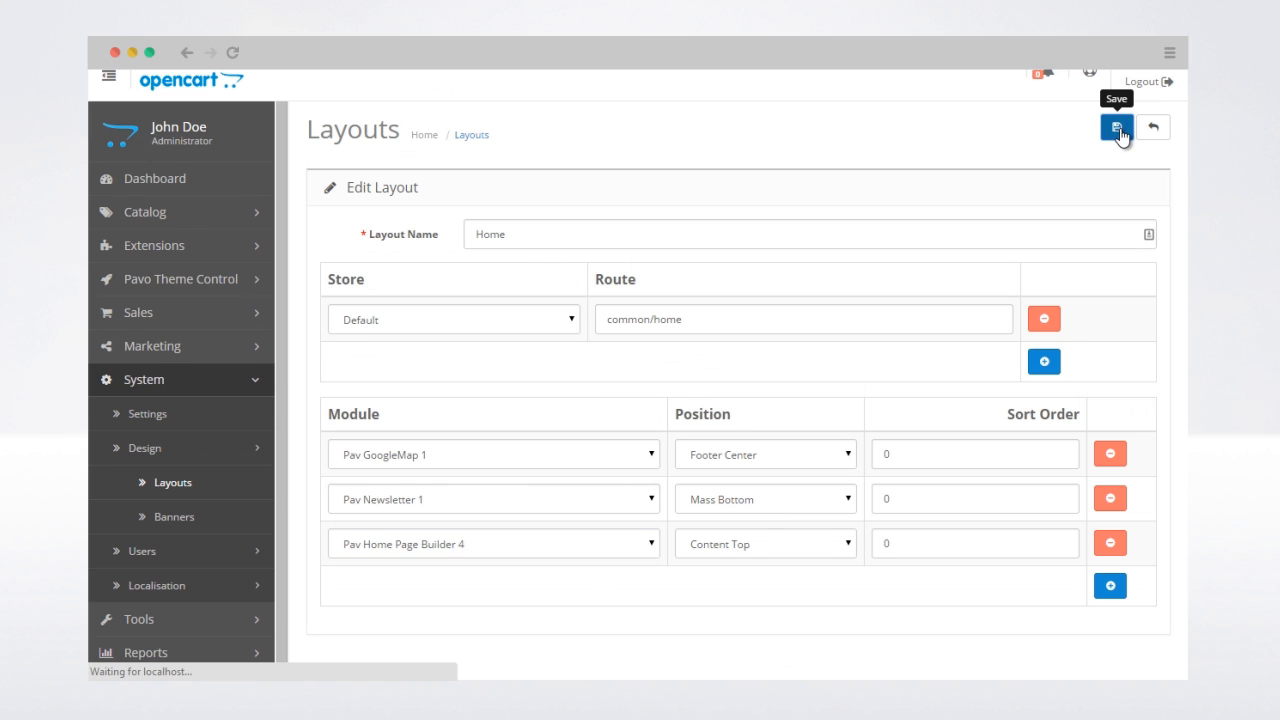
click(1117, 127)
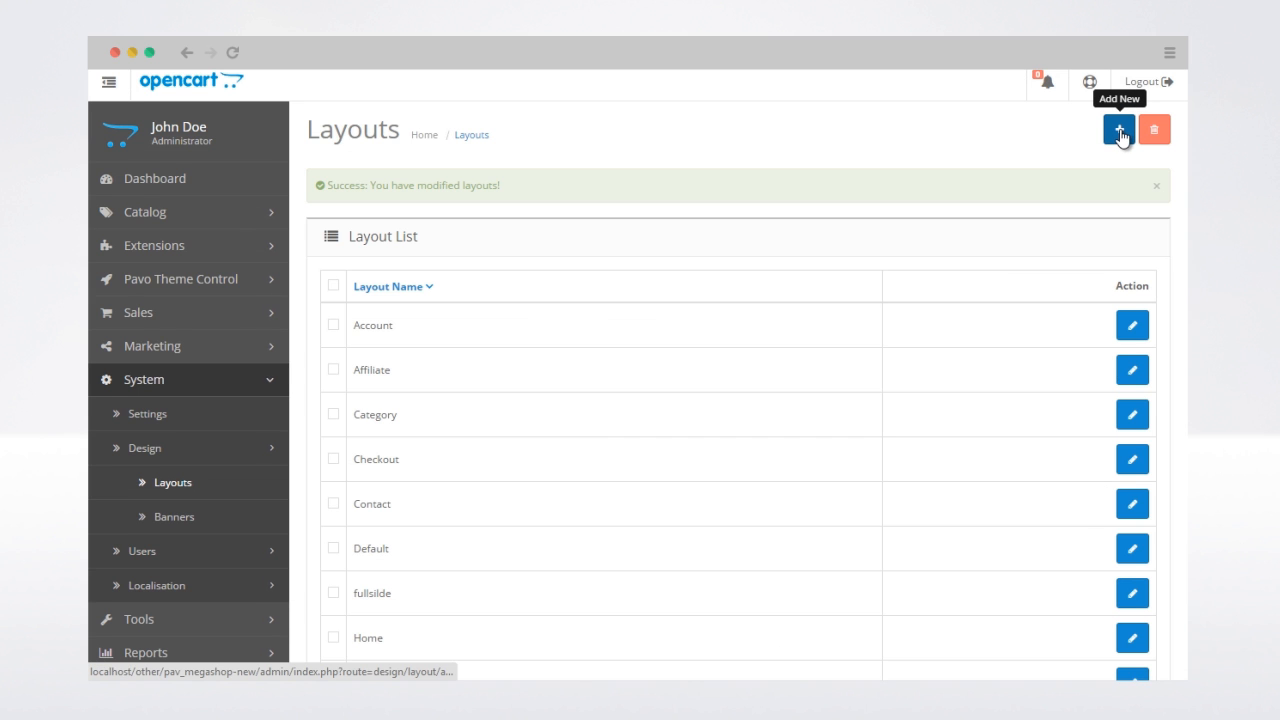
mouse_move(1183, 216)
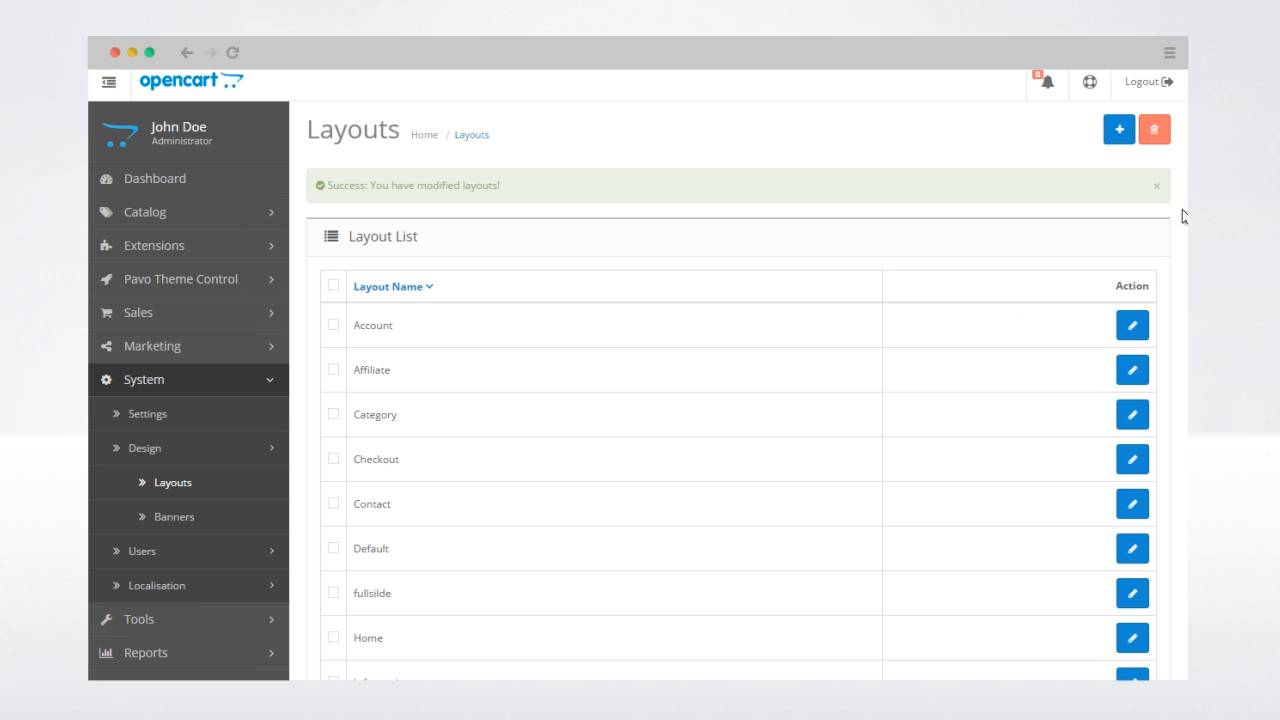
mouse_move(393, 253)
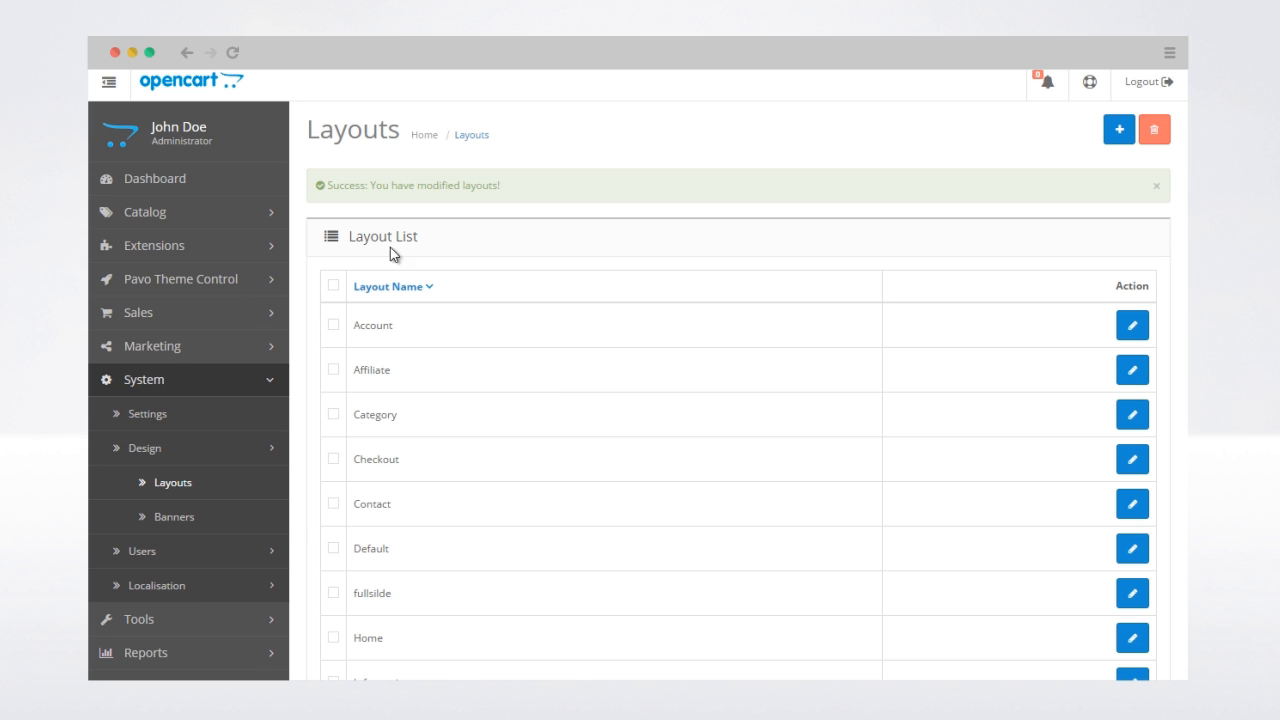
Step: Open the Theme Control Panel module settings from Extensions > Modules
click(155, 245)
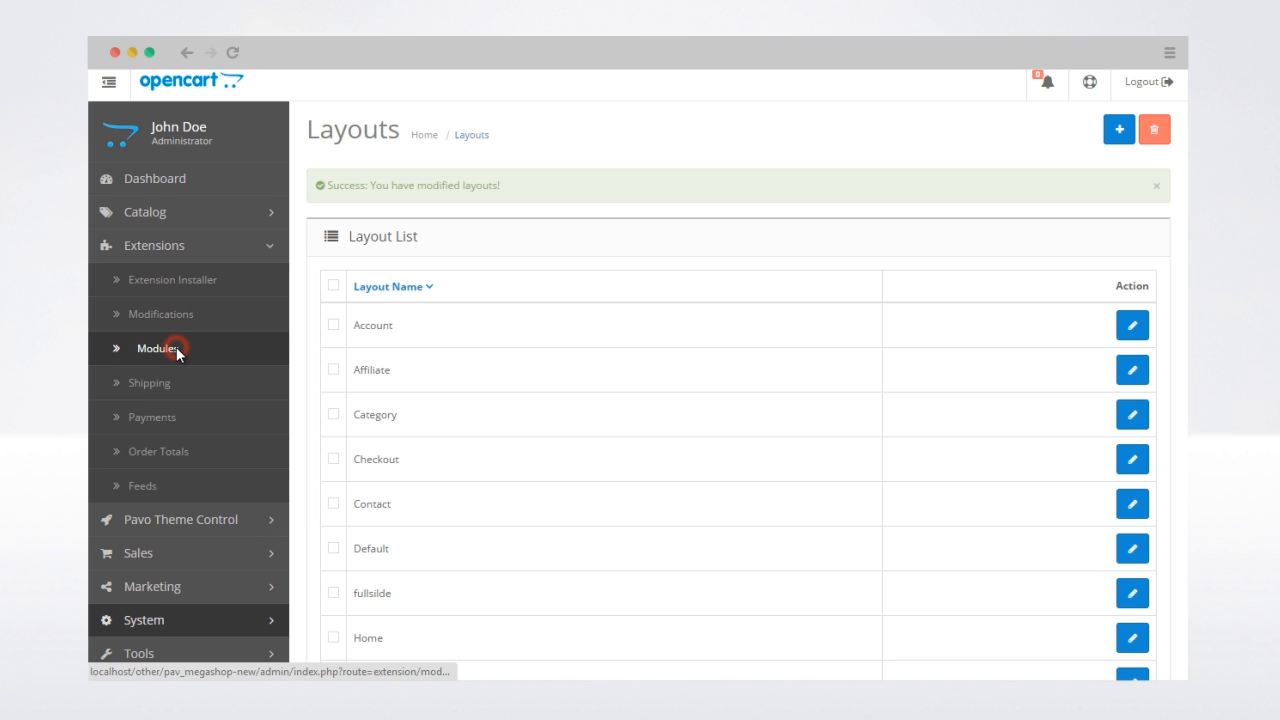
click(157, 348)
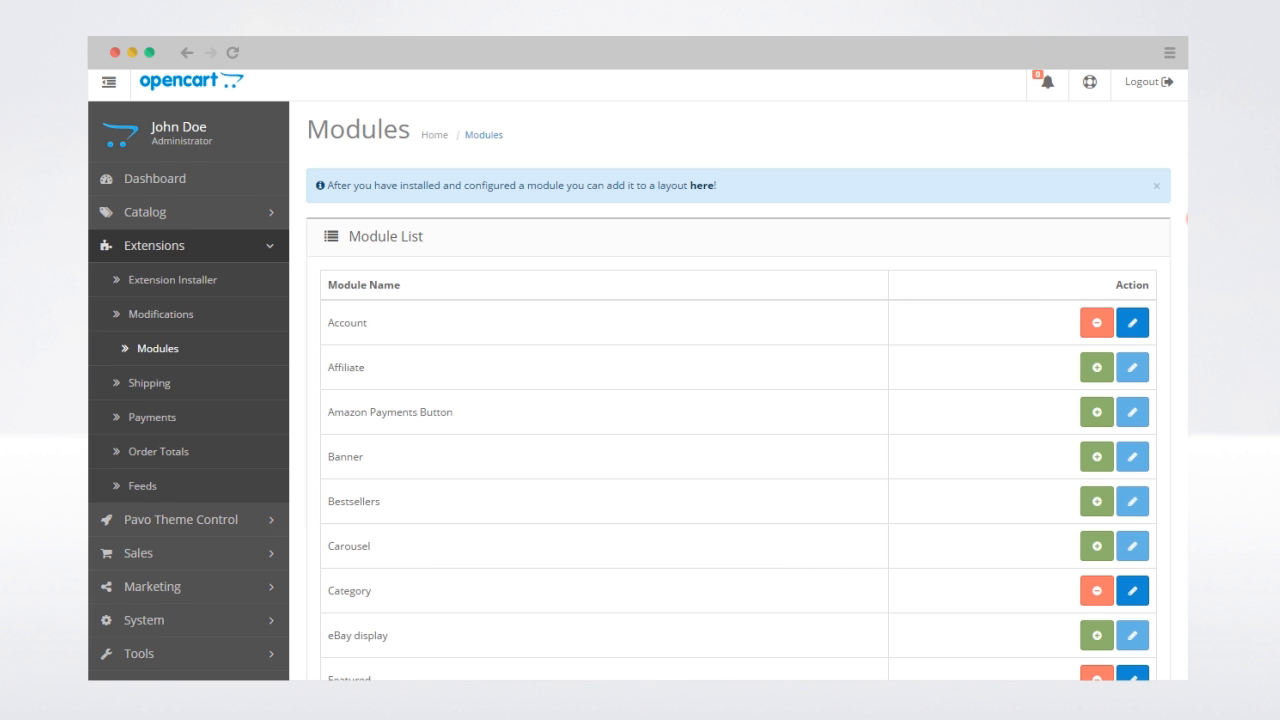
scroll(down, 3)
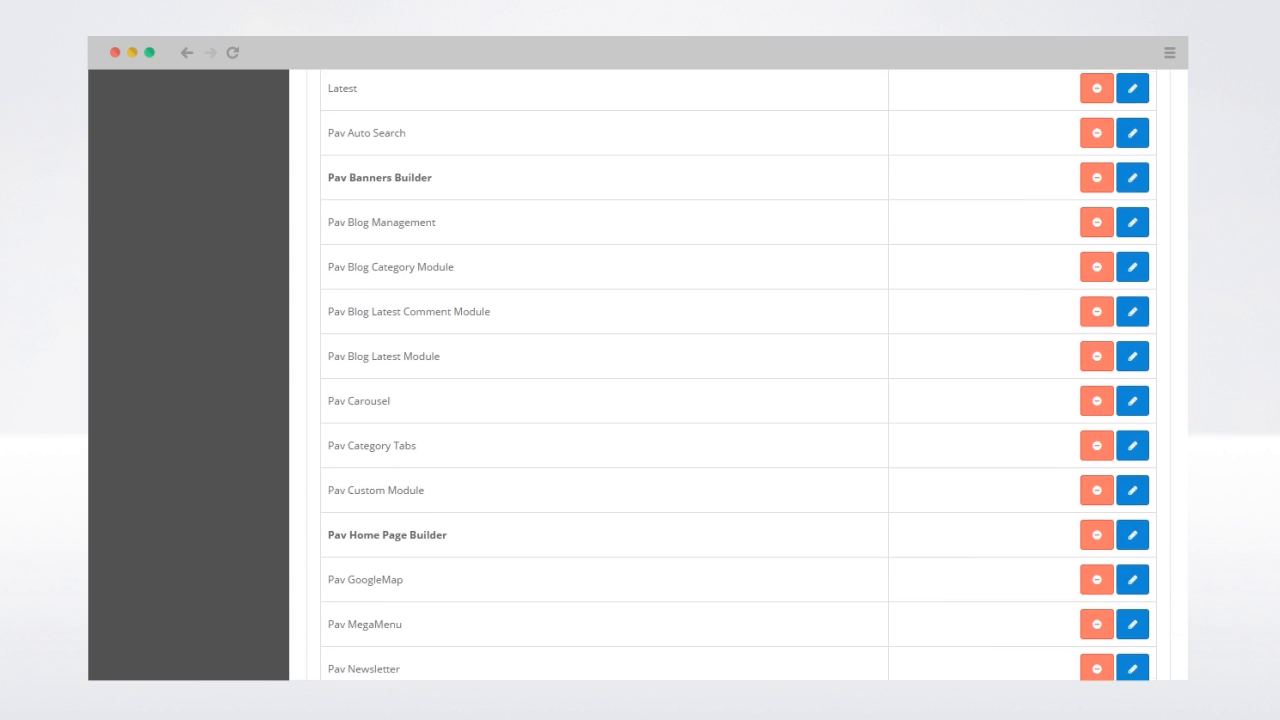
scroll(down, 3)
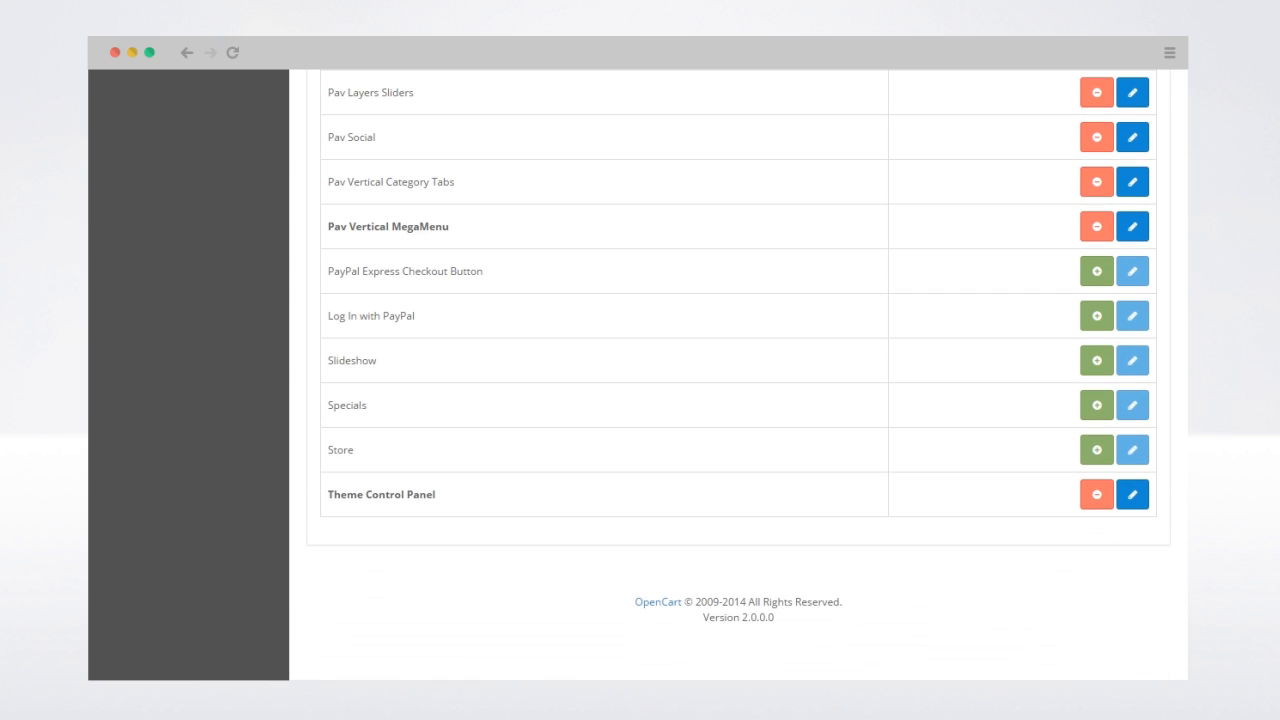
mouse_move(1132, 494)
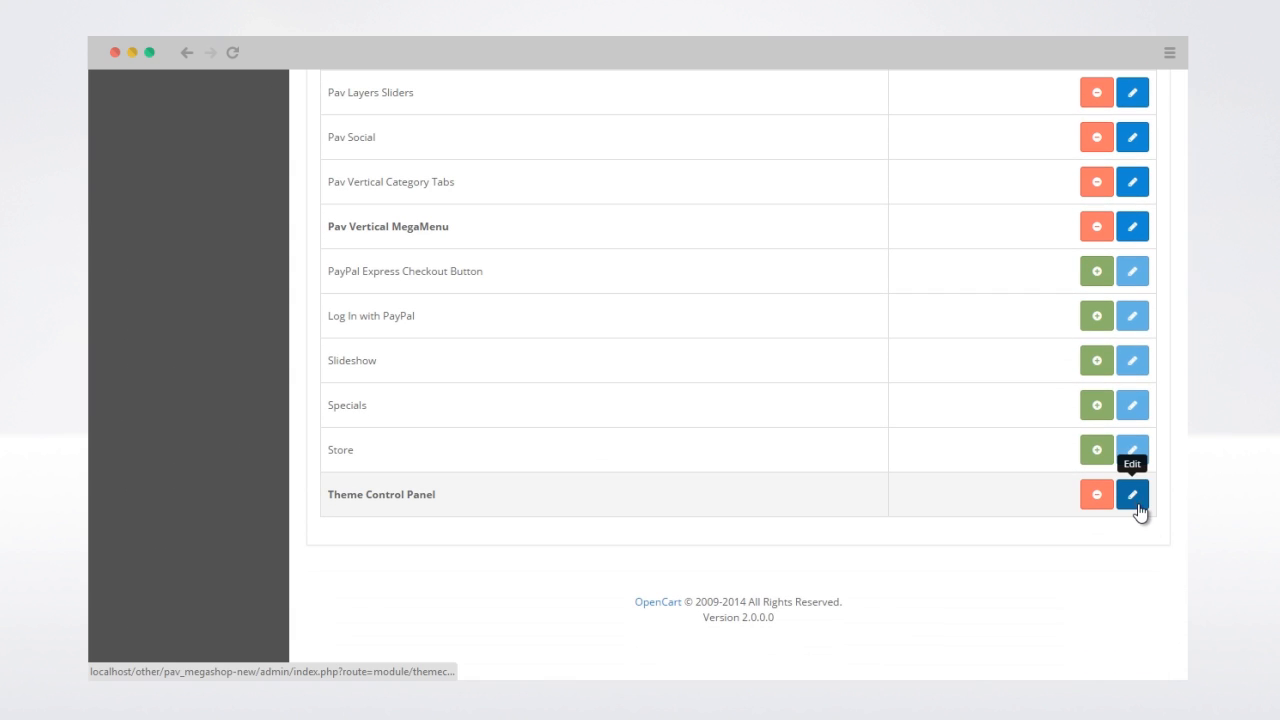
click(1131, 494)
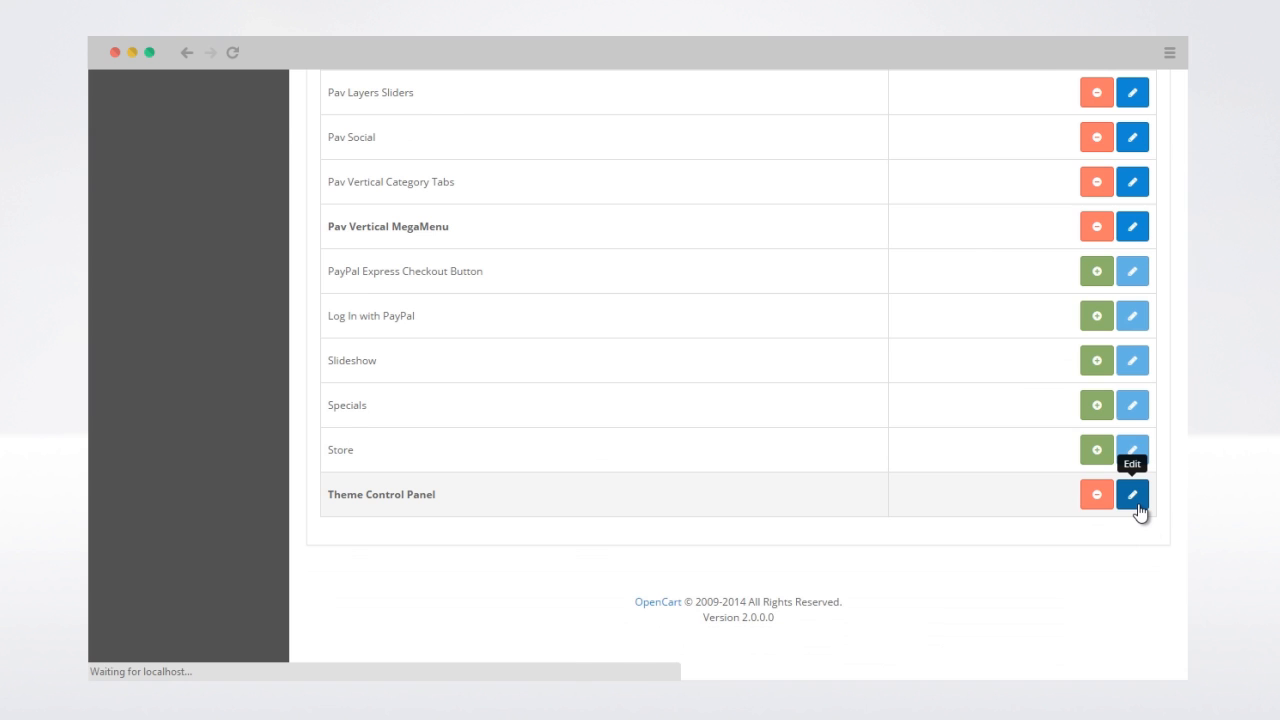
click(1131, 494)
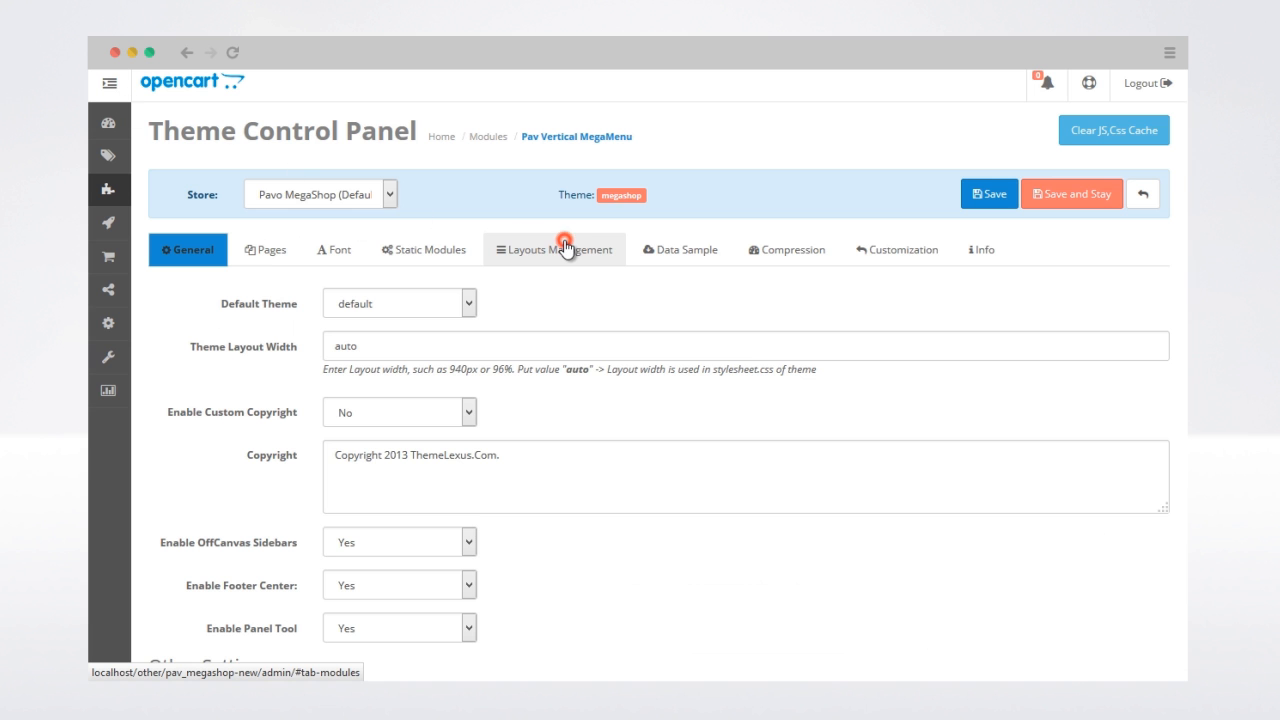
Step: In Layouts Management, drag Pav Home Page Builder 4 into Home's Content Top and save
click(554, 249)
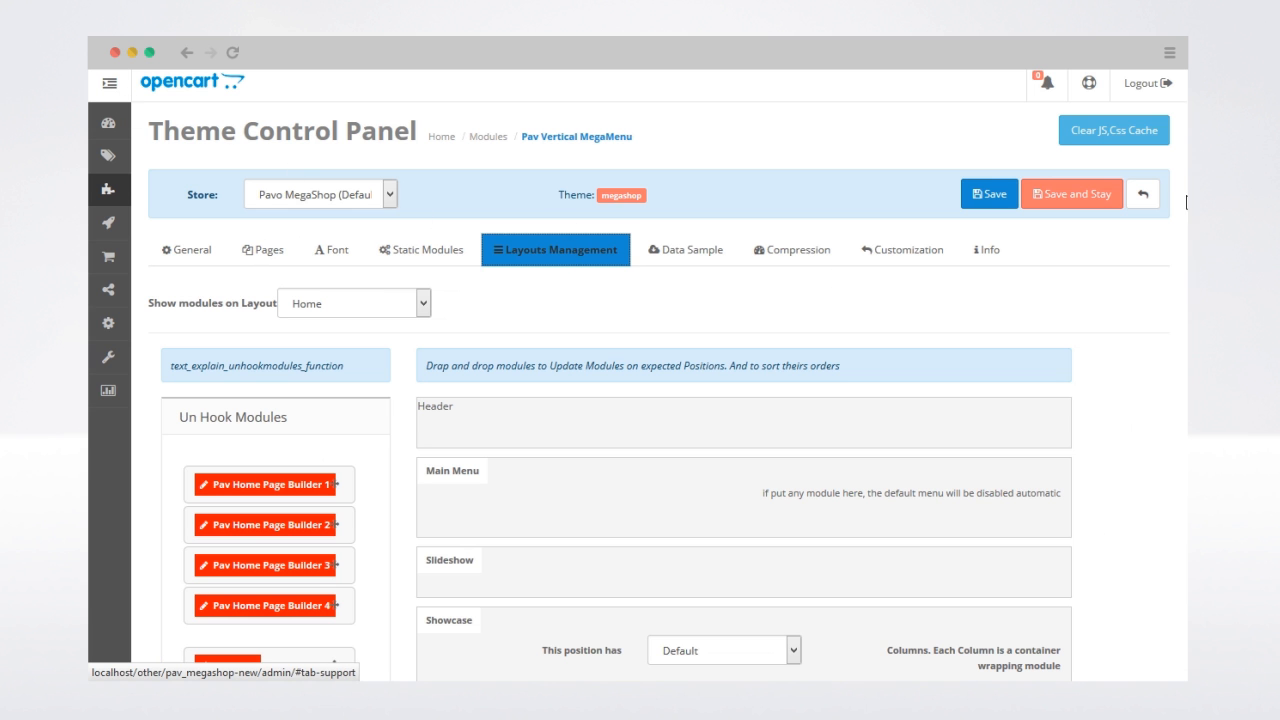
scroll(down, 3)
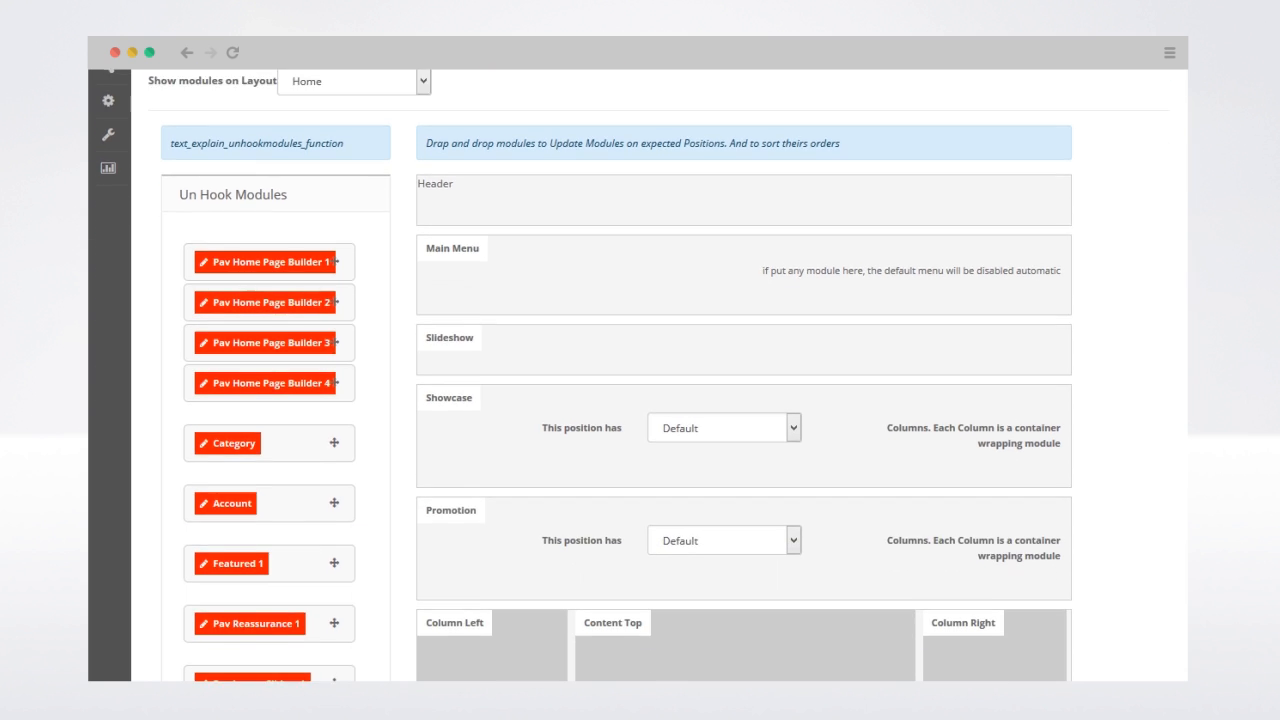
scroll(down, 3)
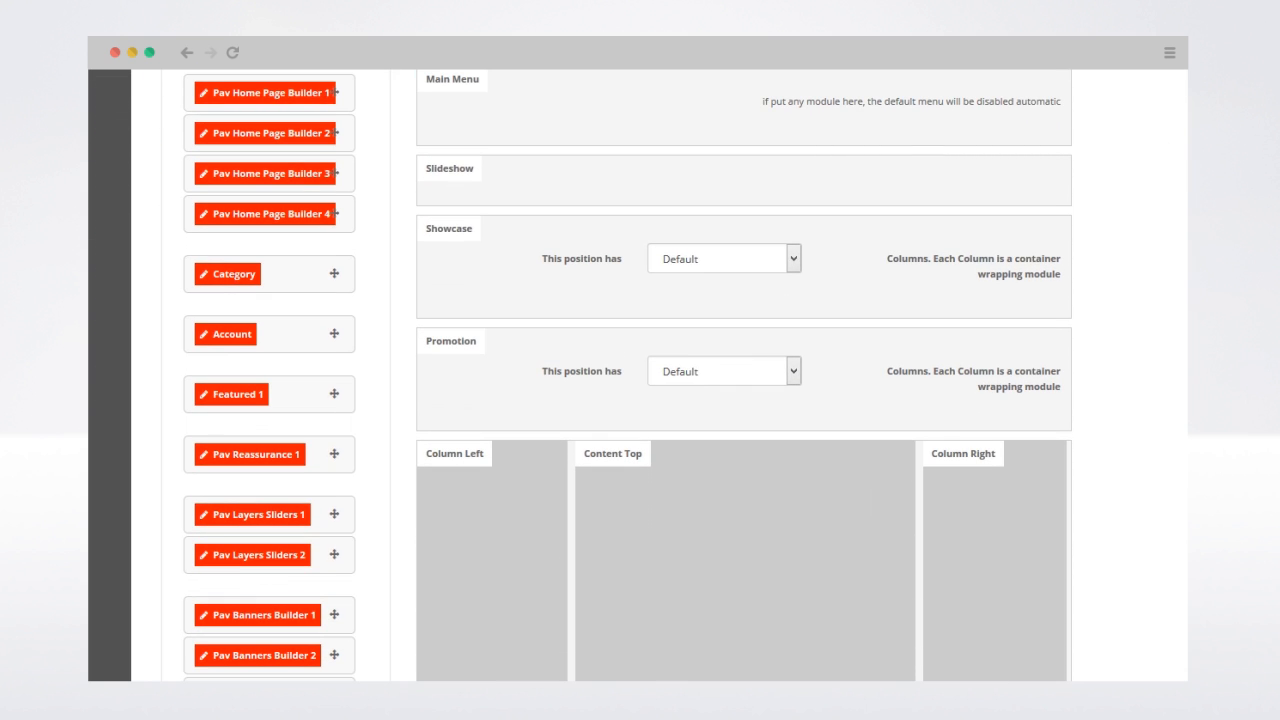
mouse_move(295, 220)
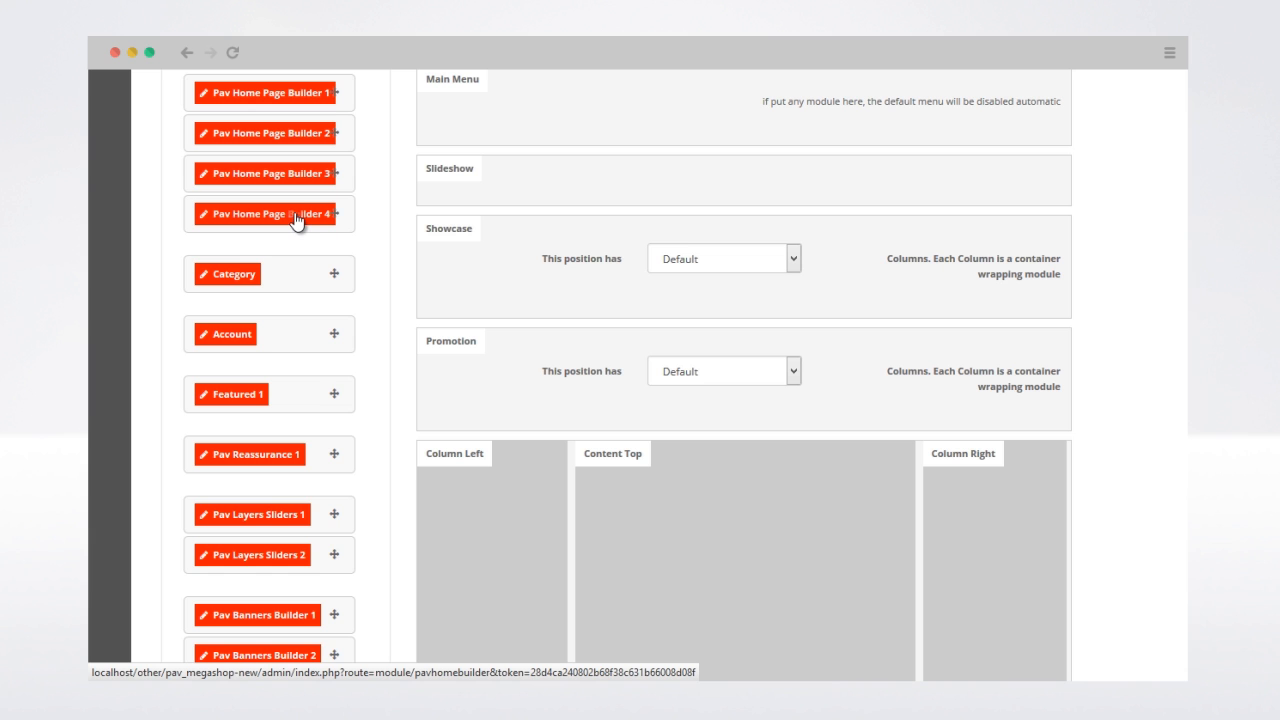
drag(270, 213, 686, 514)
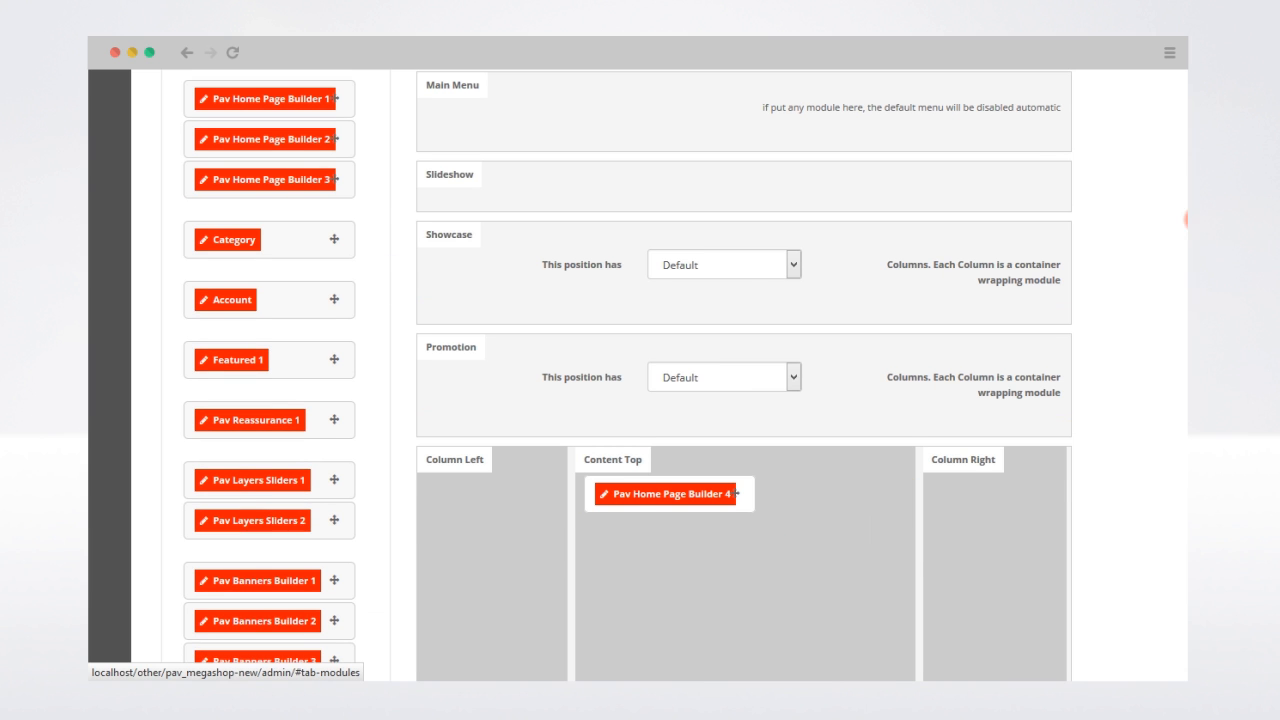
scroll(up, 3)
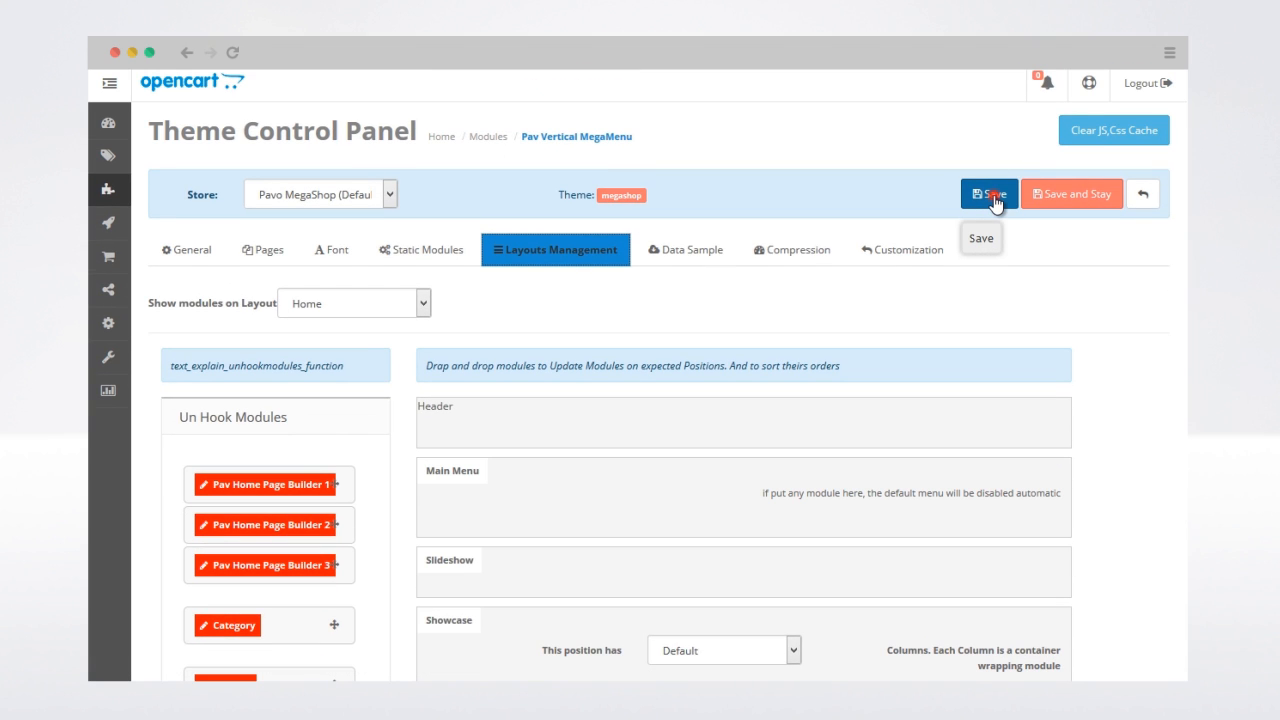
click(988, 194)
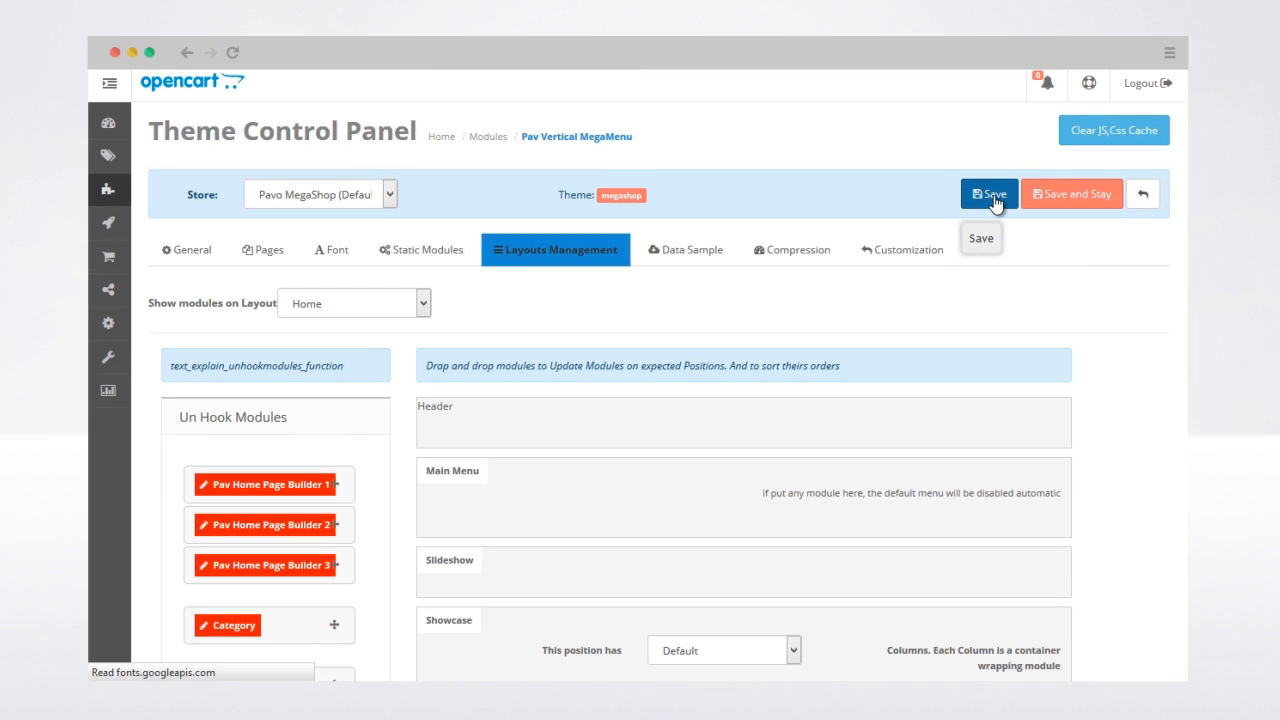
click(988, 194)
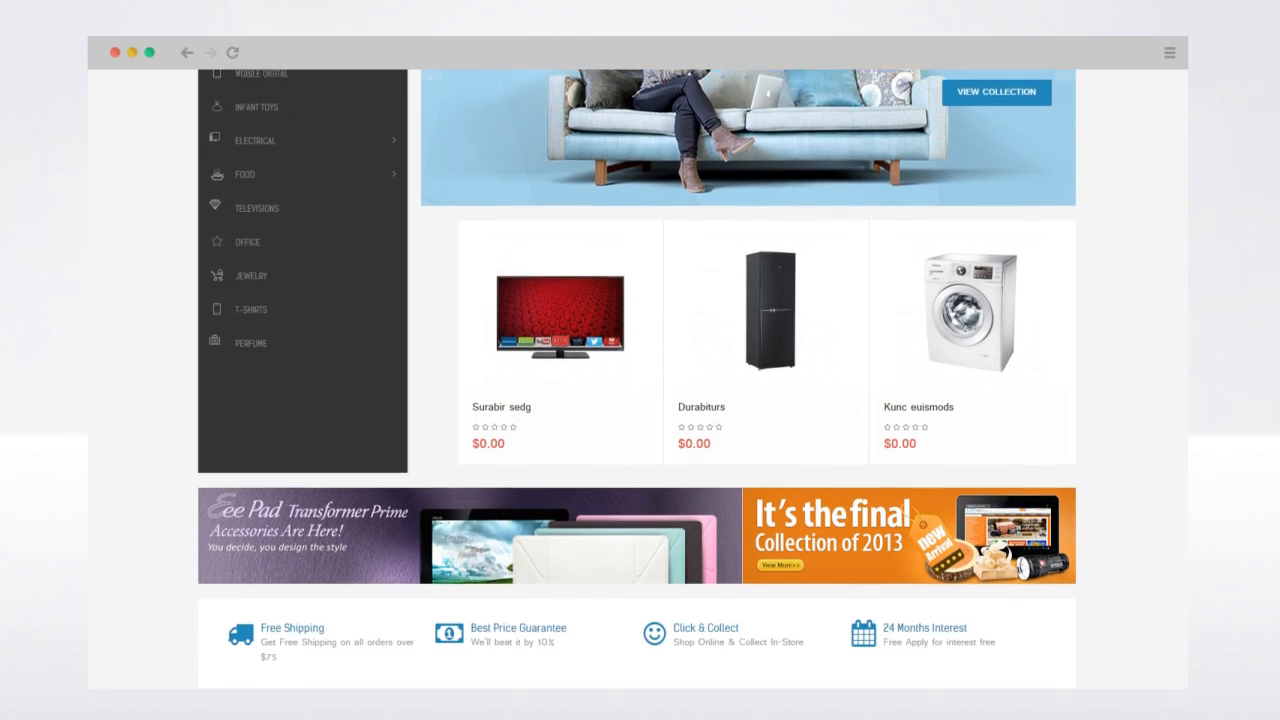
scroll(down, 3)
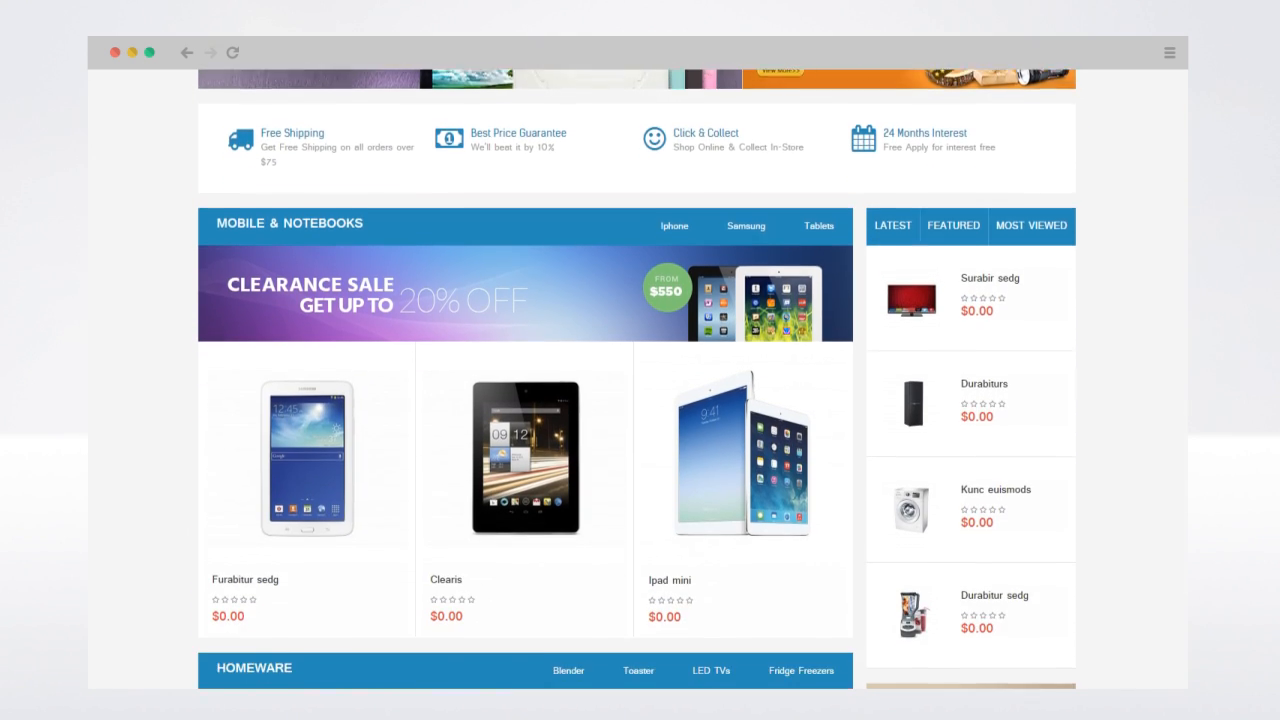
scroll(down, 3)
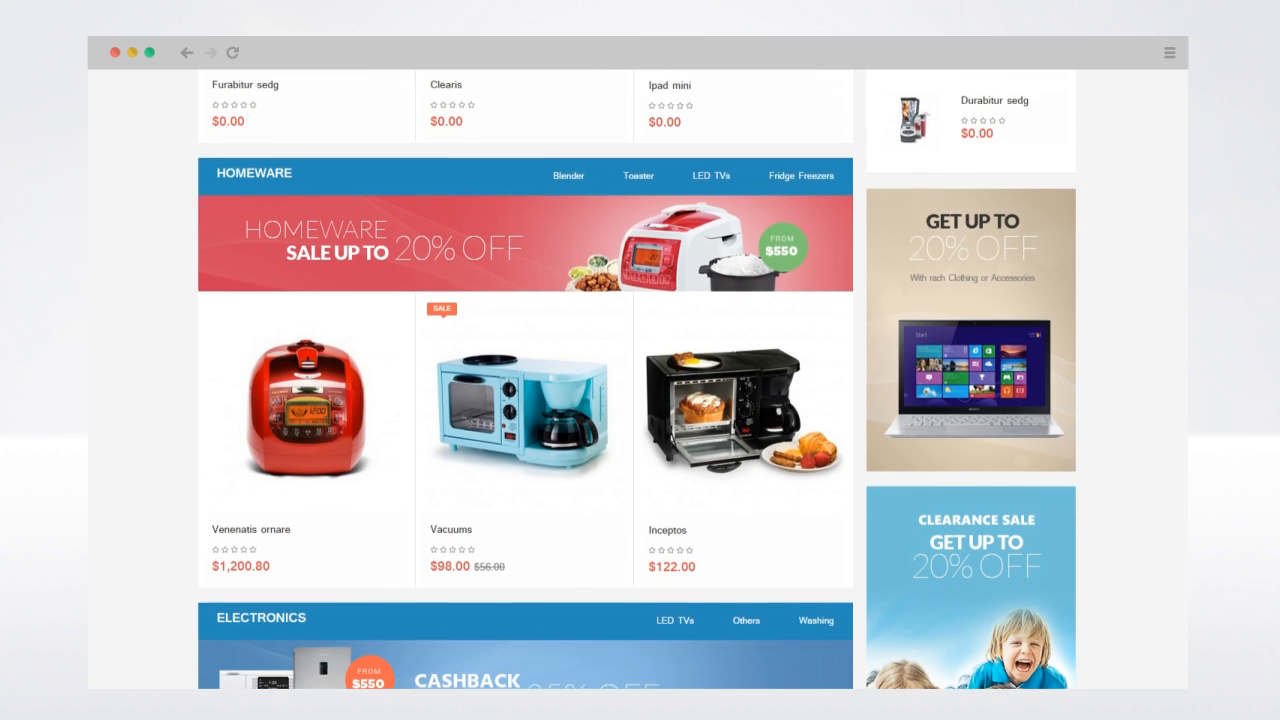
scroll(down, 3)
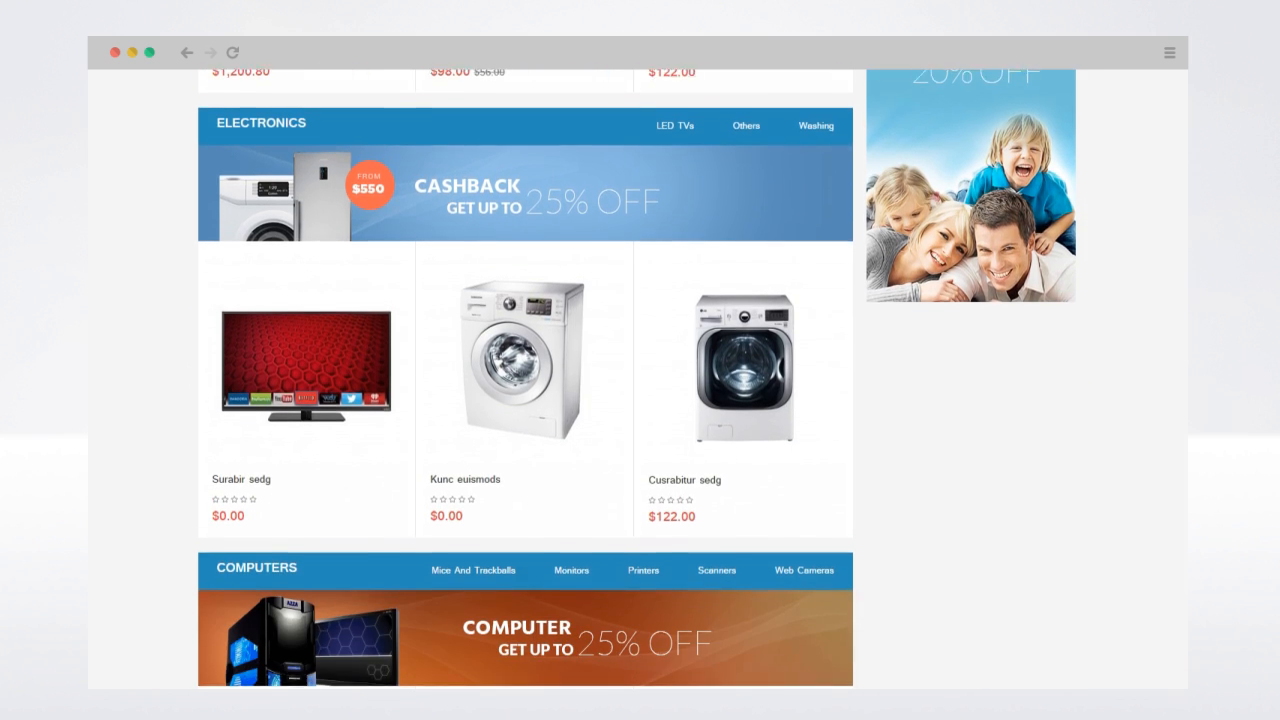